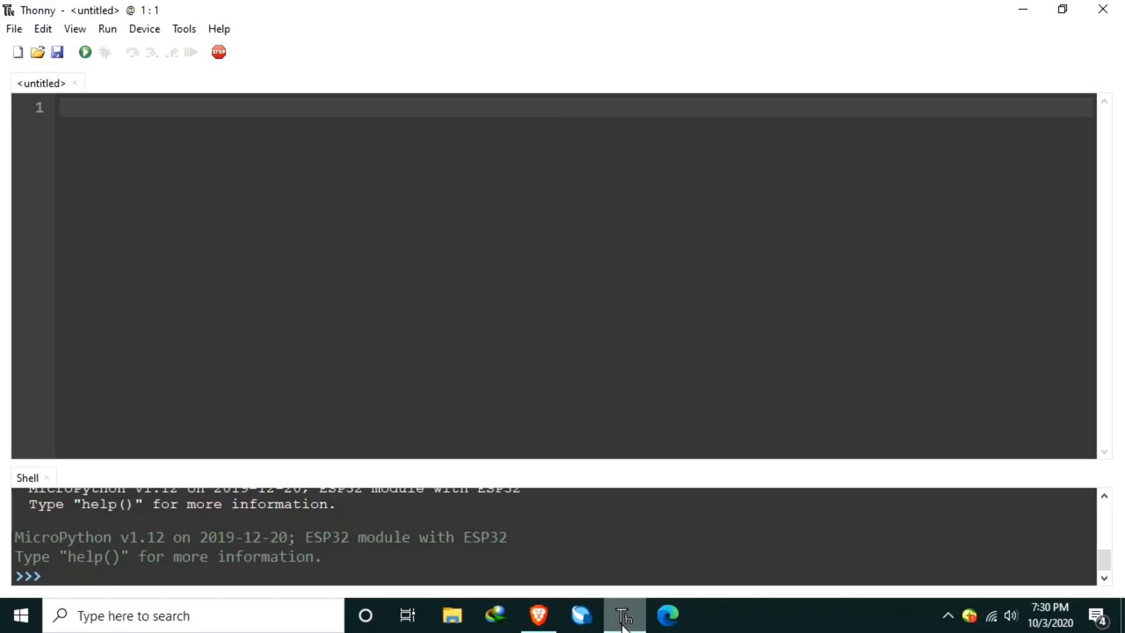
- Bring up the GitHub hcsr04.py driver page in Brave and select its code to copy
{"action": "left_click", "coordinate": [537, 615]}
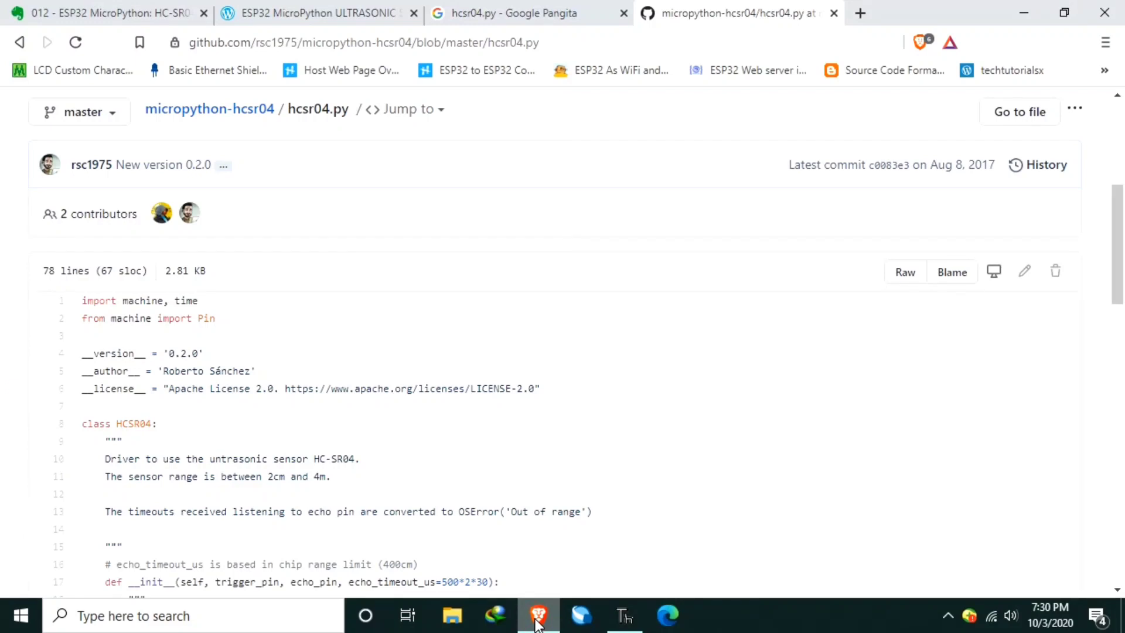
{"action": "scroll", "scroll_direction": "down", "scroll_amount": 3}
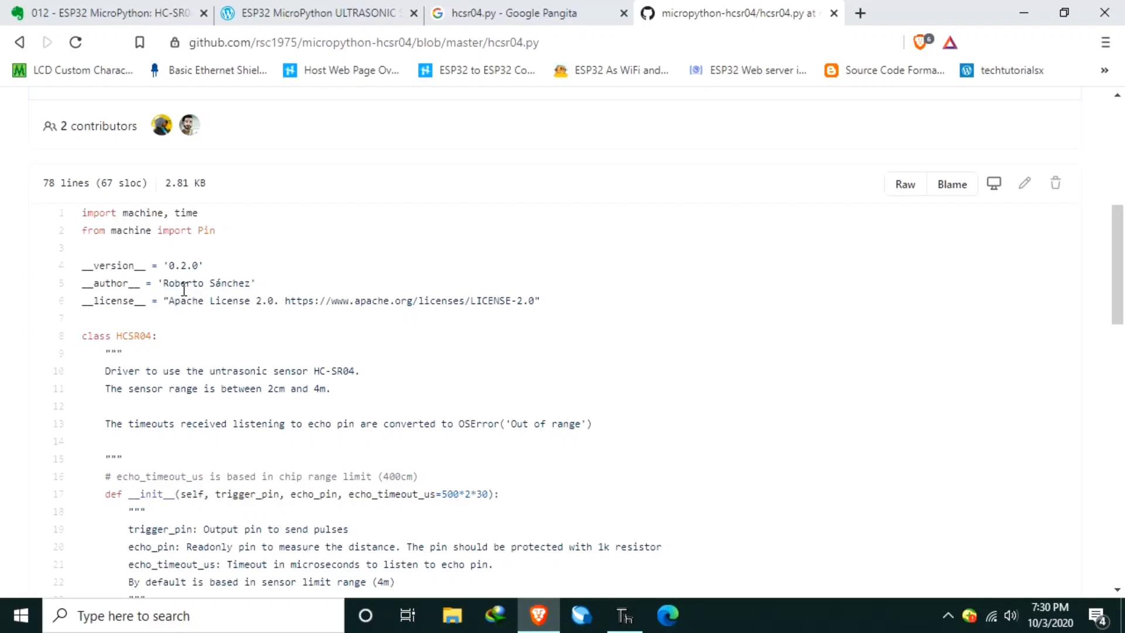
{"action": "double_click", "coordinate": [209, 282]}
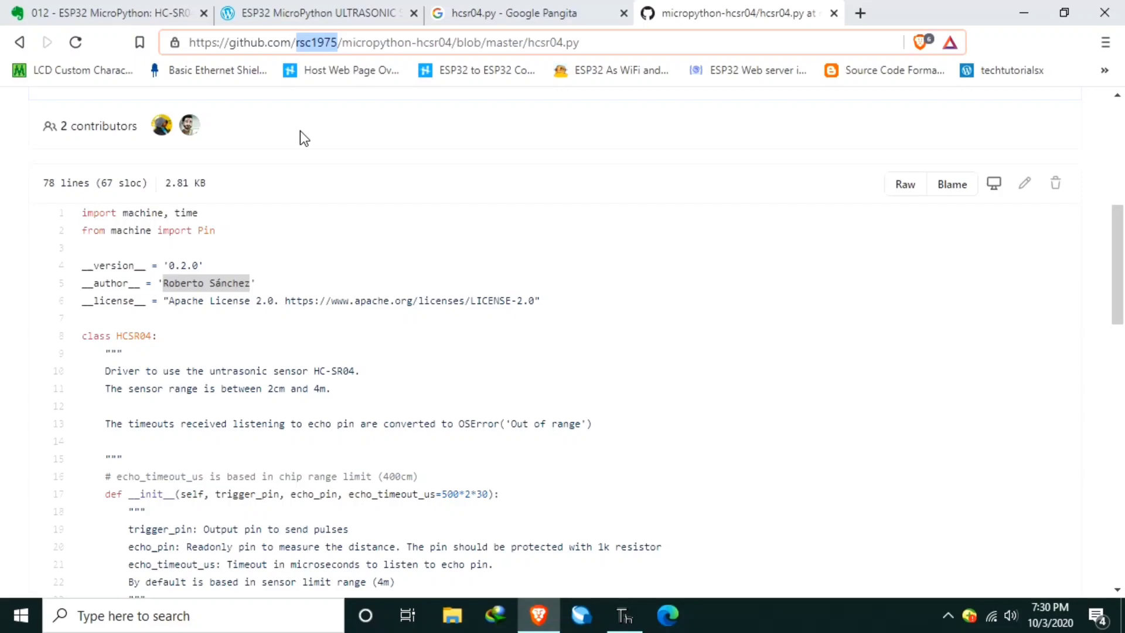
{"action": "double_click", "coordinate": [206, 282]}
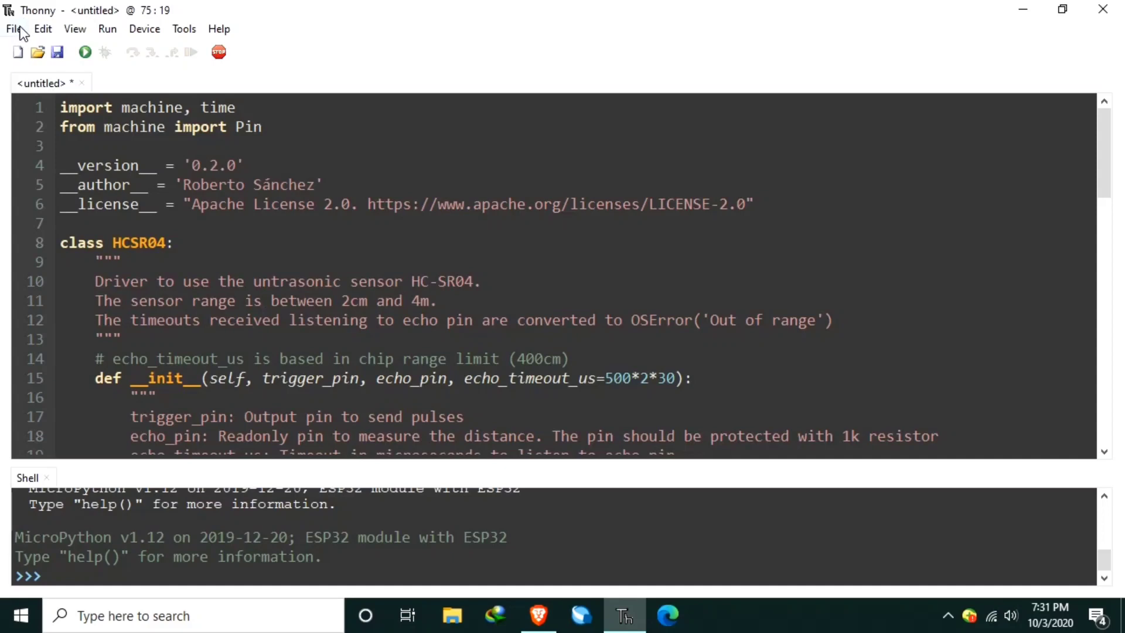
- Save the pasted driver onto the MicroPython device as hcsr04.py via Save as
{"action": "left_click", "coordinate": [13, 29]}
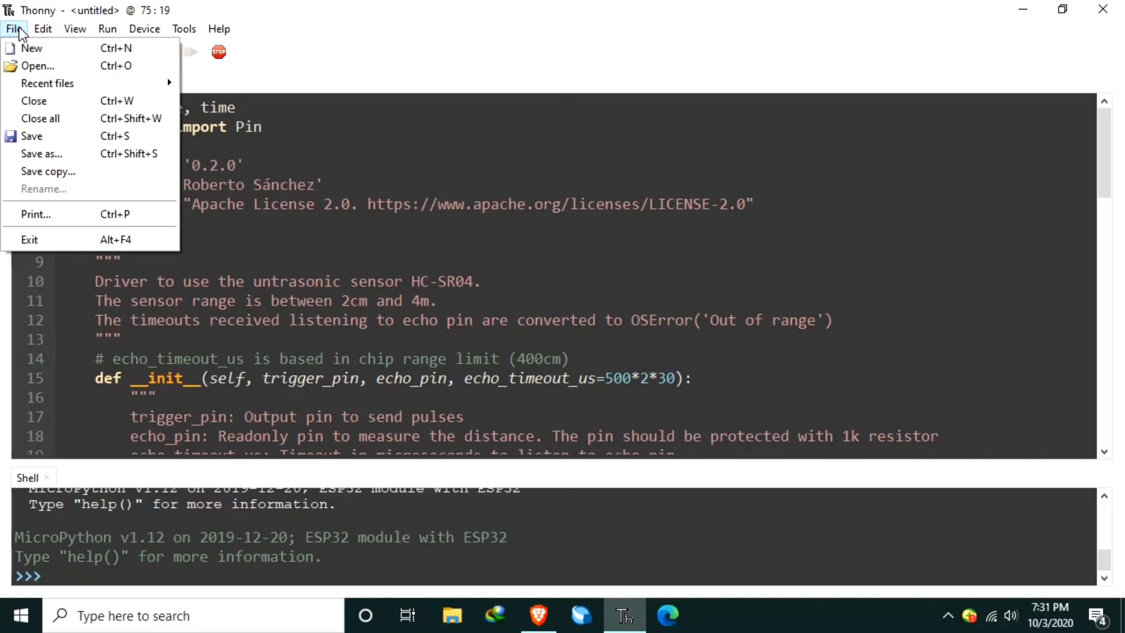
{"action": "mouse_move", "coordinate": [41, 154]}
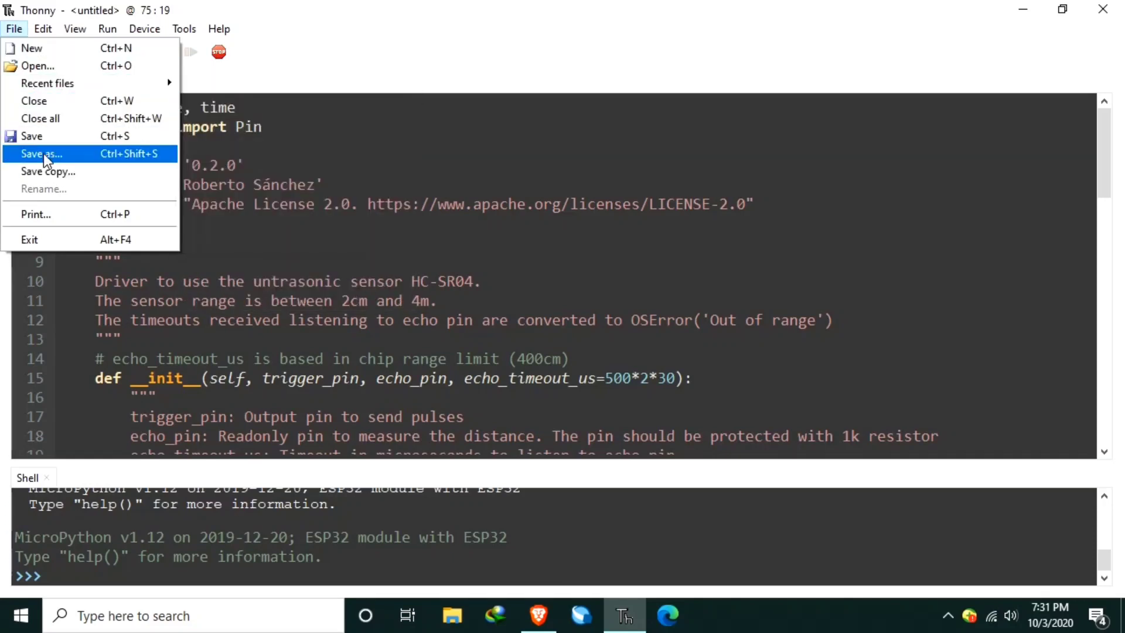
{"action": "left_click", "coordinate": [41, 154]}
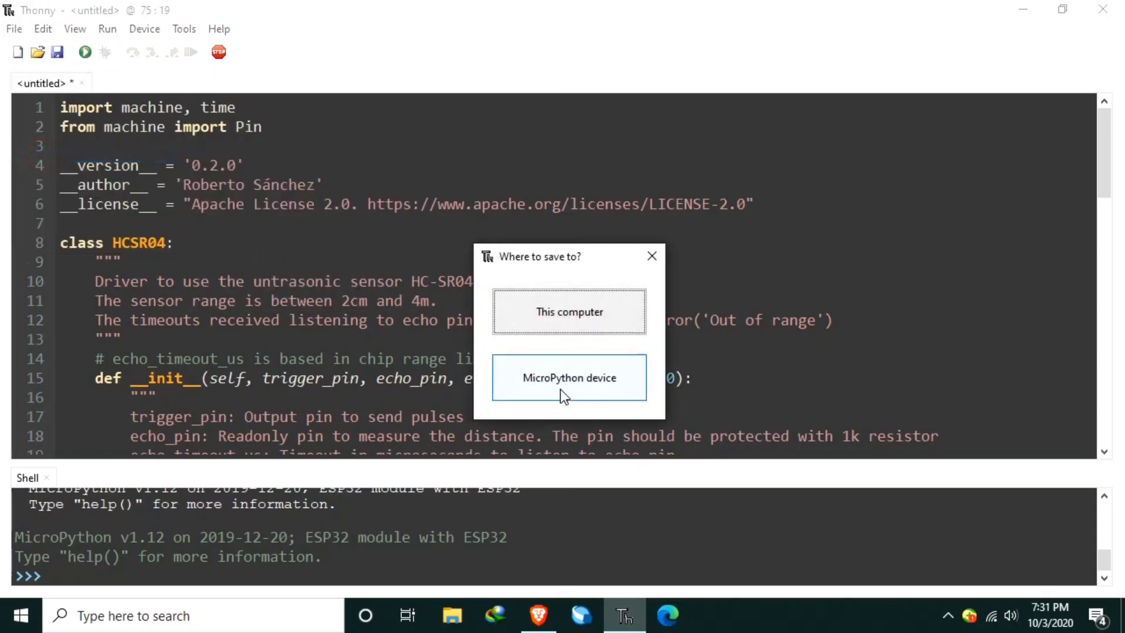
{"action": "left_click", "coordinate": [569, 378]}
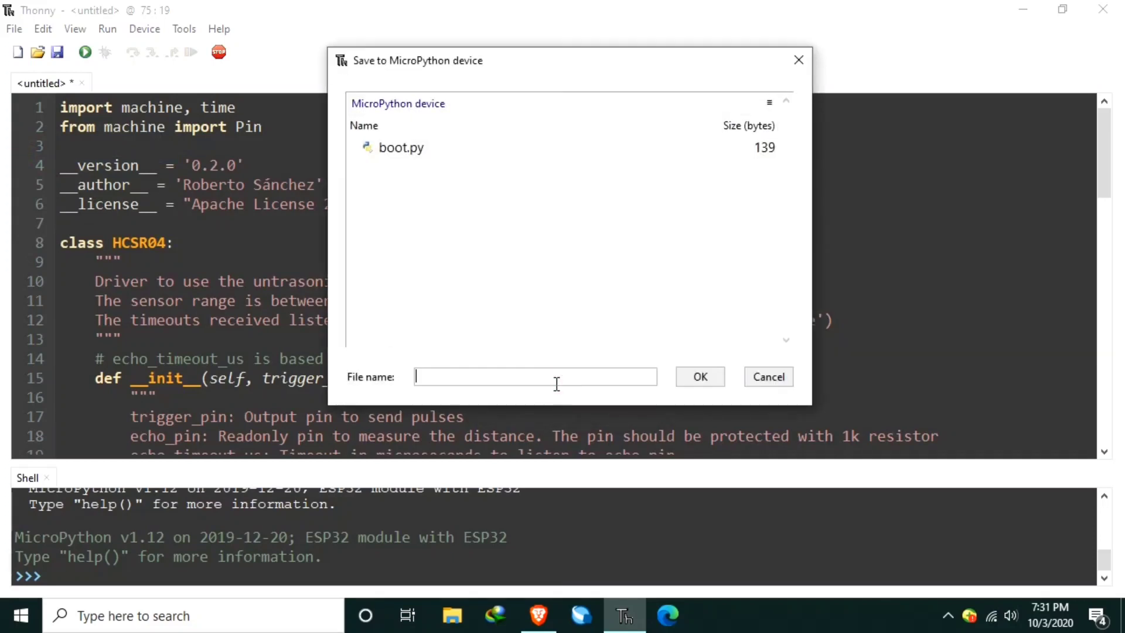
{"action": "type", "text": "h"}
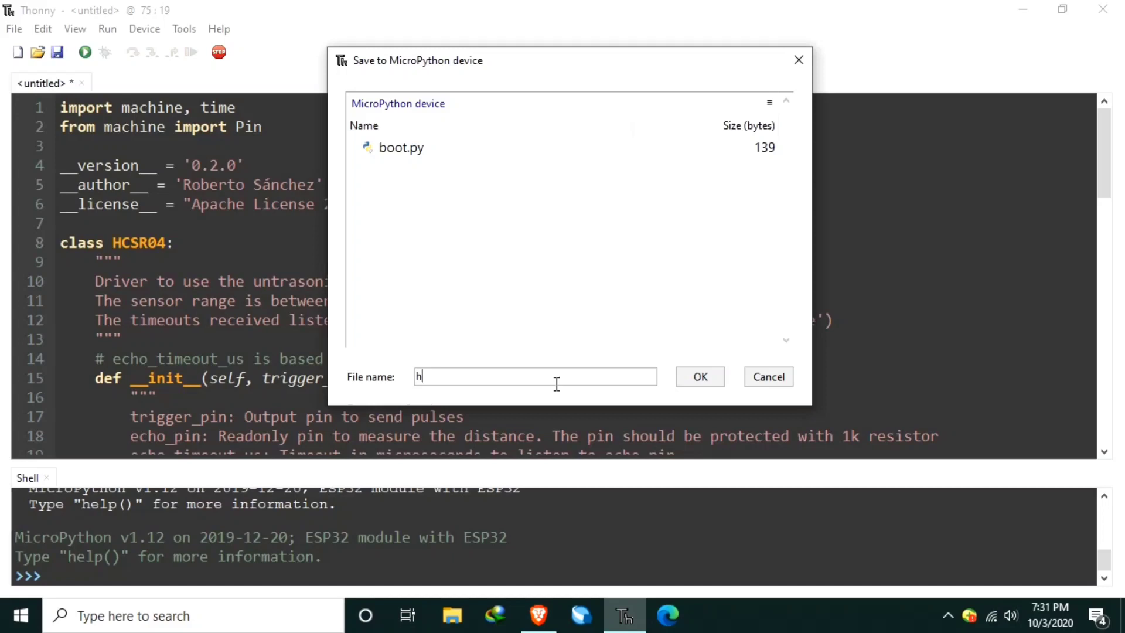
{"action": "type", "text": "csr0"}
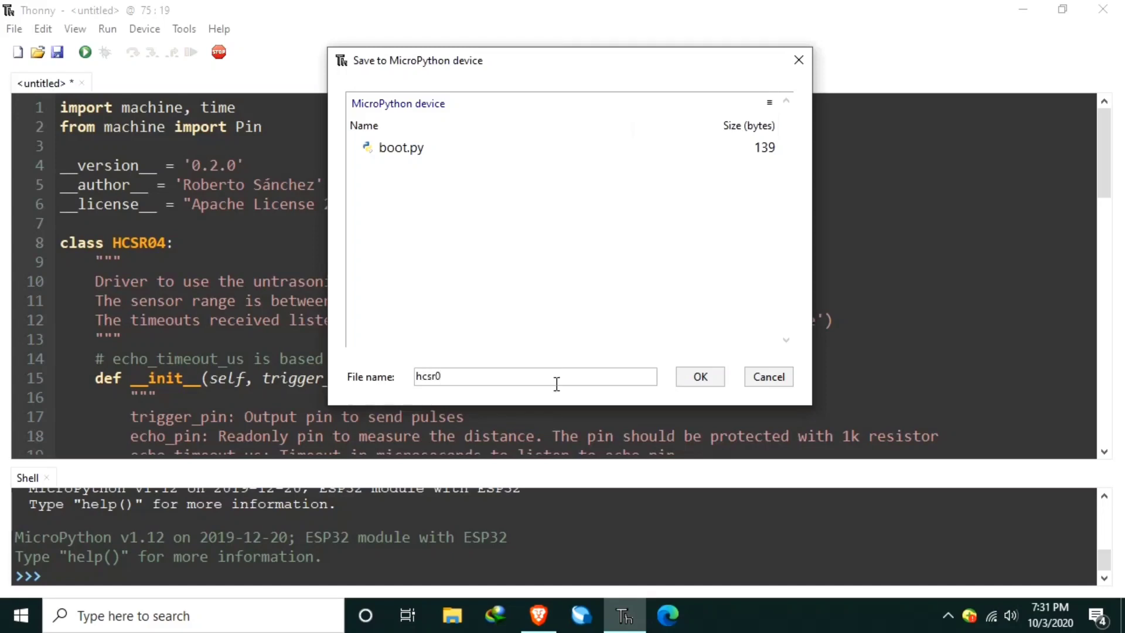
{"action": "left_click", "coordinate": [699, 376]}
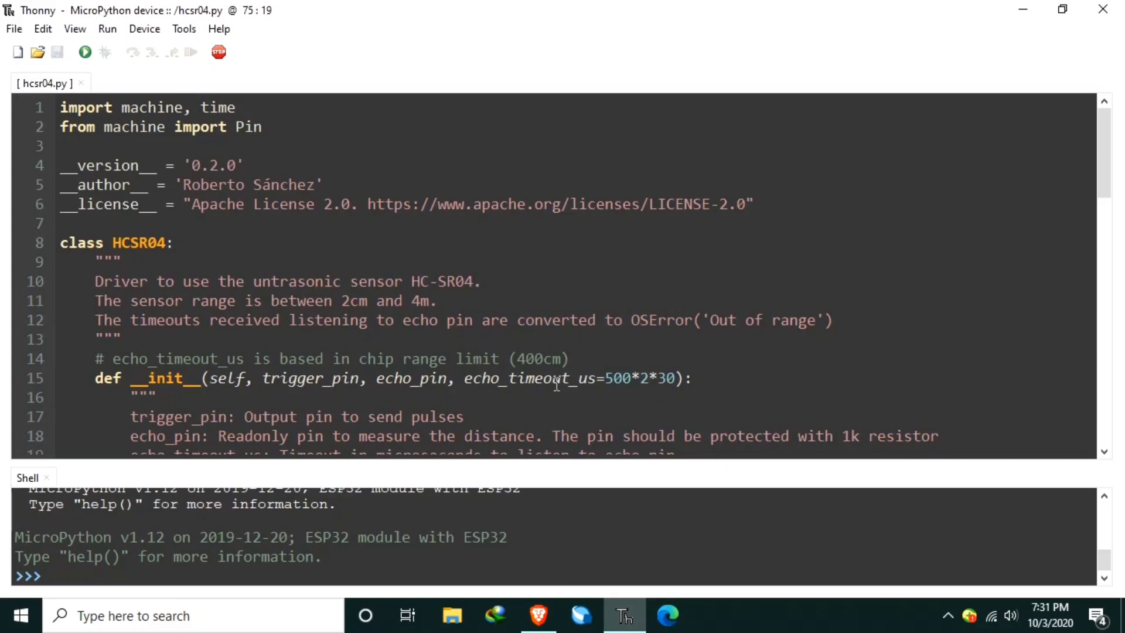
{"action": "mouse_move", "coordinate": [388, 122]}
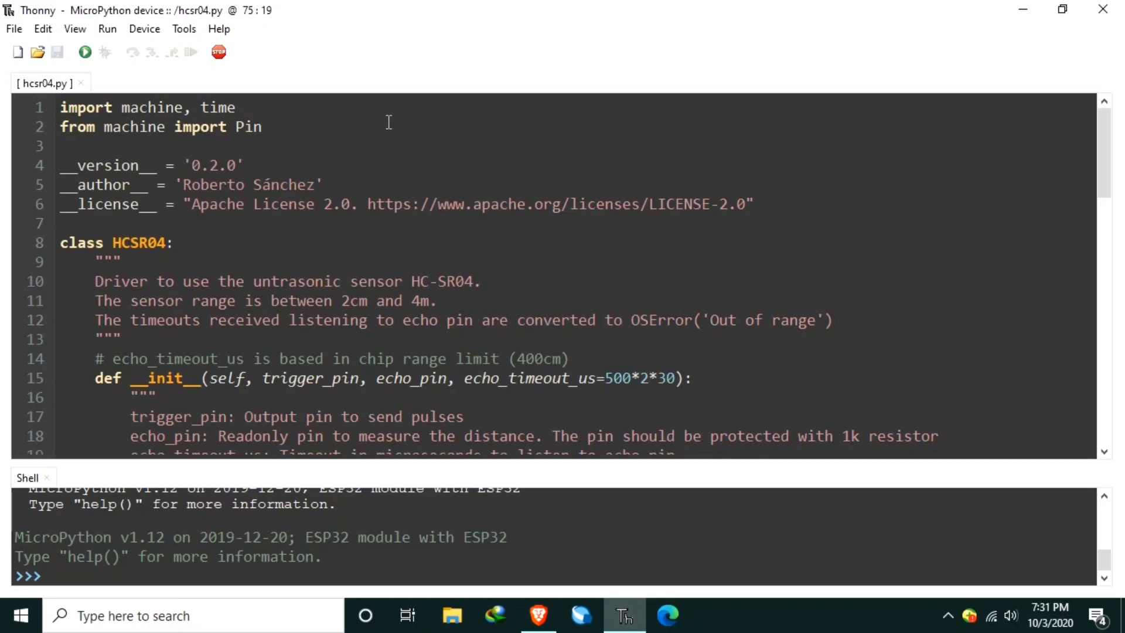
- Show the Files pane listing boot.py and hcsr04.py on the device
{"action": "left_click", "coordinate": [75, 28]}
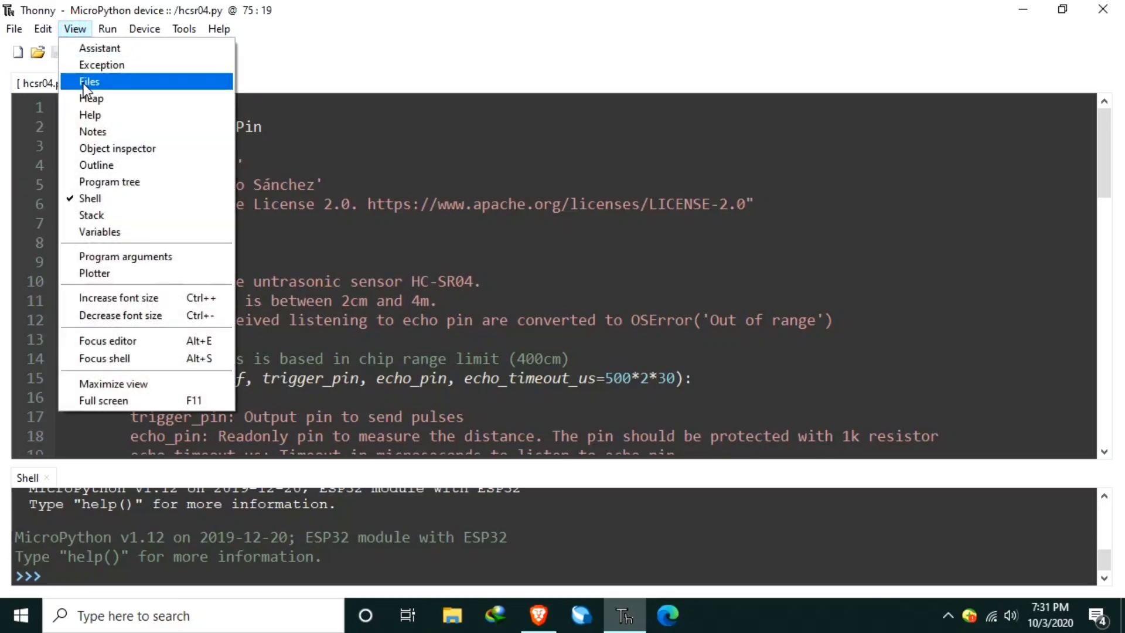
{"action": "left_click", "coordinate": [89, 81]}
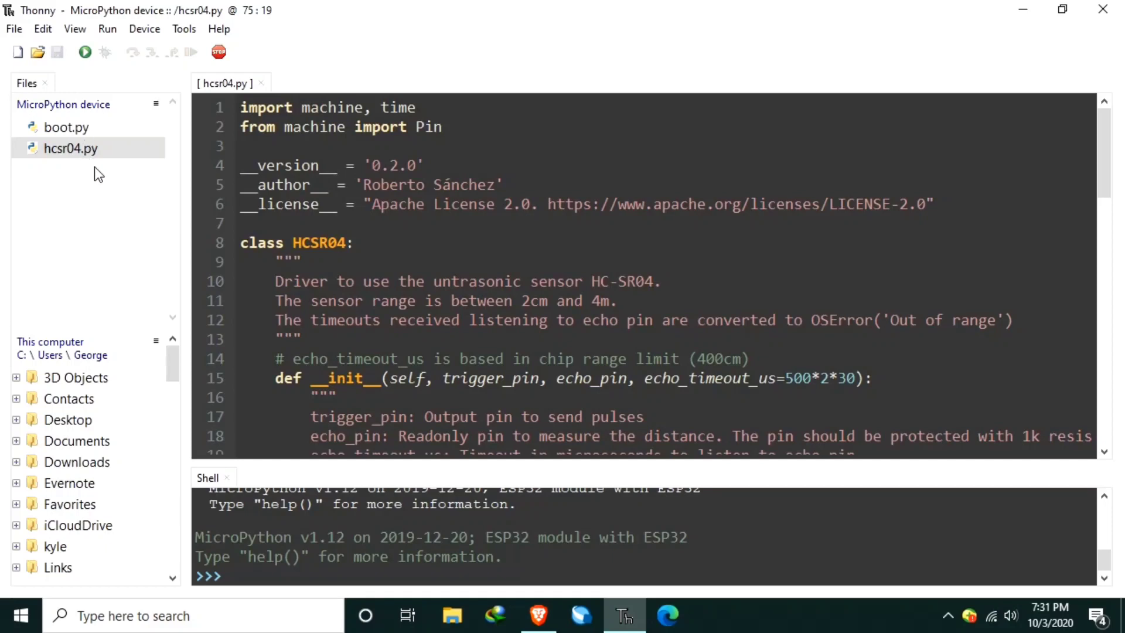
{"action": "mouse_move", "coordinate": [85, 125]}
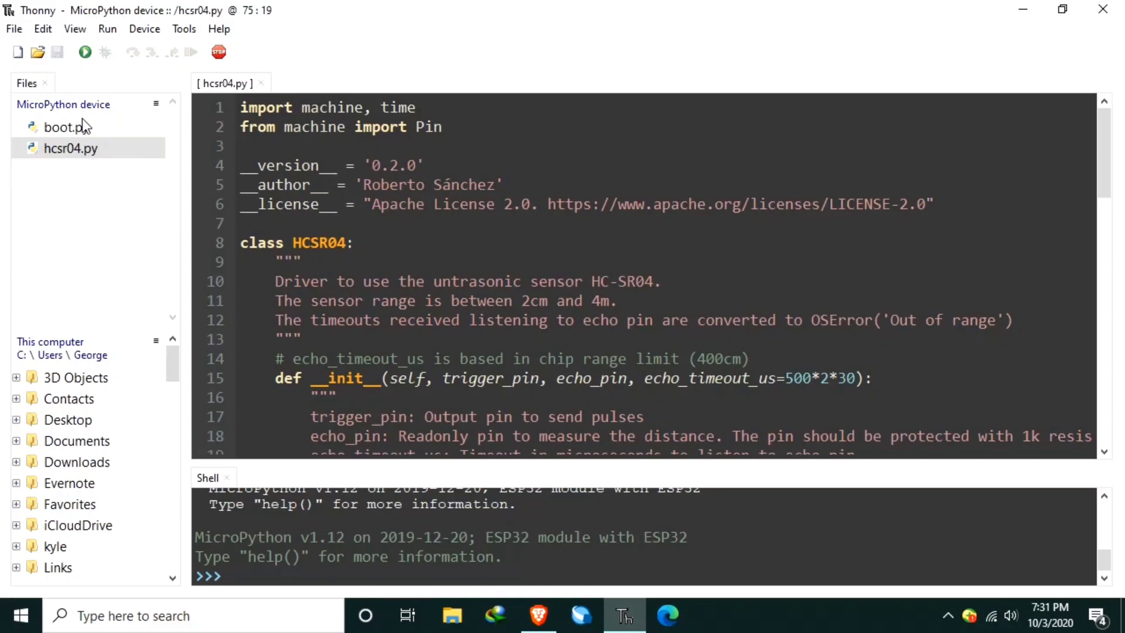
{"action": "mouse_move", "coordinate": [123, 137]}
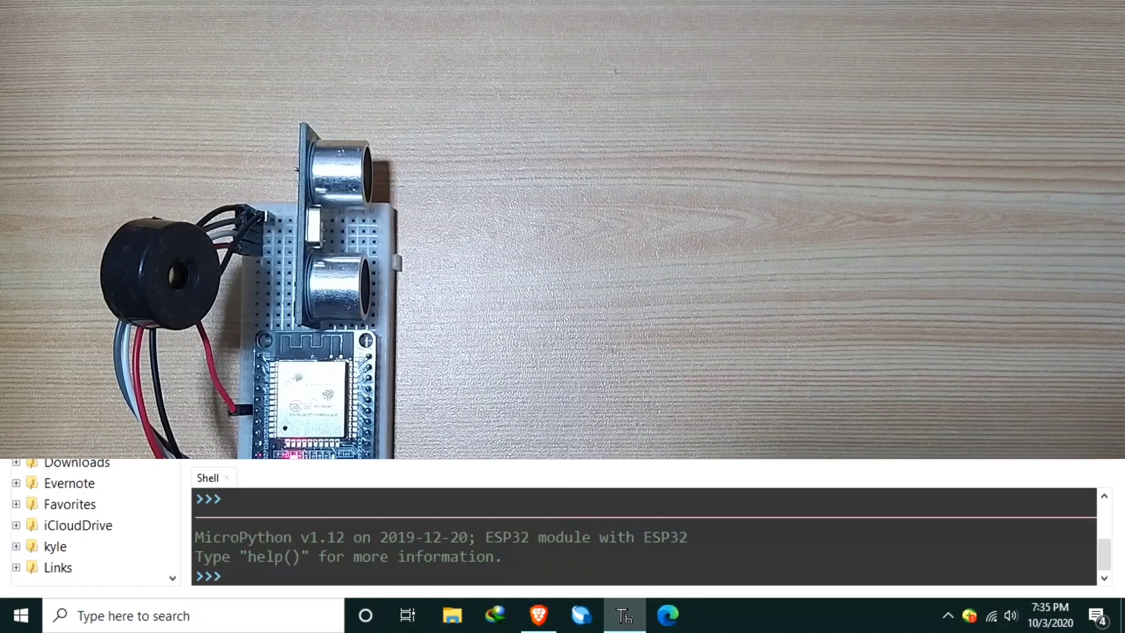
- Import hcsr04 in the shell and begin ultrasonic = hcsr04.HCSR04(...)
{"action": "type", "text": "imp"}
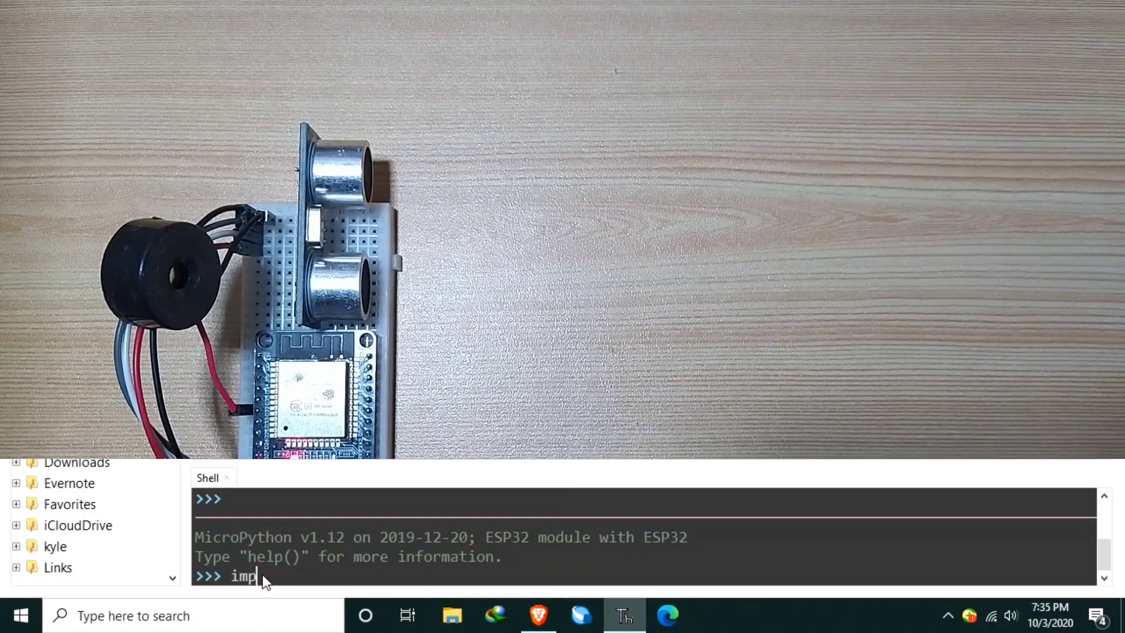
{"action": "type", "text": "ort hcsr04"}
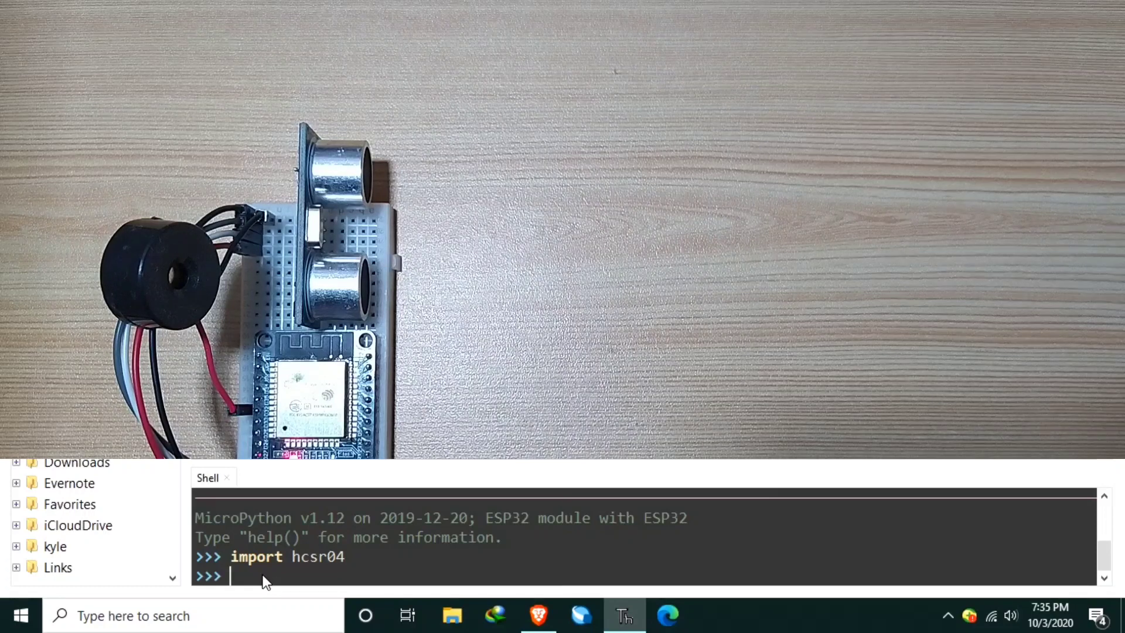
{"action": "type", "text": "ultra"}
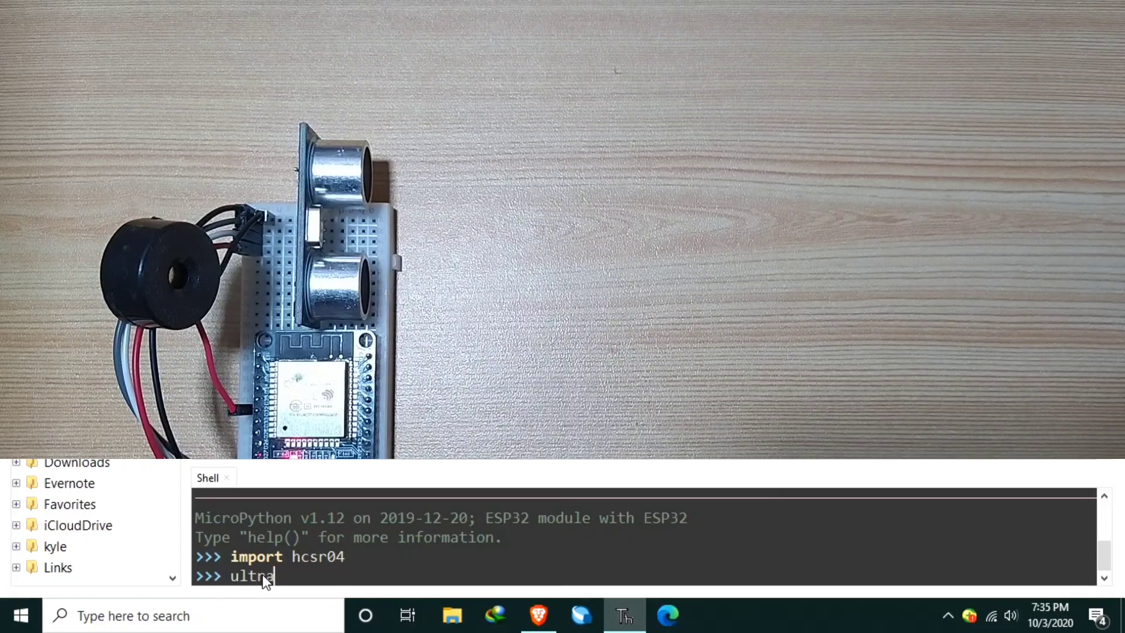
{"action": "type", "text": "sonic ="}
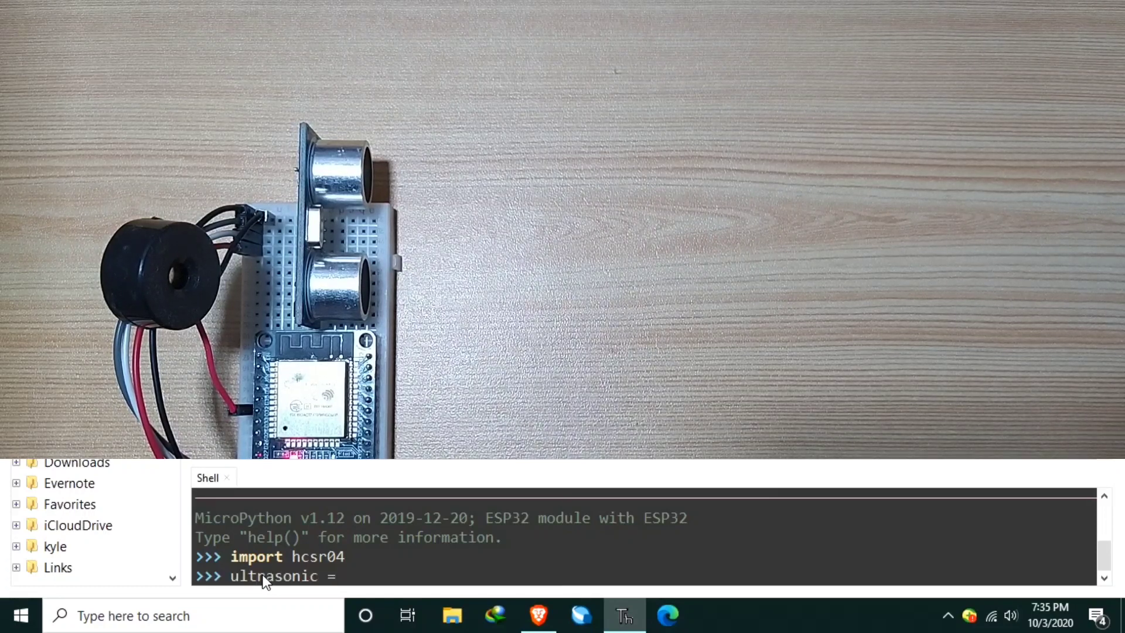
{"action": "type", "text": "hcsr"}
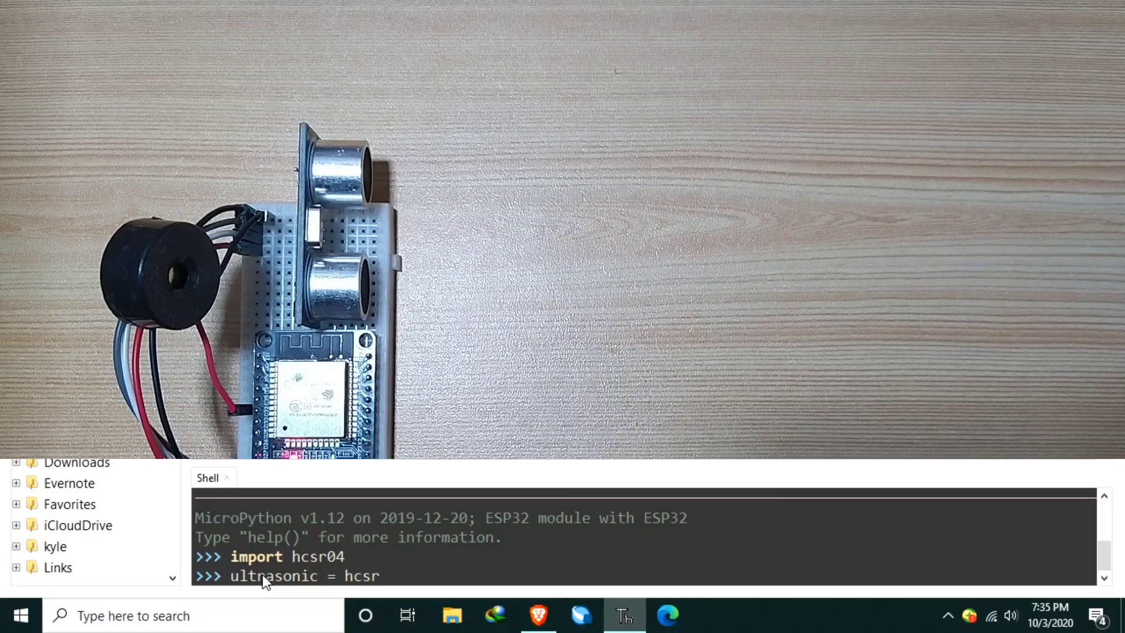
{"action": "type", "text": "04."}
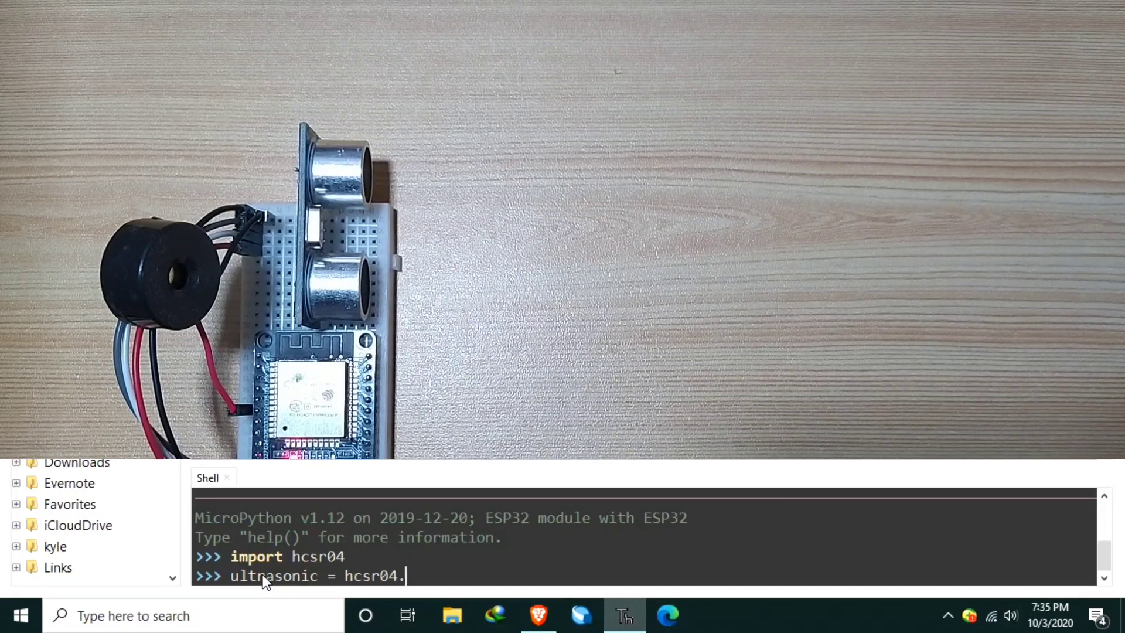
{"action": "type", "text": "HCSR"}
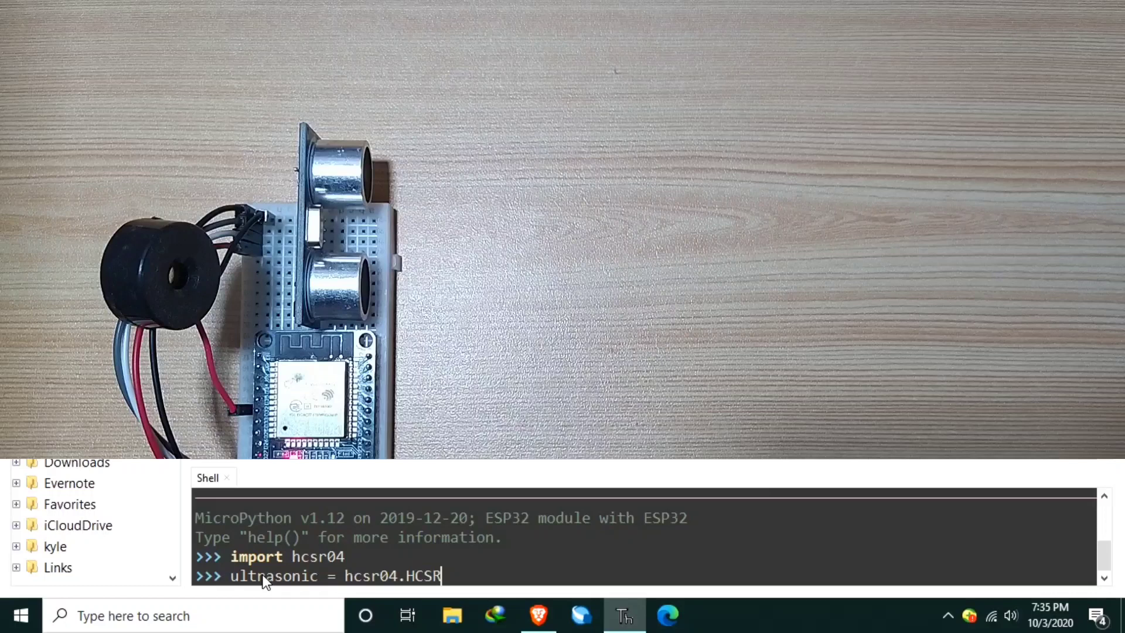
{"action": "type", "text": "04("}
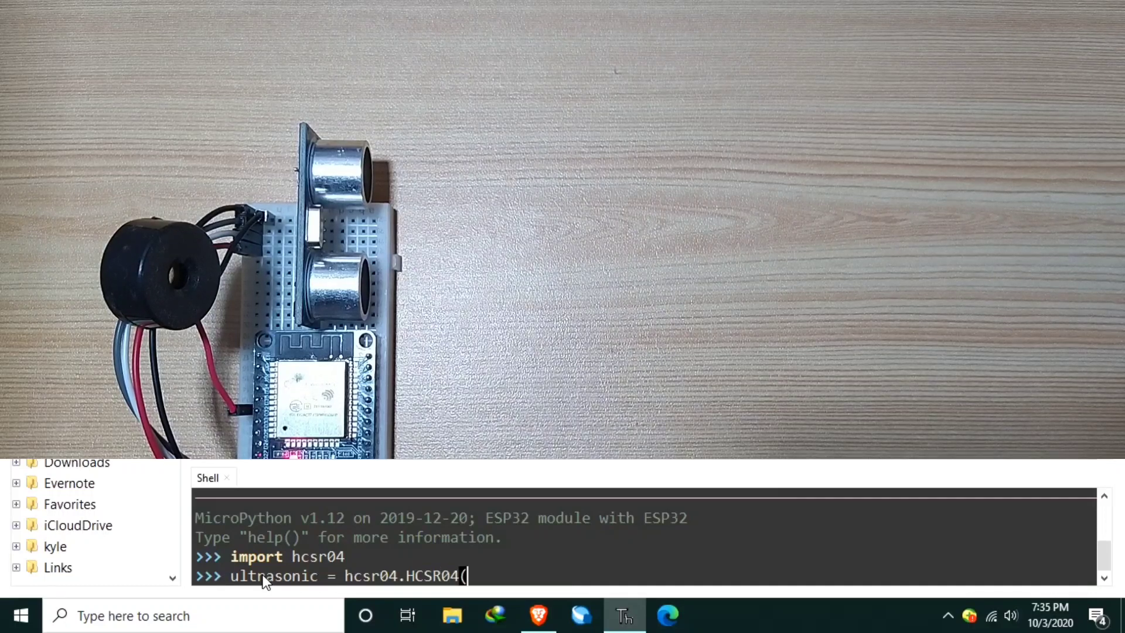
- Complete the sensor object with trigger_pin=13, echo_pin=12, echo_timeout_us=1000000
{"action": "type", "text": "t"}
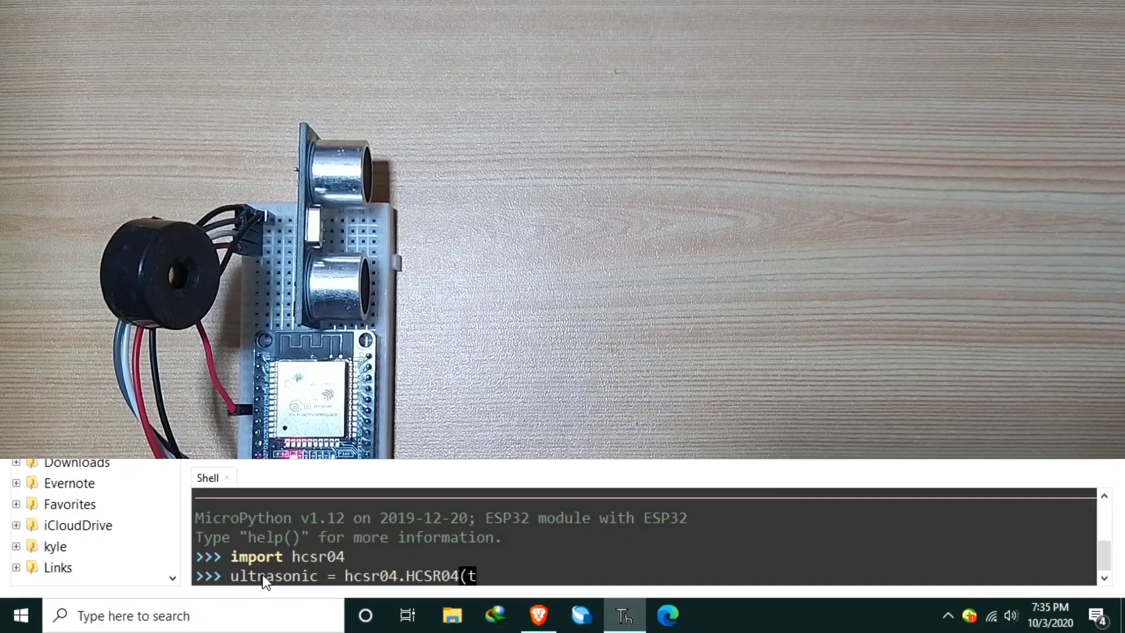
{"action": "type", "text": "rigger_"}
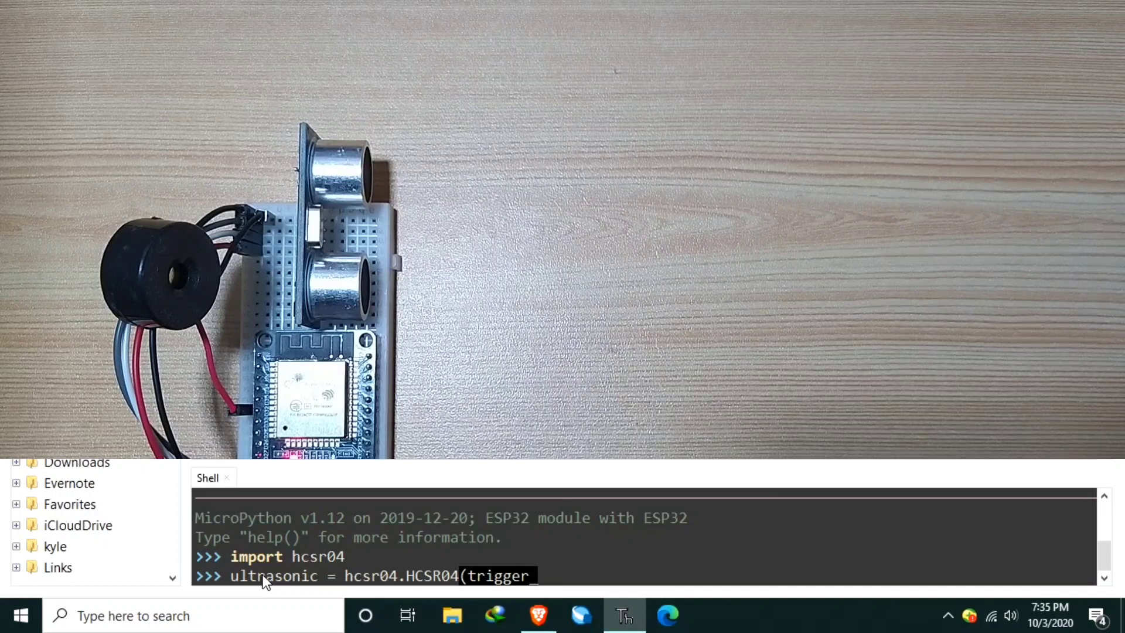
{"action": "type", "text": "_pin="}
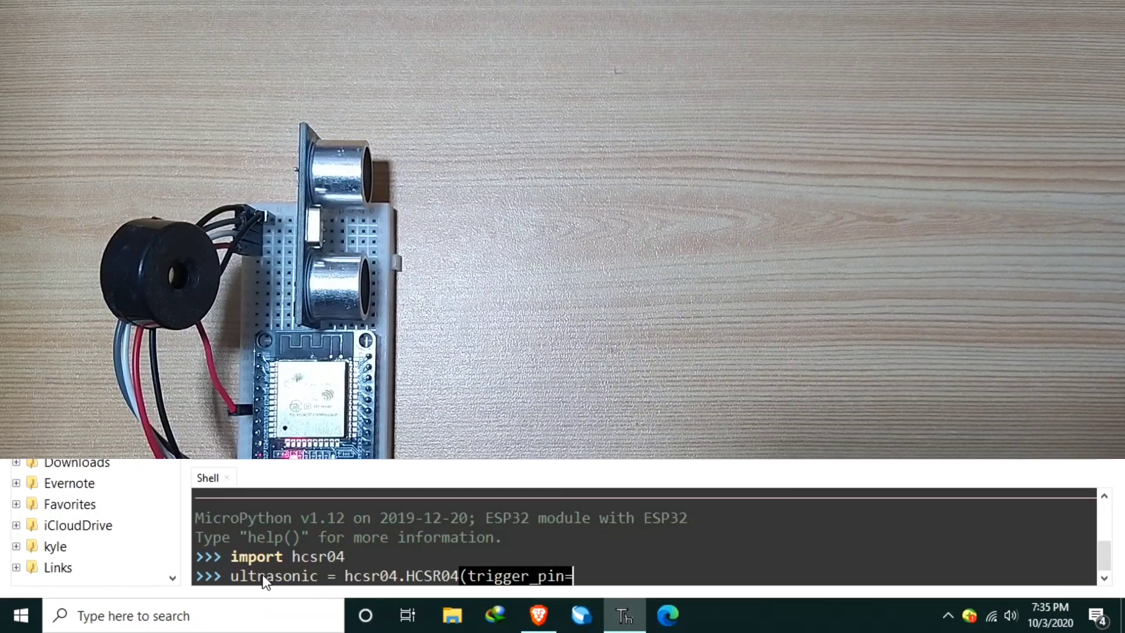
{"action": "type", "text": "13"}
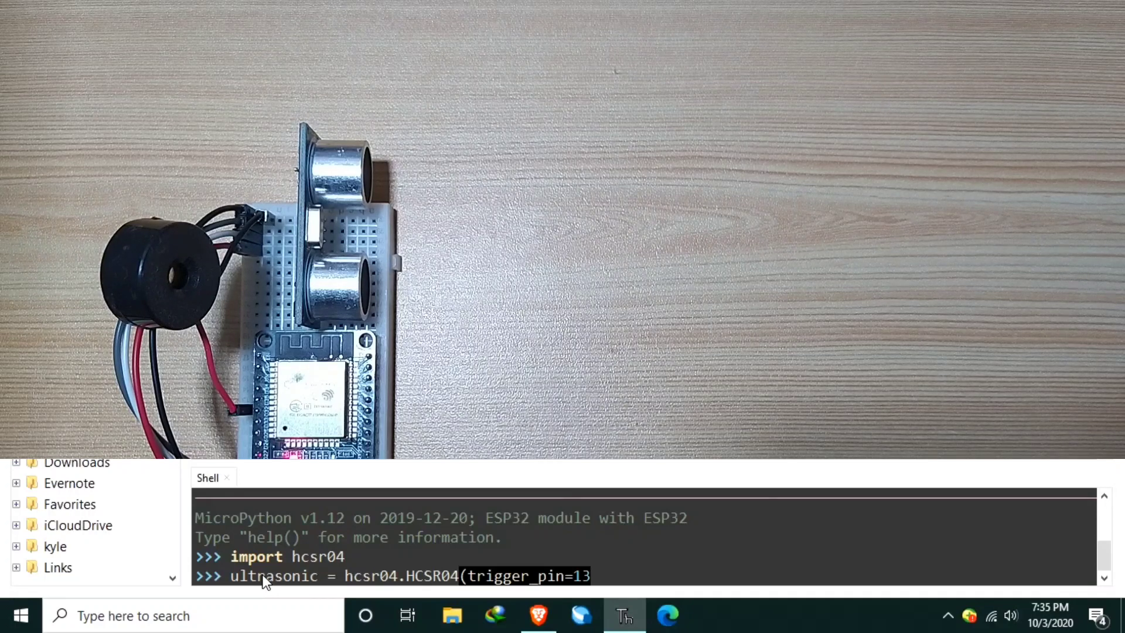
{"action": "type", "text": ","}
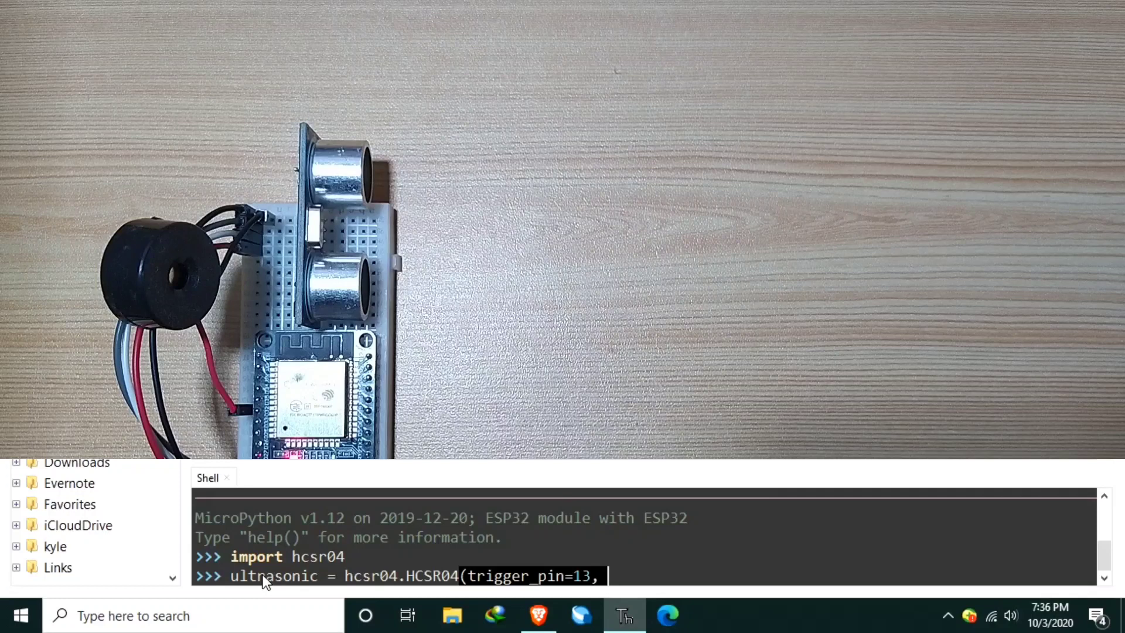
{"action": "type", "text": "ech"}
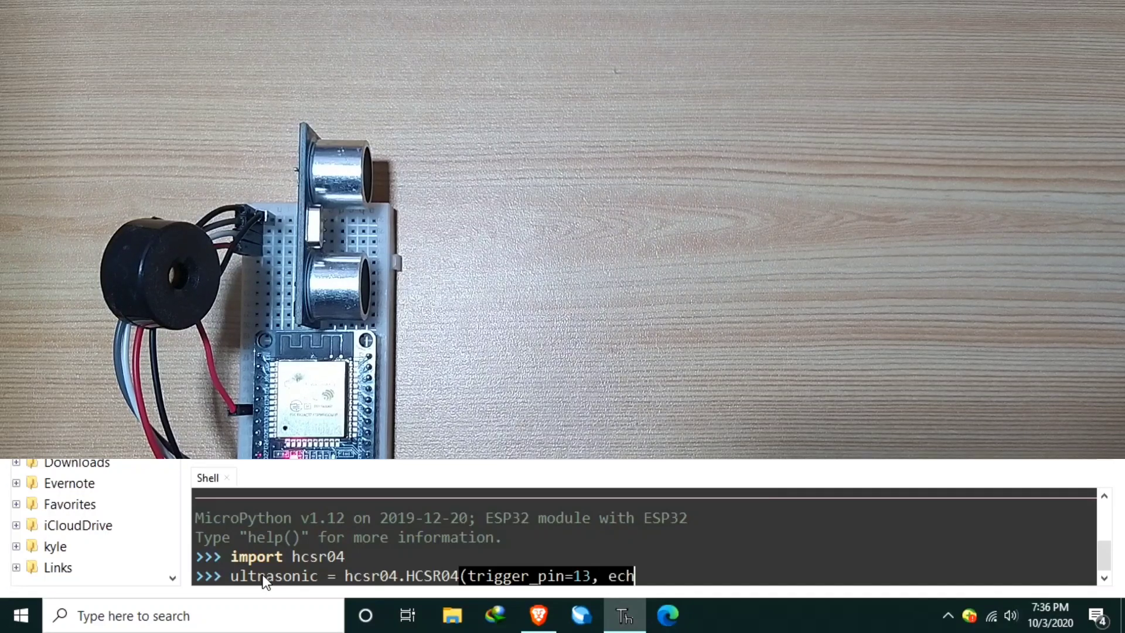
{"action": "type", "text": "o_pin=12,"}
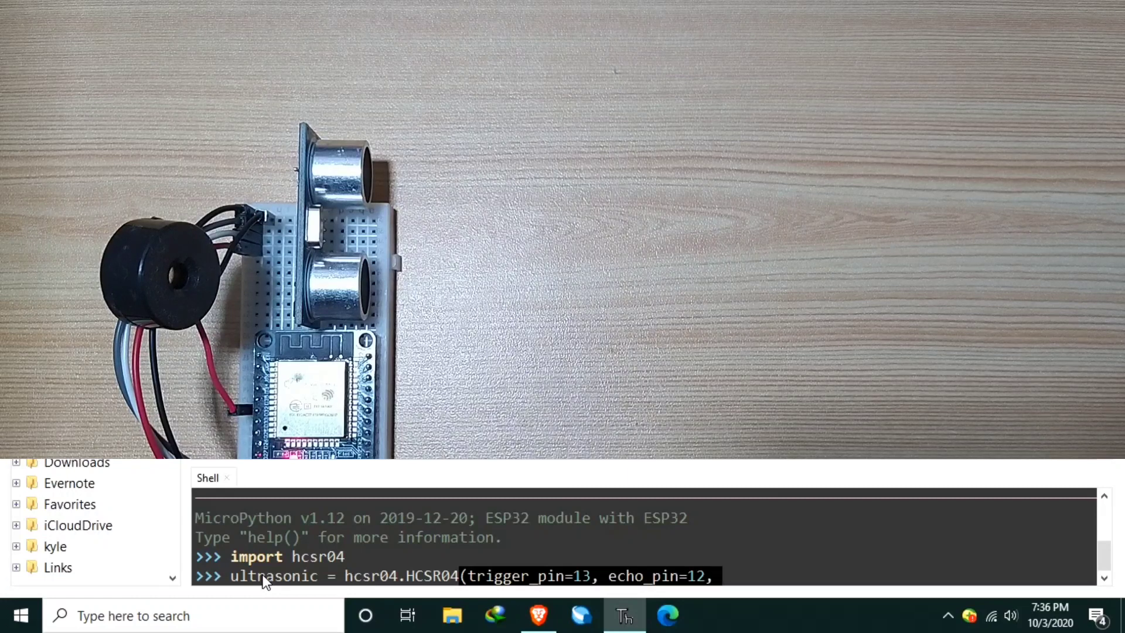
{"action": "type", "text": "e"}
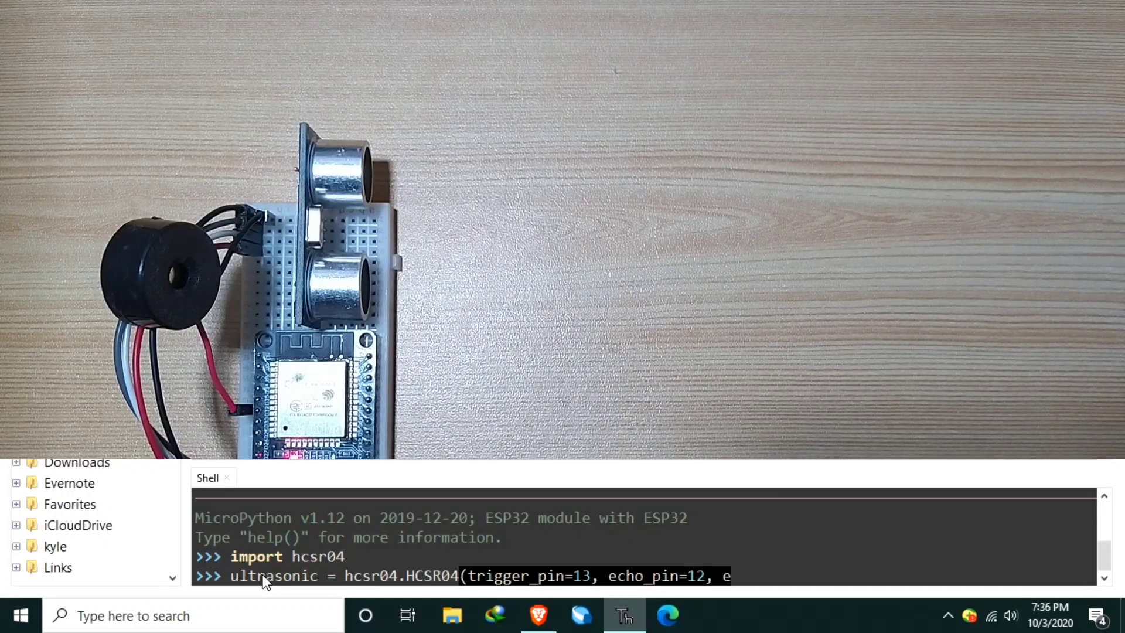
{"action": "type", "text": "echo_ti"}
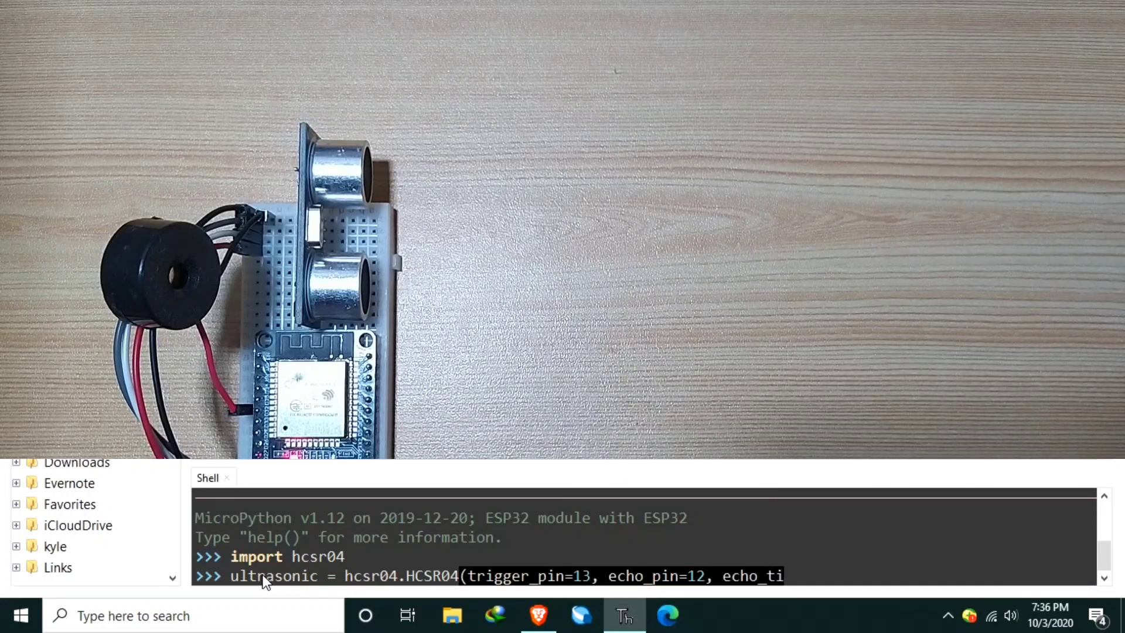
{"action": "type", "text": "meout_"}
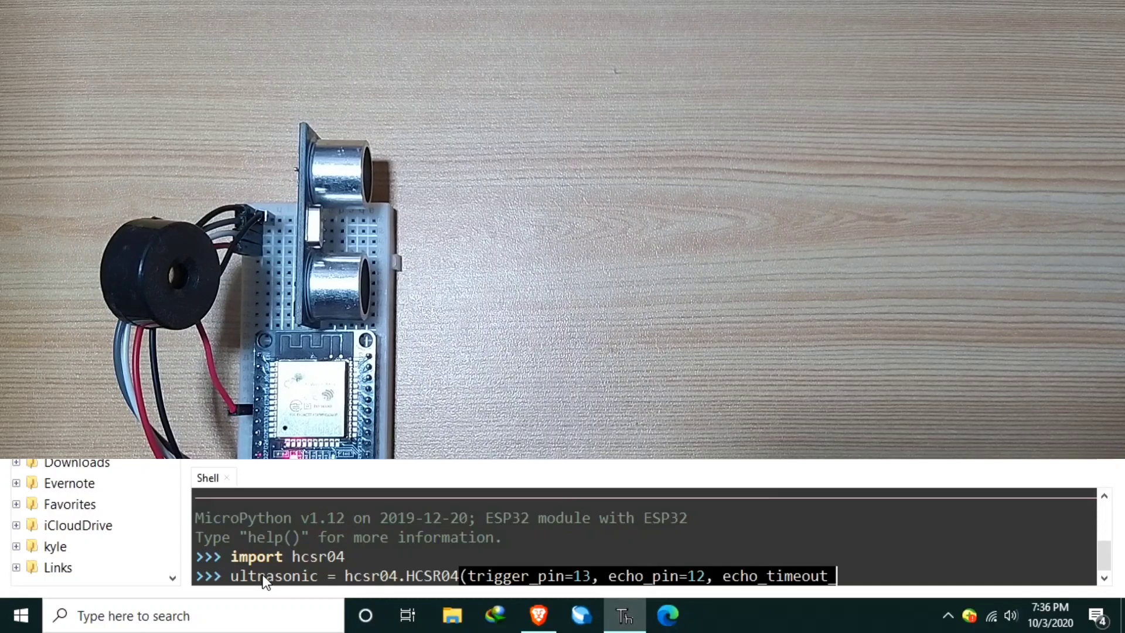
{"action": "type", "text": "us="}
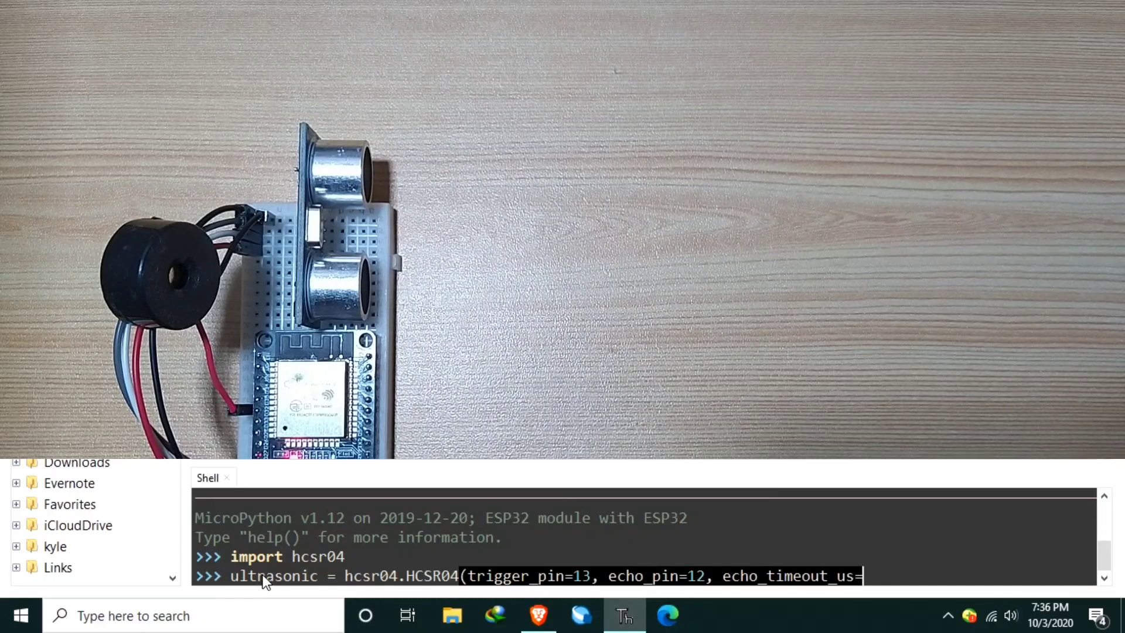
{"action": "type", "text": "10"}
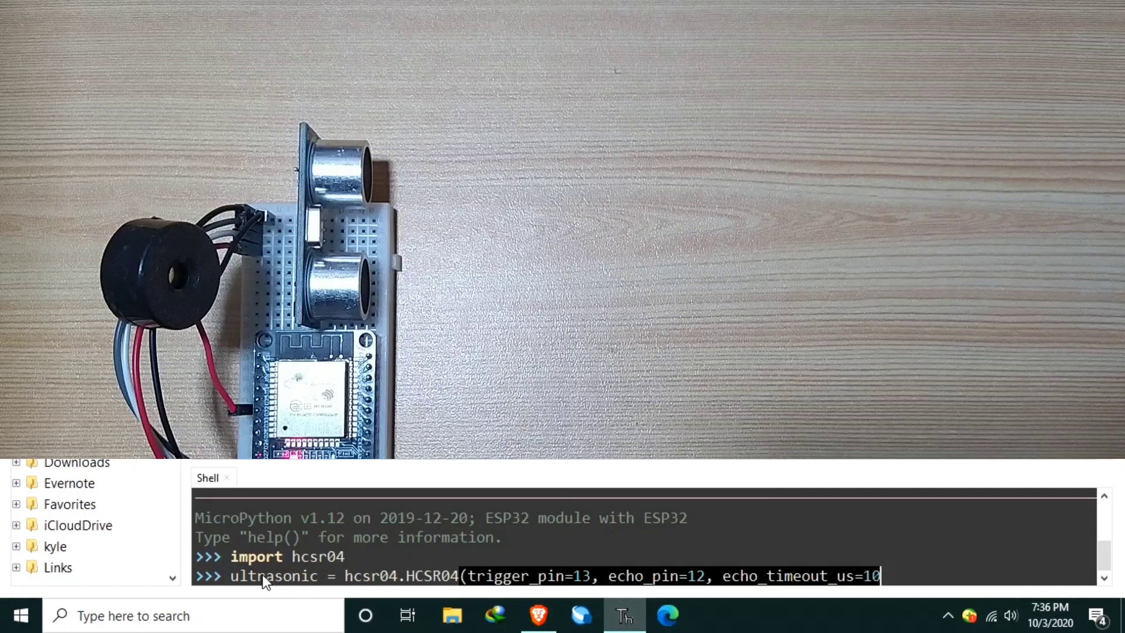
{"action": "type", "text": "0"}
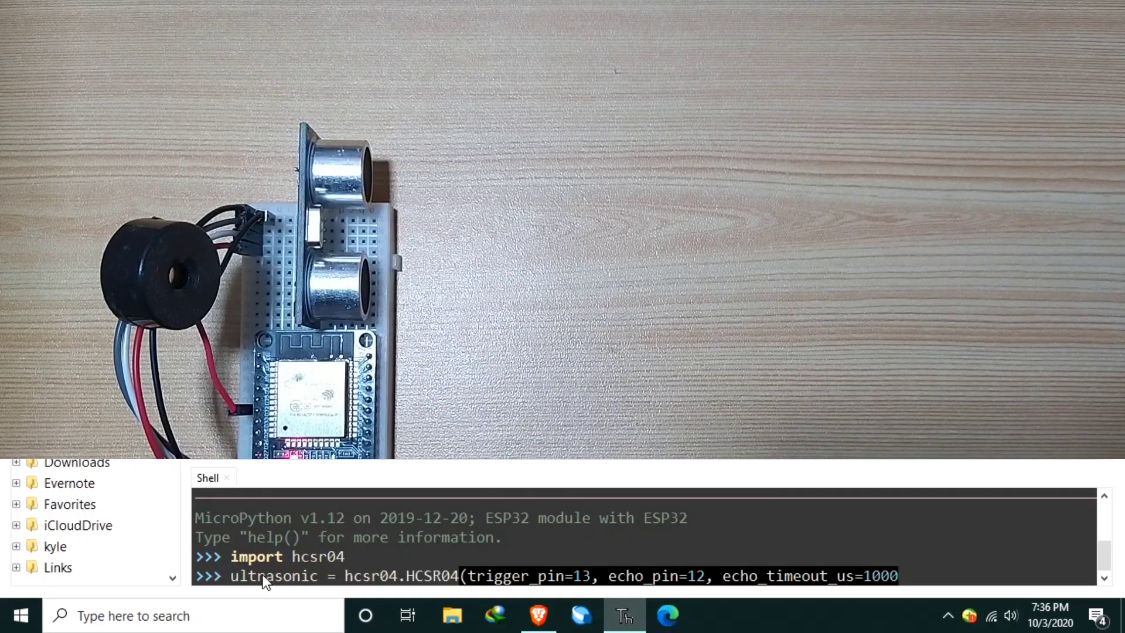
{"action": "type", "text": "000"}
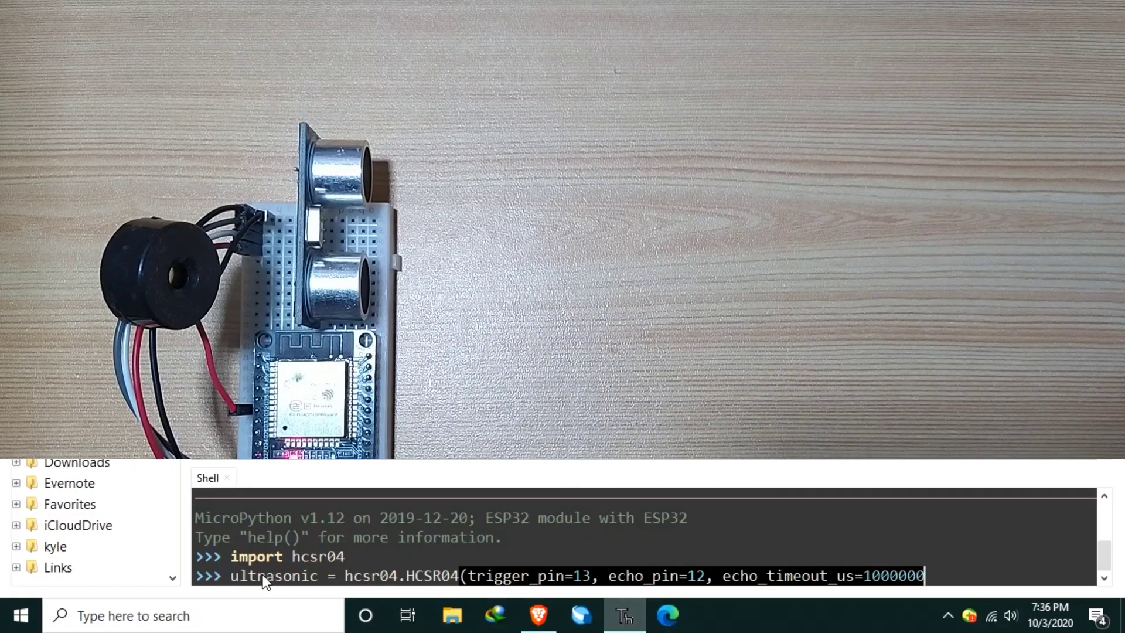
{"action": "type", "text": ")"}
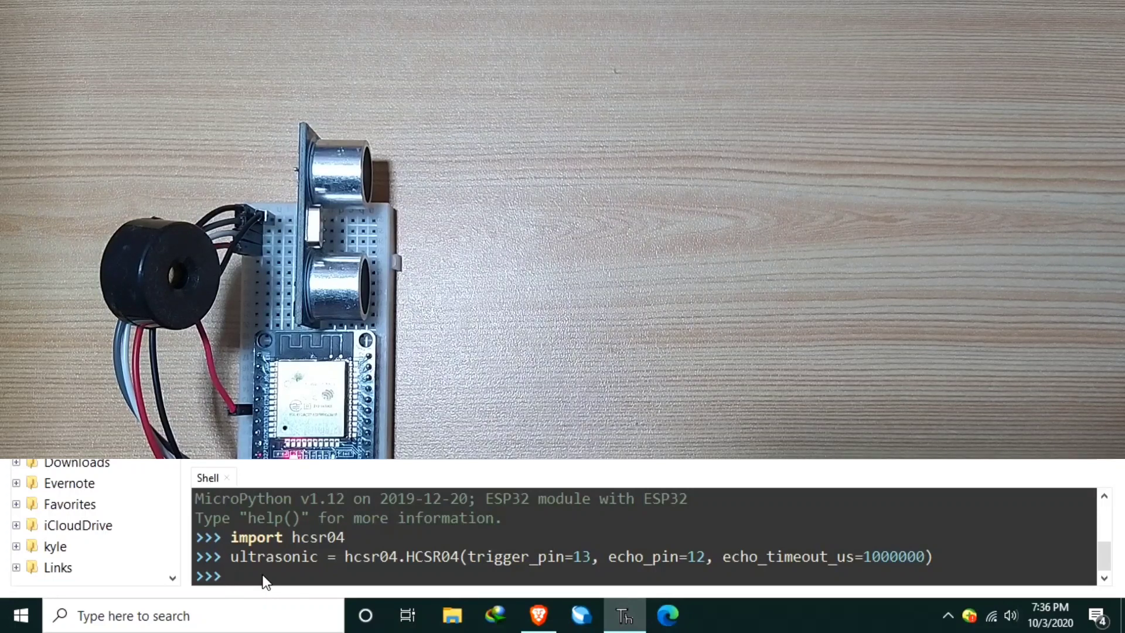
- Run ultrasonic.distance_cm() in the shell, reading about 21.46 cm
{"action": "type", "text": "ultra"}
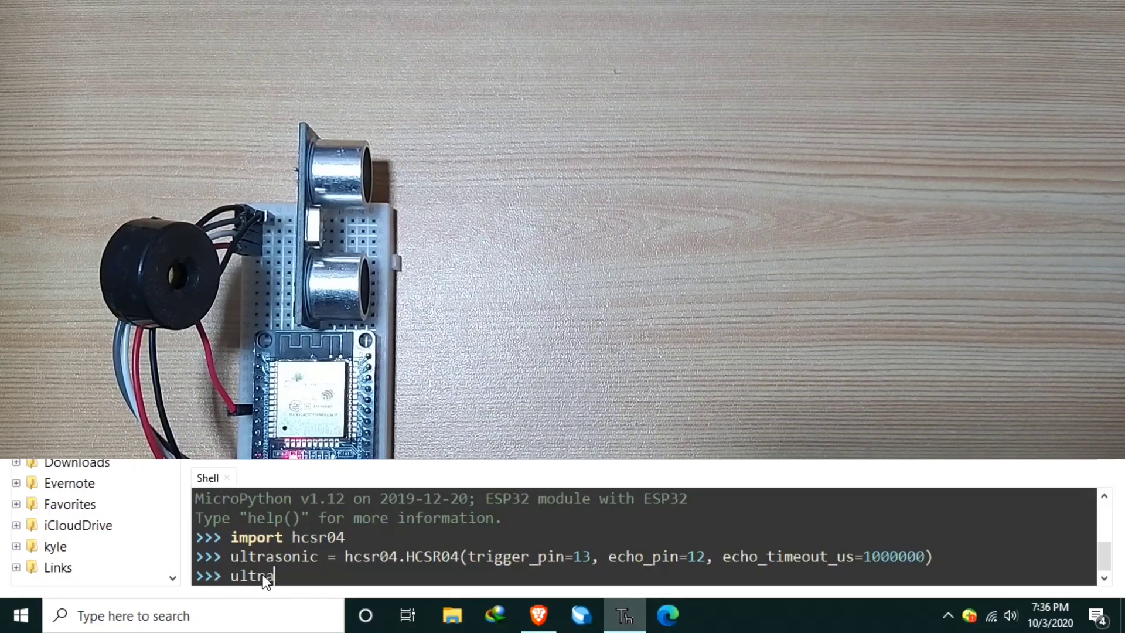
{"action": "type", "text": "sonic."}
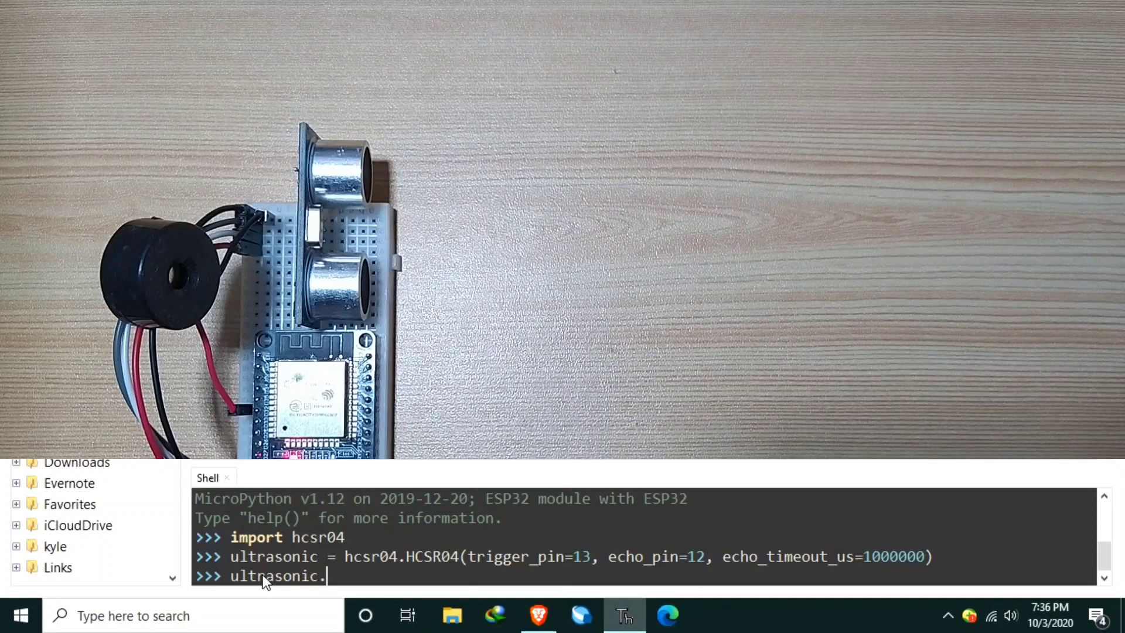
{"action": "type", "text": "distanc"}
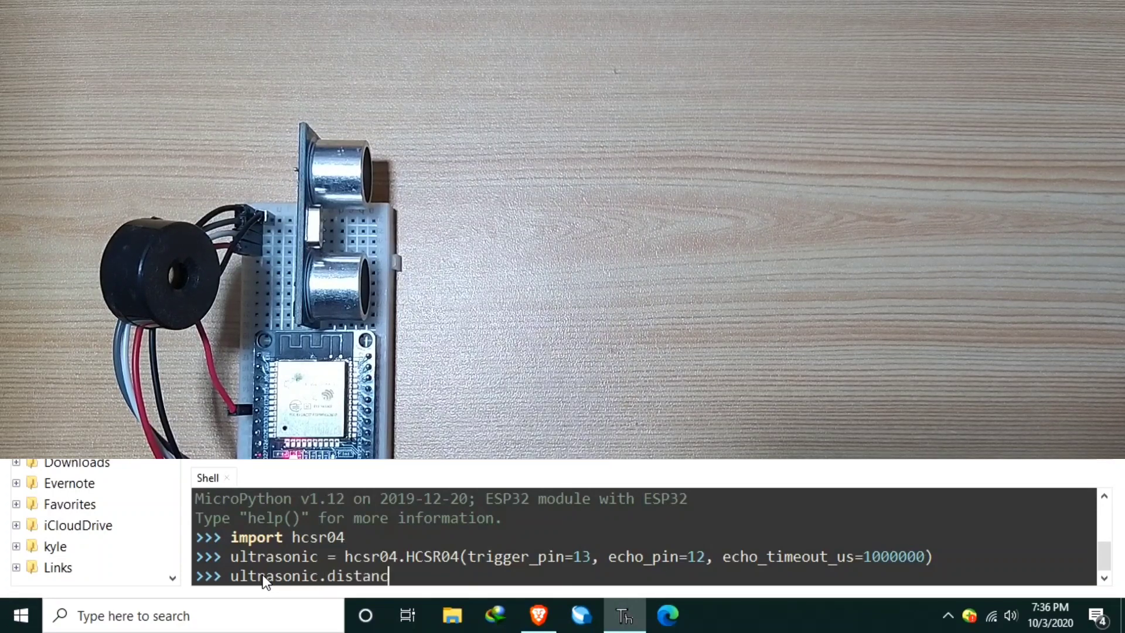
{"action": "type", "text": "e_"}
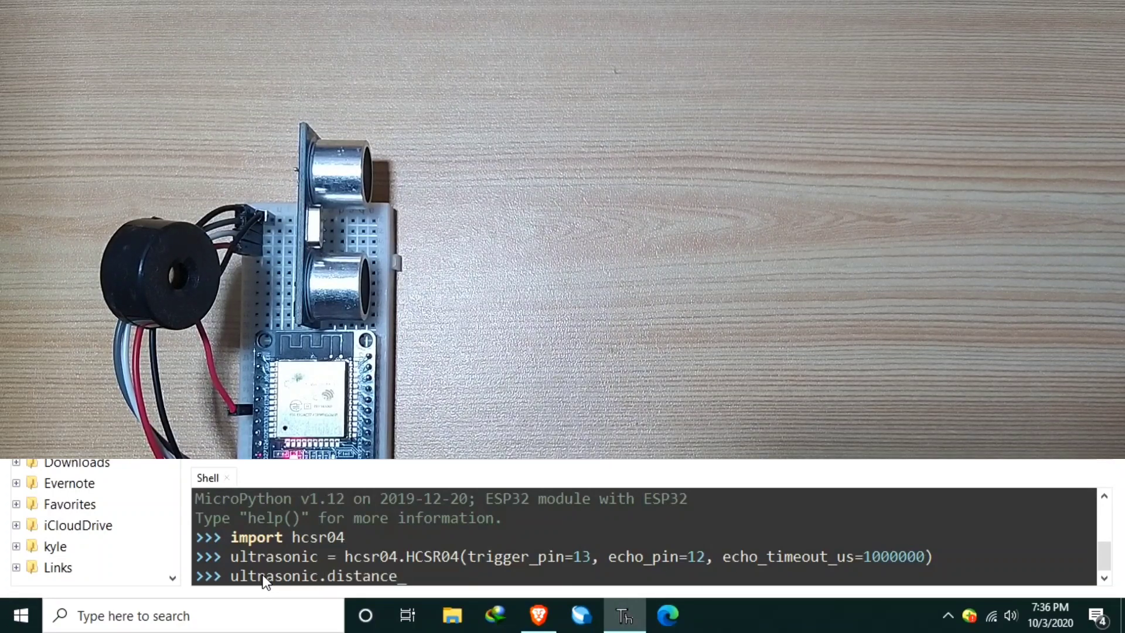
{"action": "type", "text": "cm()"}
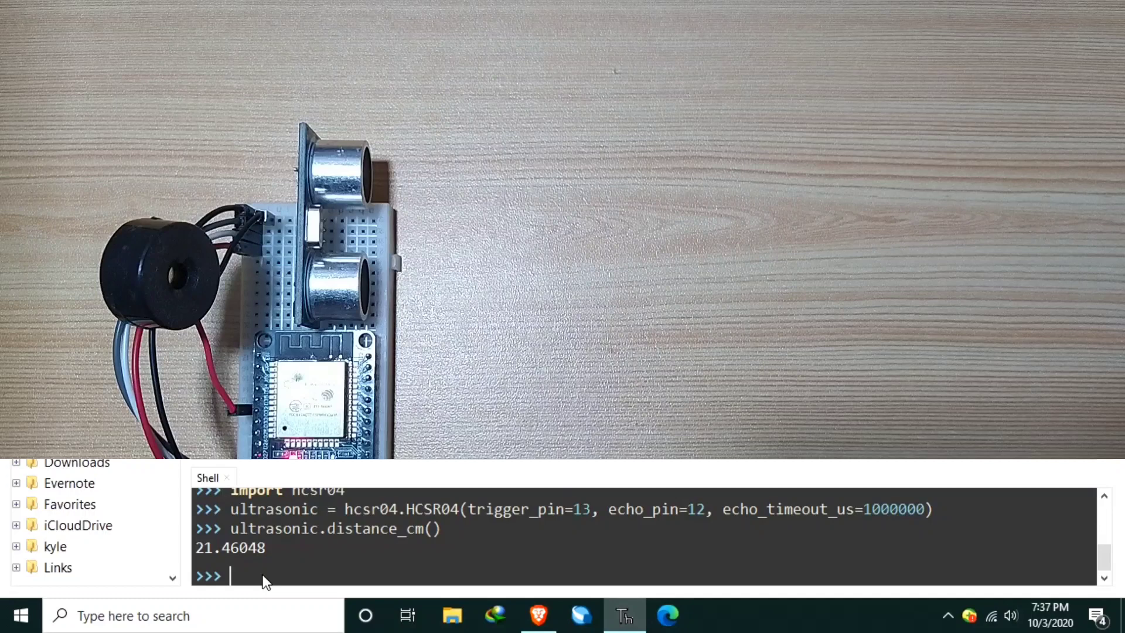
{"action": "mouse_move", "coordinate": [265, 564]}
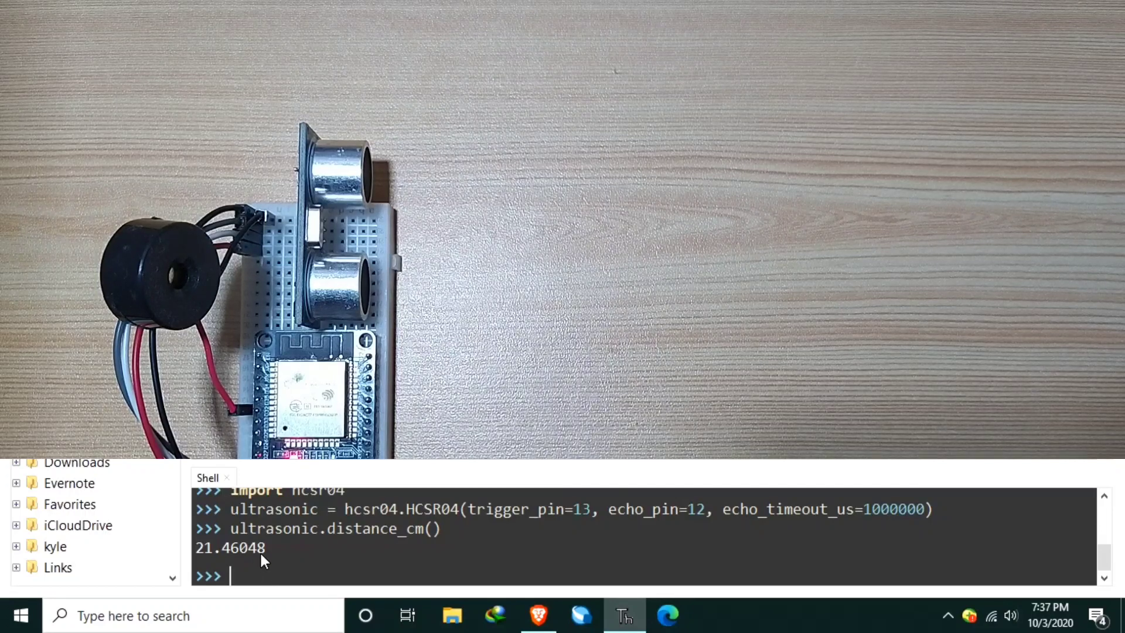
{"action": "double_click", "coordinate": [231, 547]}
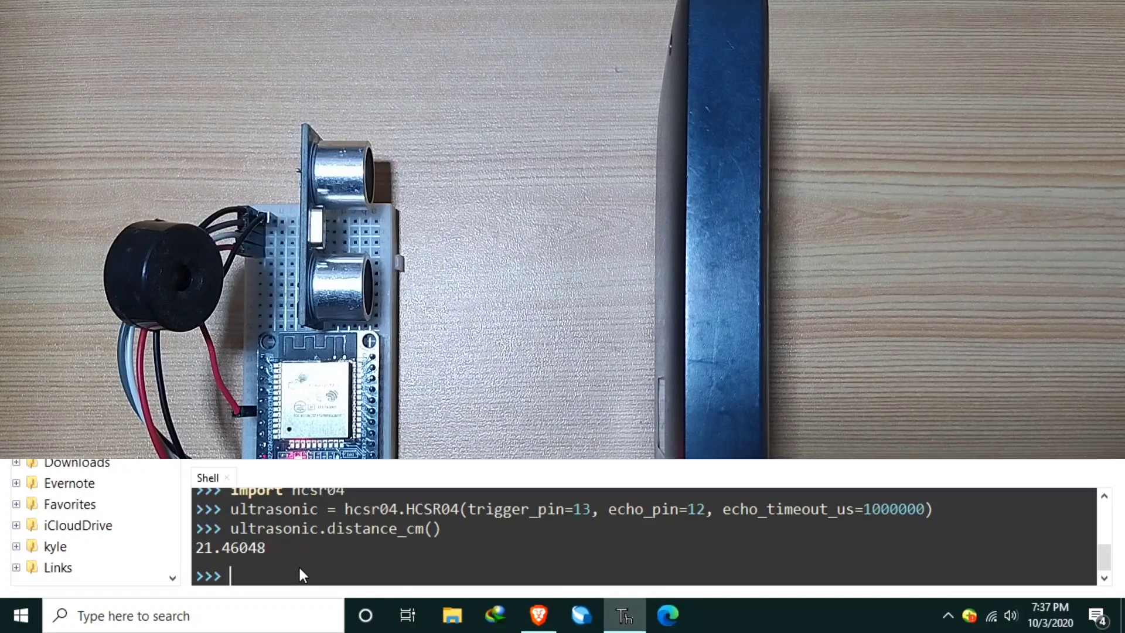
- Re-run ultrasonic.distance_cm() with an object close, reading about 6.75 and 7.54 cm
{"action": "type", "text": "ultrasonic.distance_cm()"}
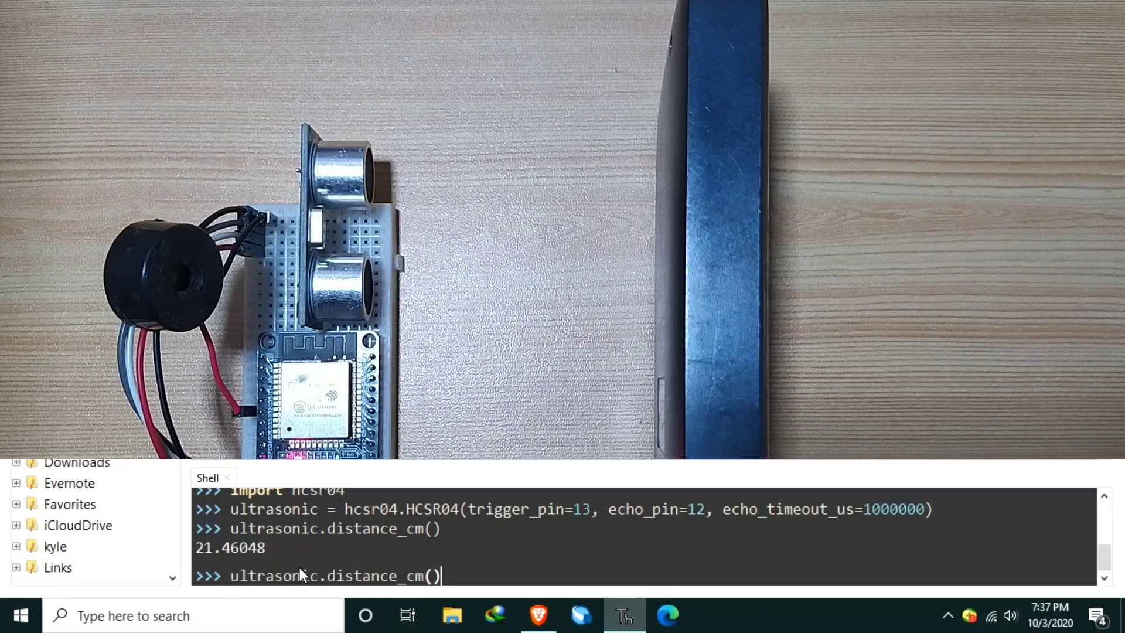
{"action": "key", "text": "Enter"}
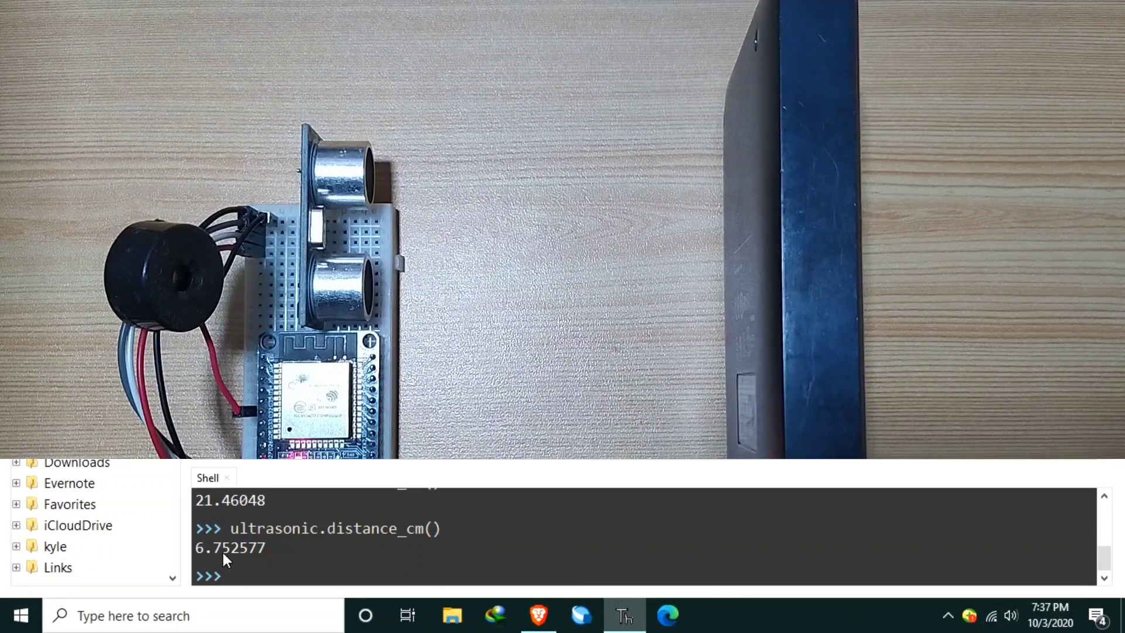
{"action": "type", "text": "ultrasonic.distance_cm()"}
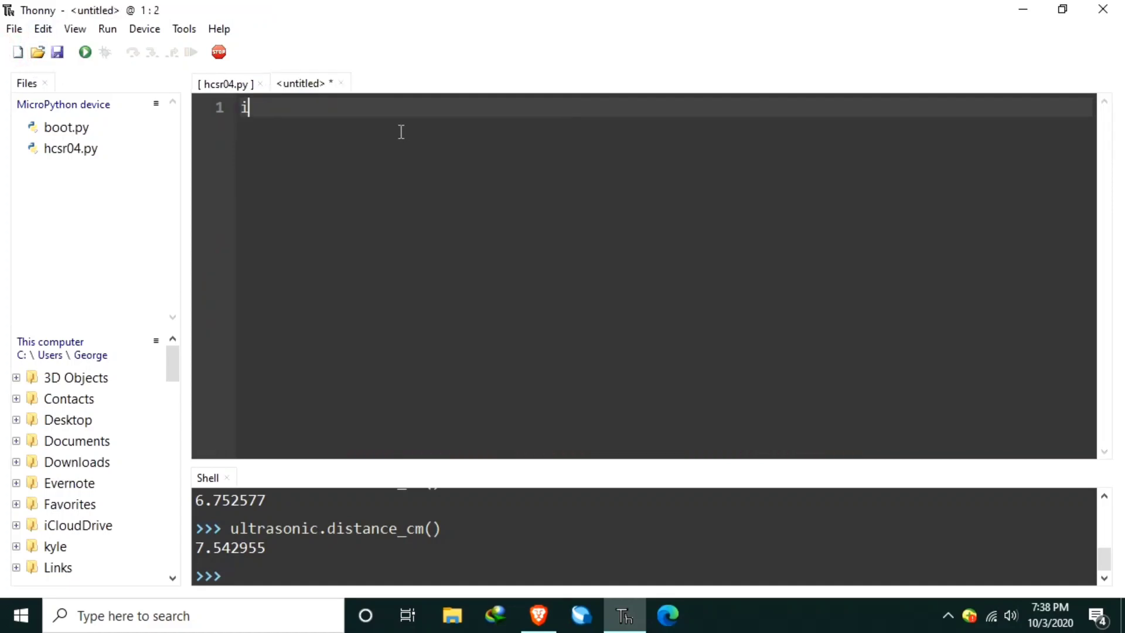
- Begin the new script with import machine, import hcsr04 and import time
{"action": "type", "text": "mport mach"}
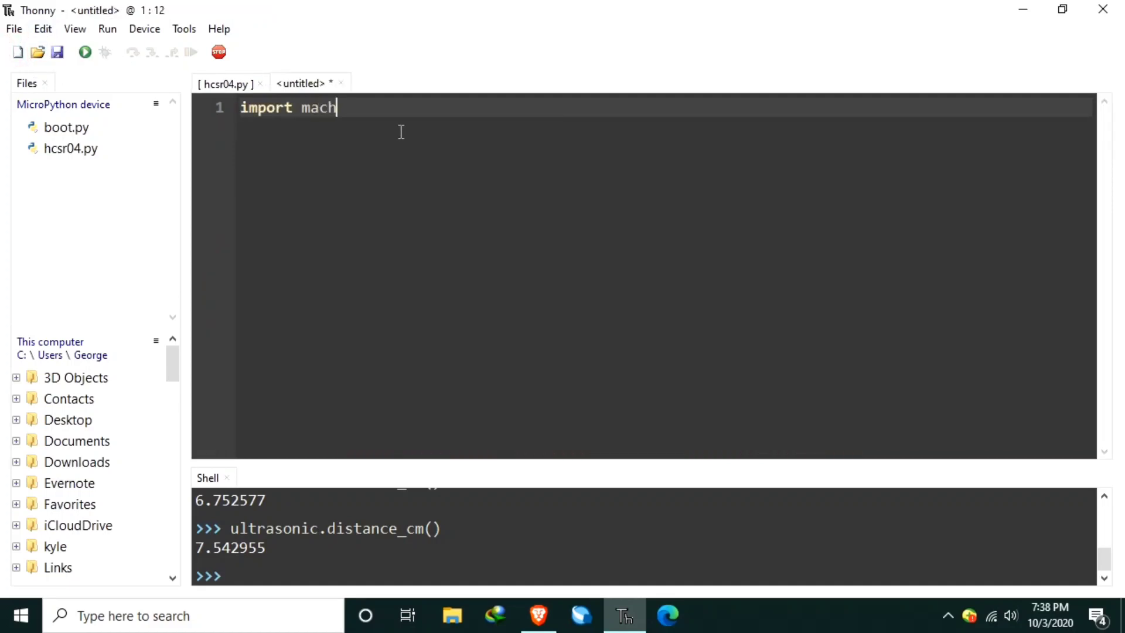
{"action": "type", "text": "ine"}
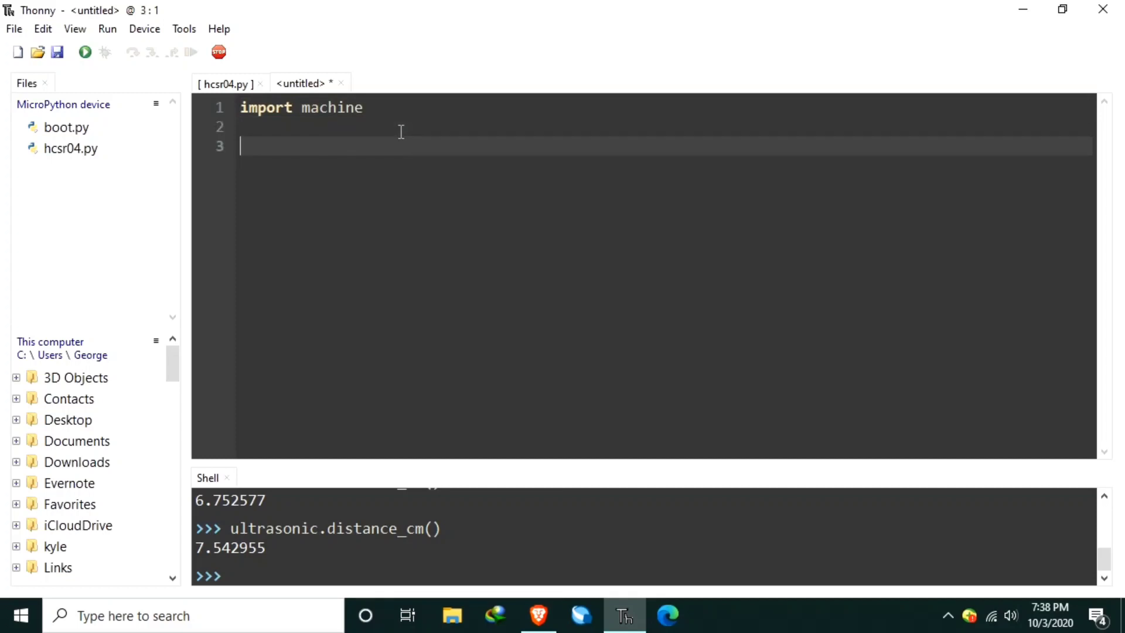
{"action": "type", "text": "import"}
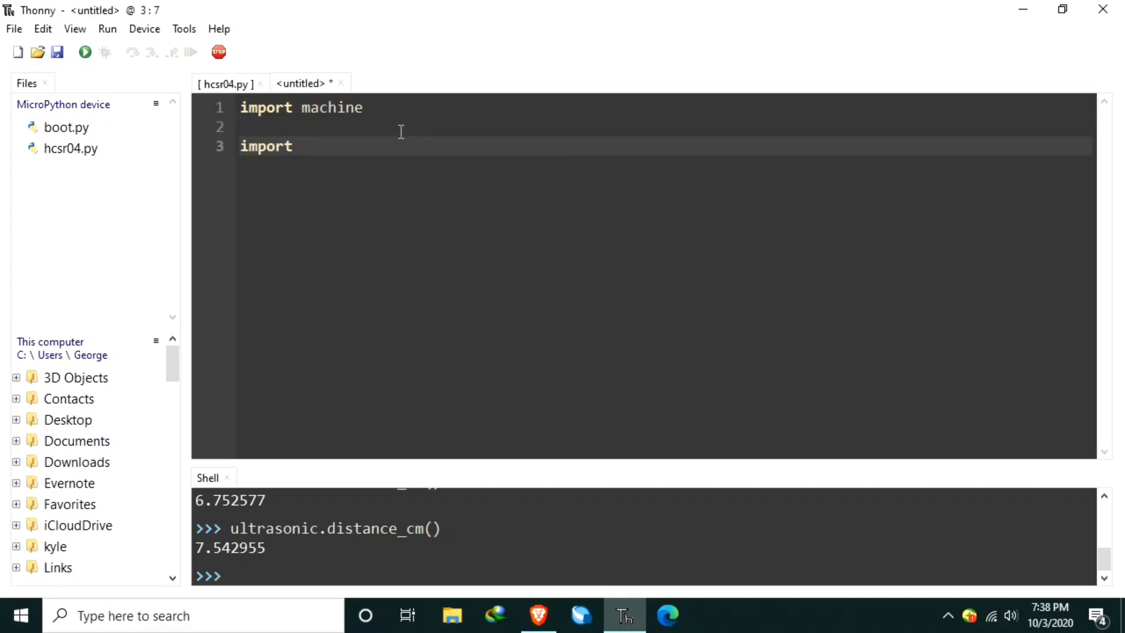
{"action": "type", "text": "hcsr0"}
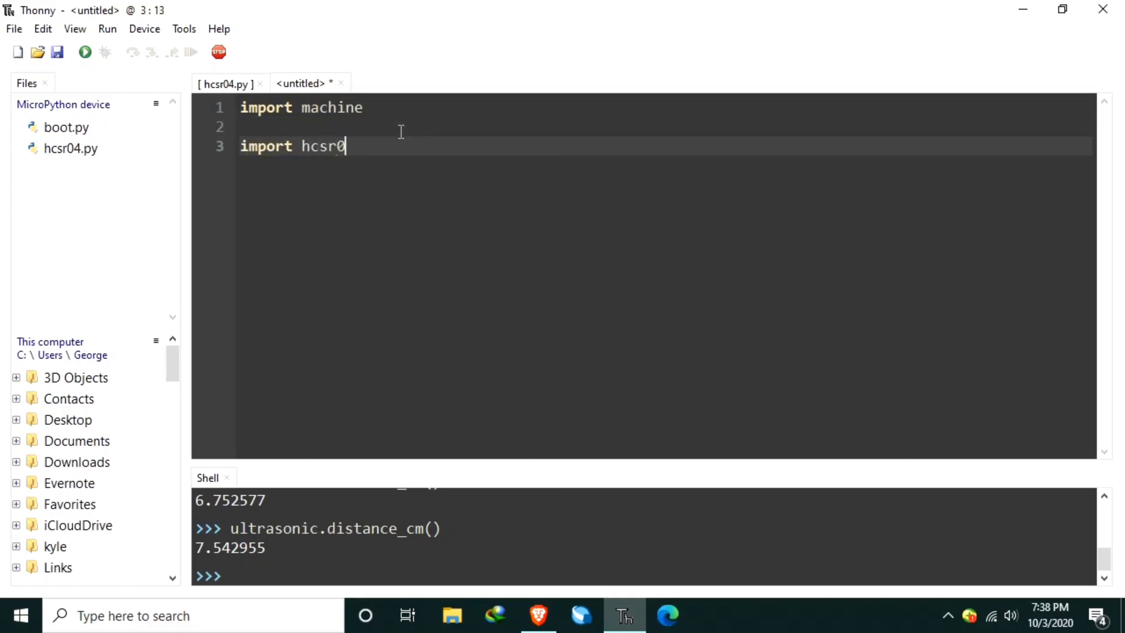
{"action": "type", "text": "4"}
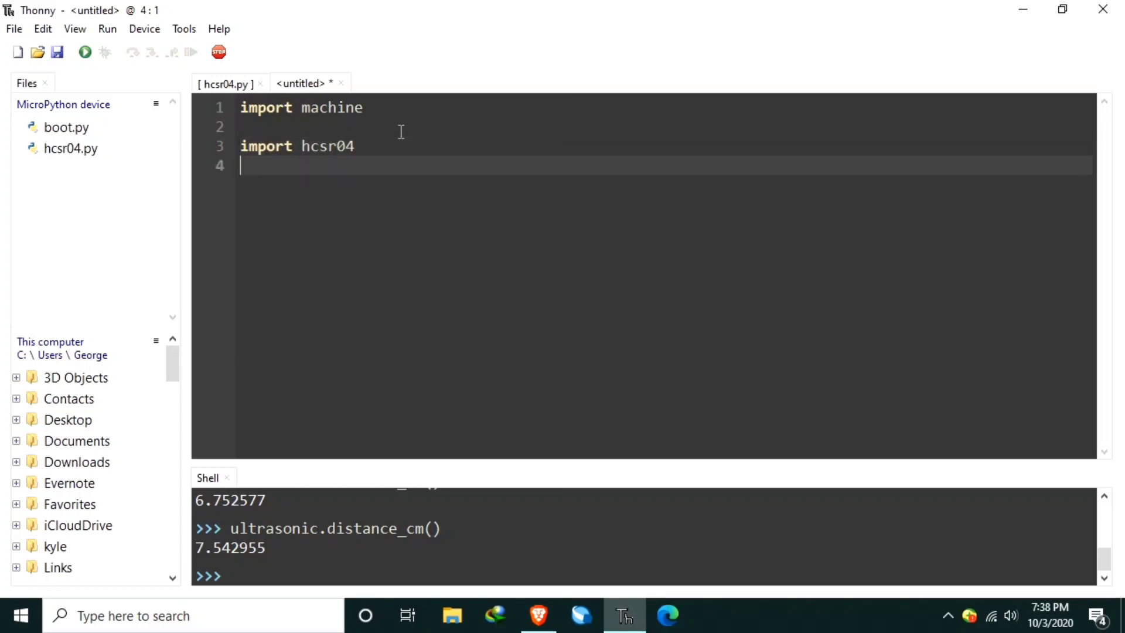
{"action": "type", "text": "im"}
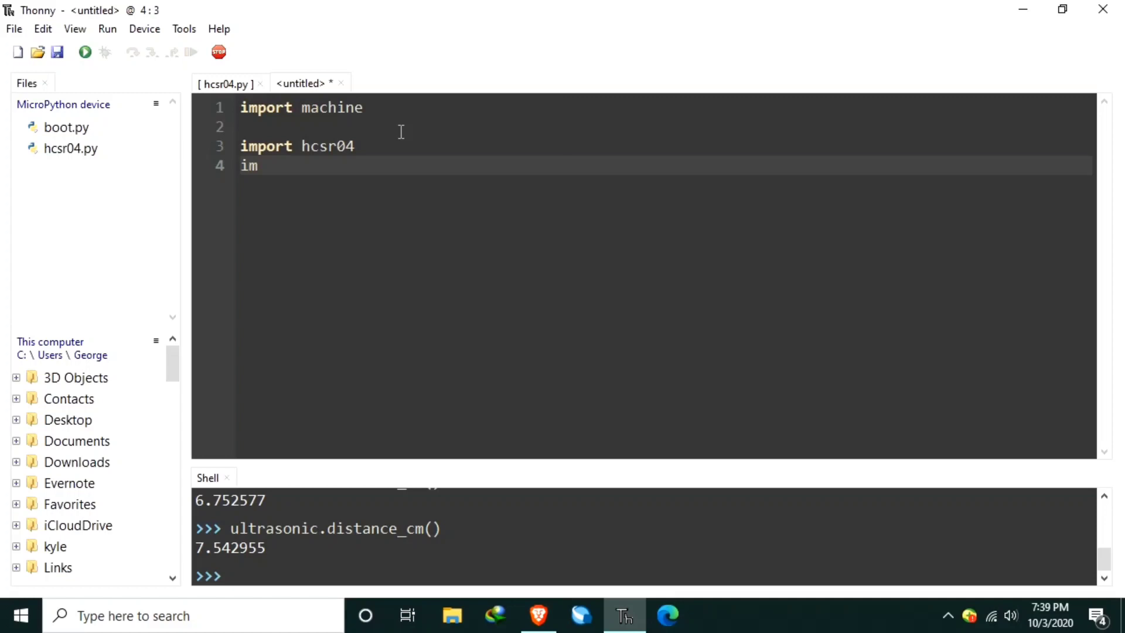
{"action": "type", "text": "port time"}
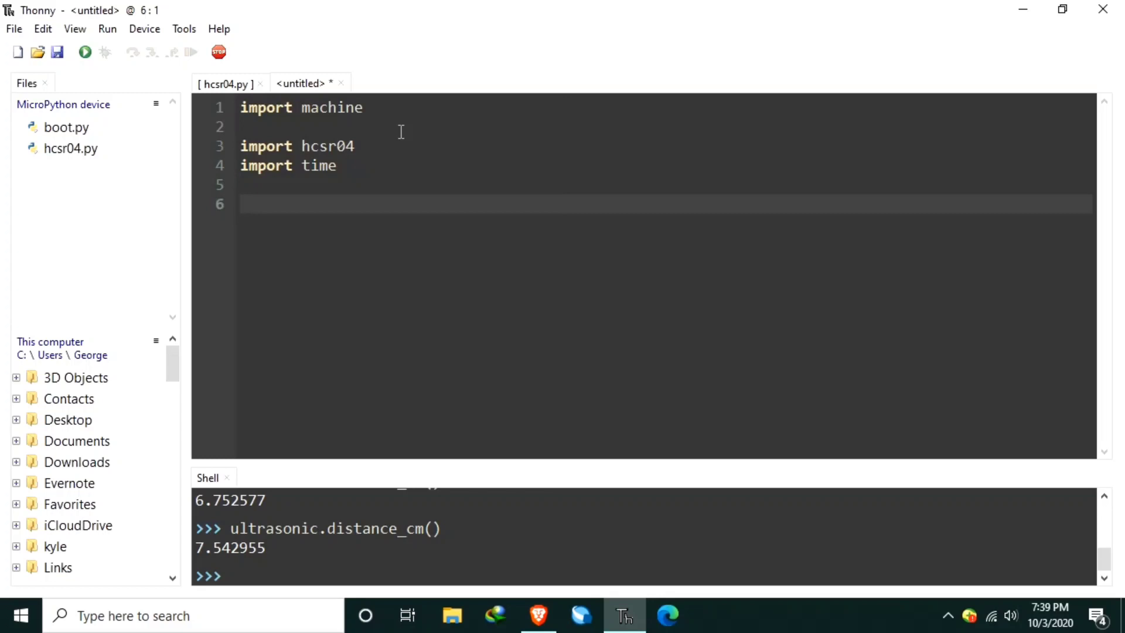
{"action": "mouse_move", "coordinate": [420, 542]}
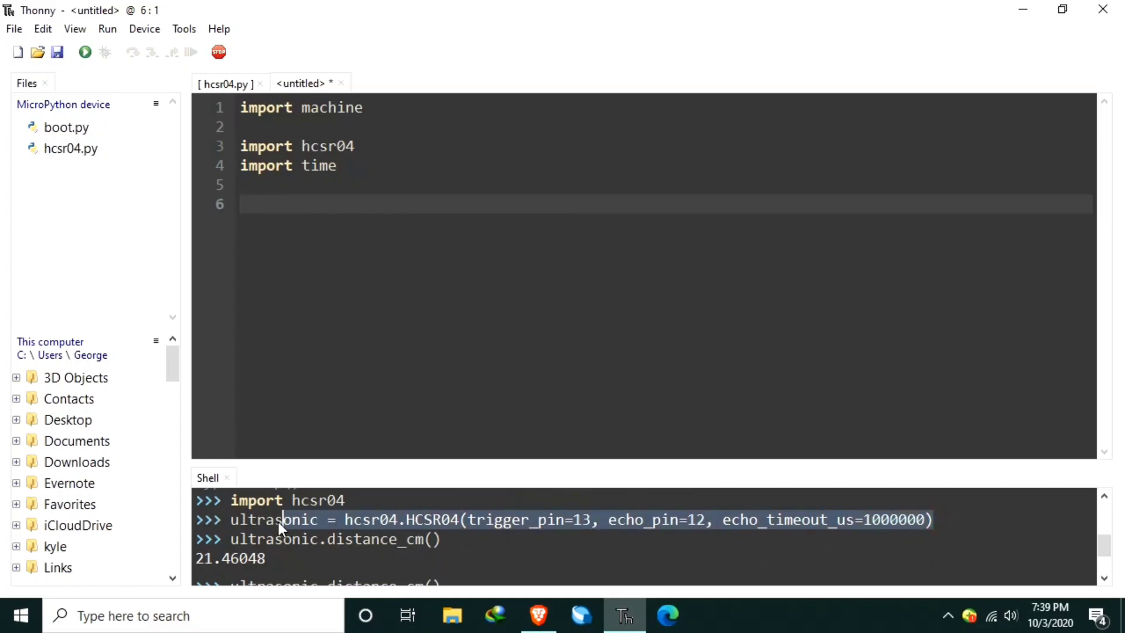
- Copy the HCSR04 setup line from the shell and paste it onto line 6
{"action": "right_click", "coordinate": [270, 519]}
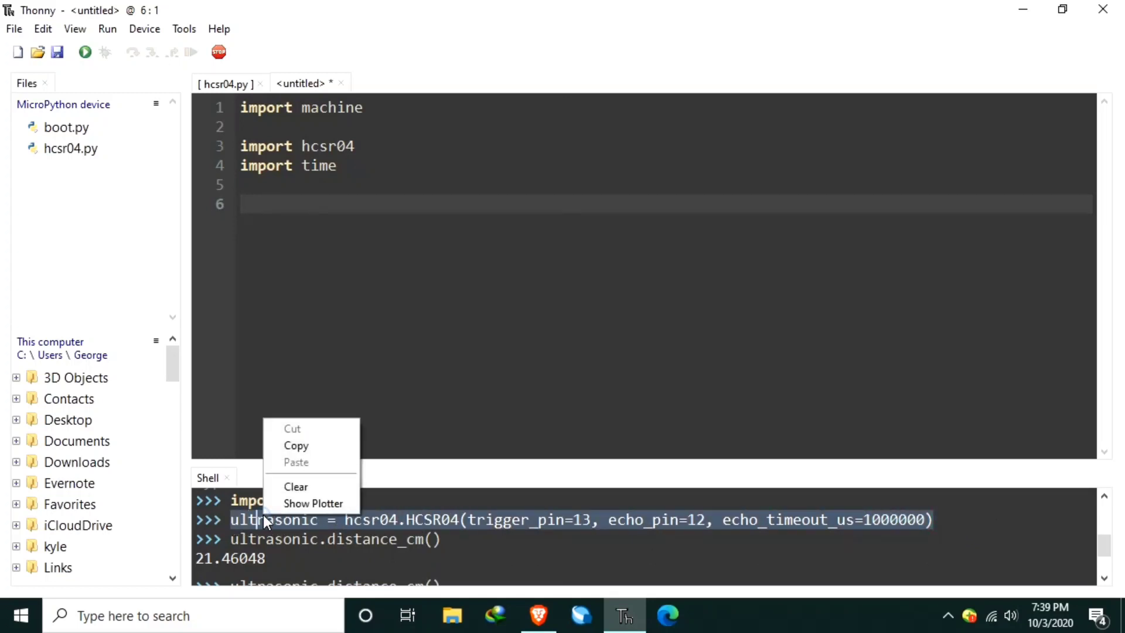
{"action": "left_click", "coordinate": [254, 205]}
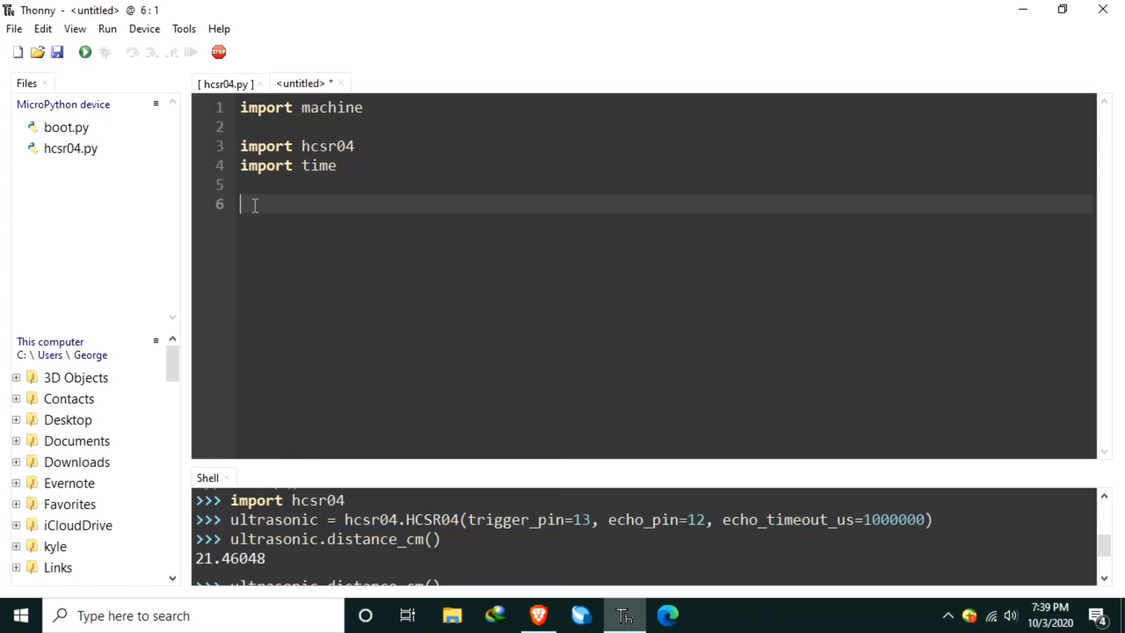
{"action": "right_click", "coordinate": [254, 205]}
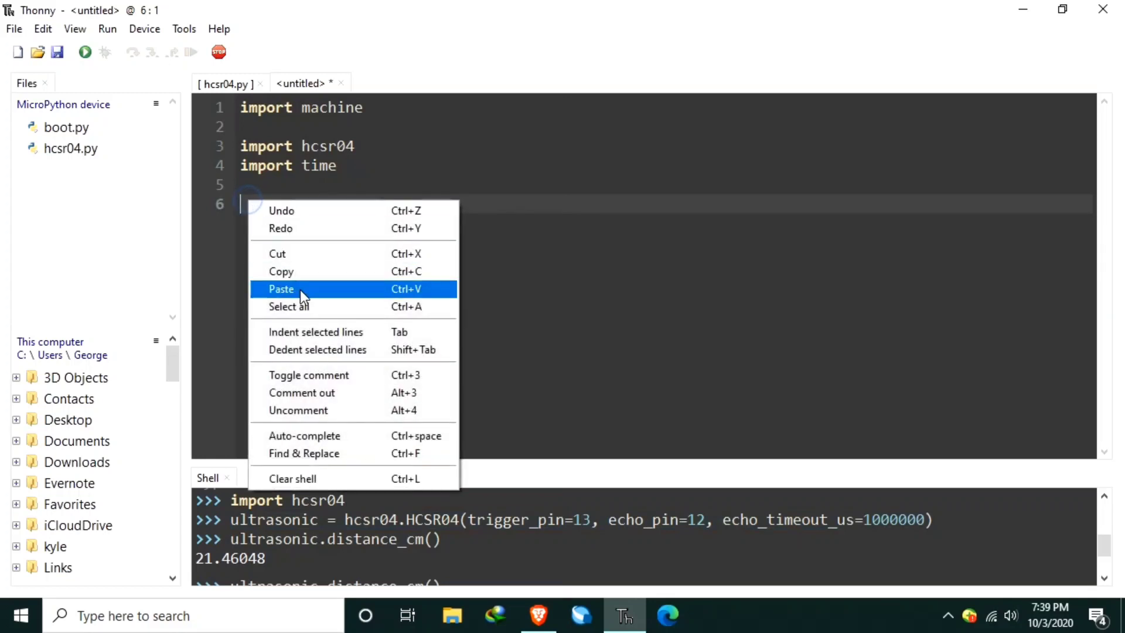
{"action": "left_click", "coordinate": [281, 288]}
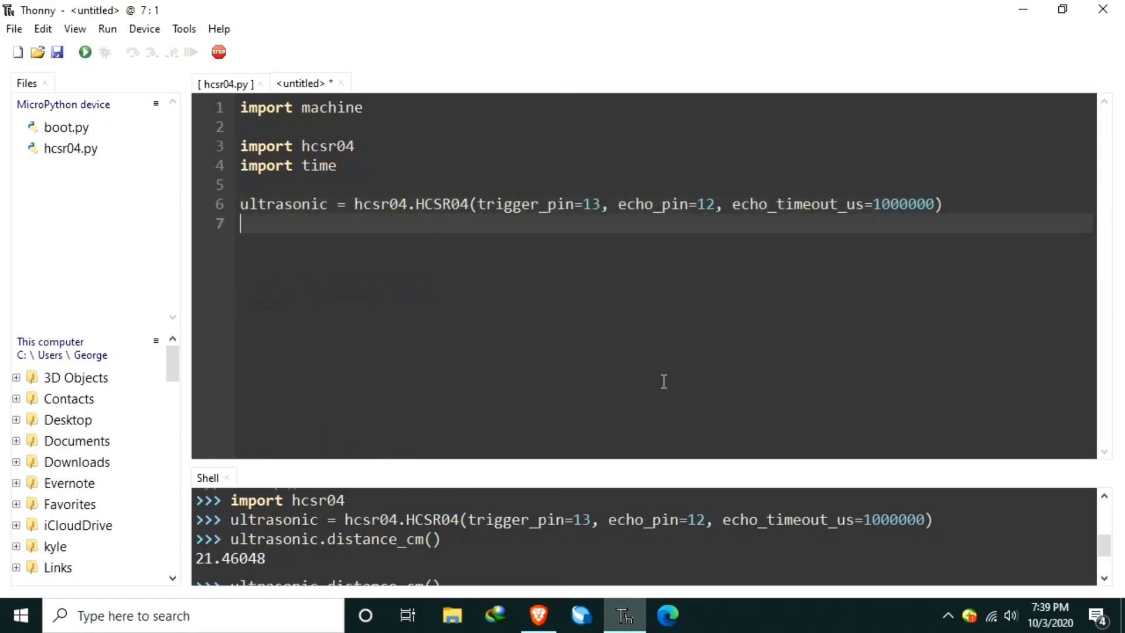
- Define led = machine.Pin(2, machine.Pin.OUT)
{"action": "type", "text": "led = mac"}
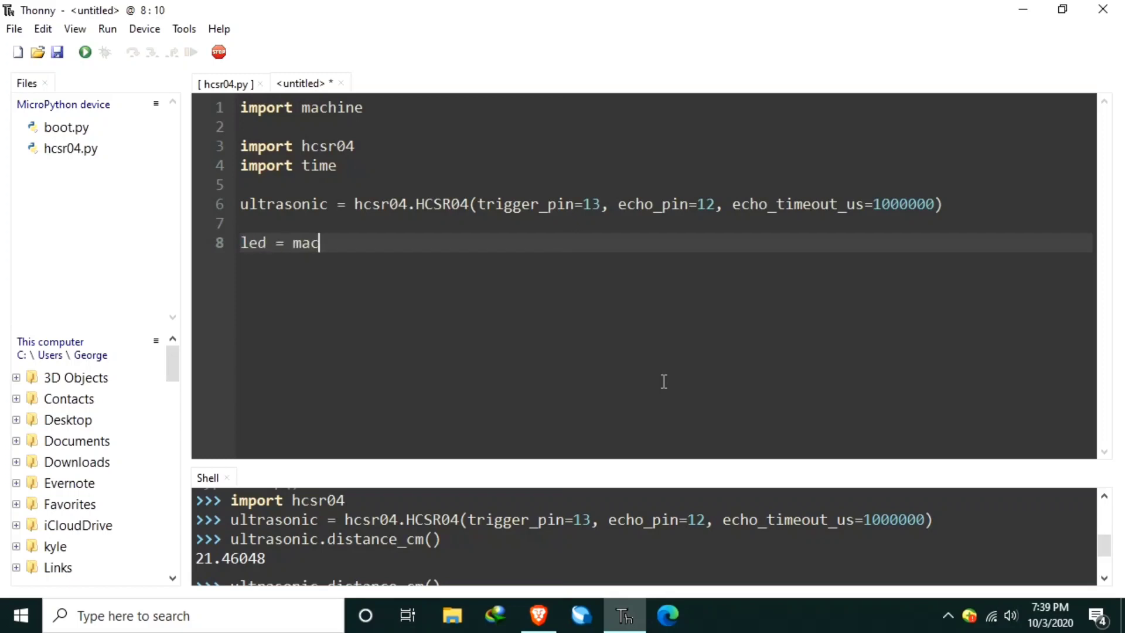
{"action": "type", "text": "hine.Pin"}
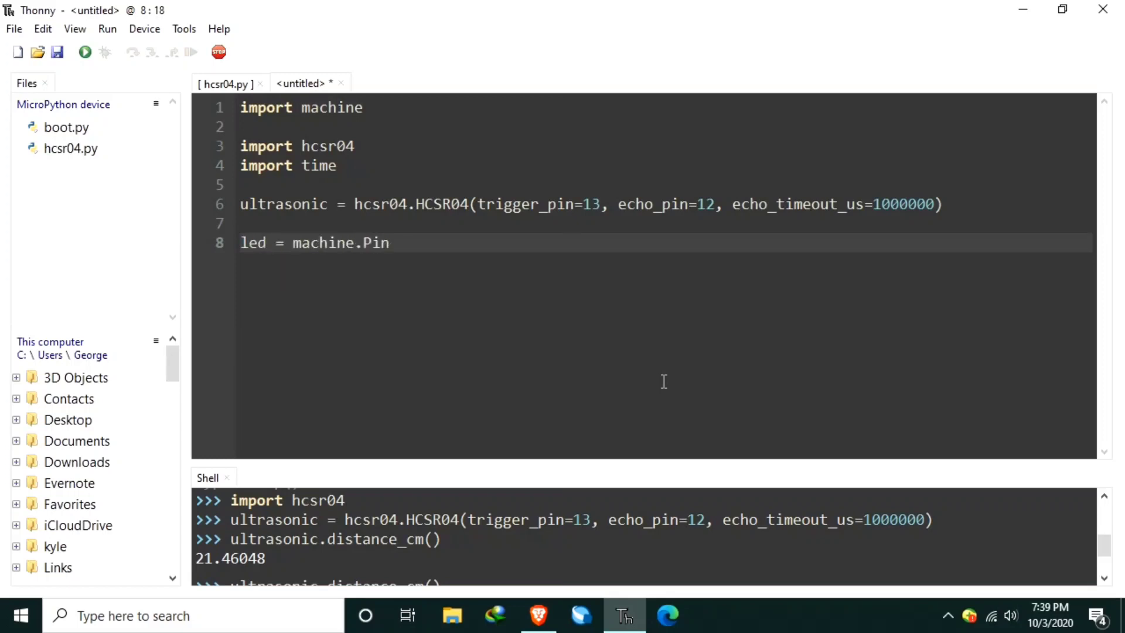
{"action": "type", "text": "(2, m"}
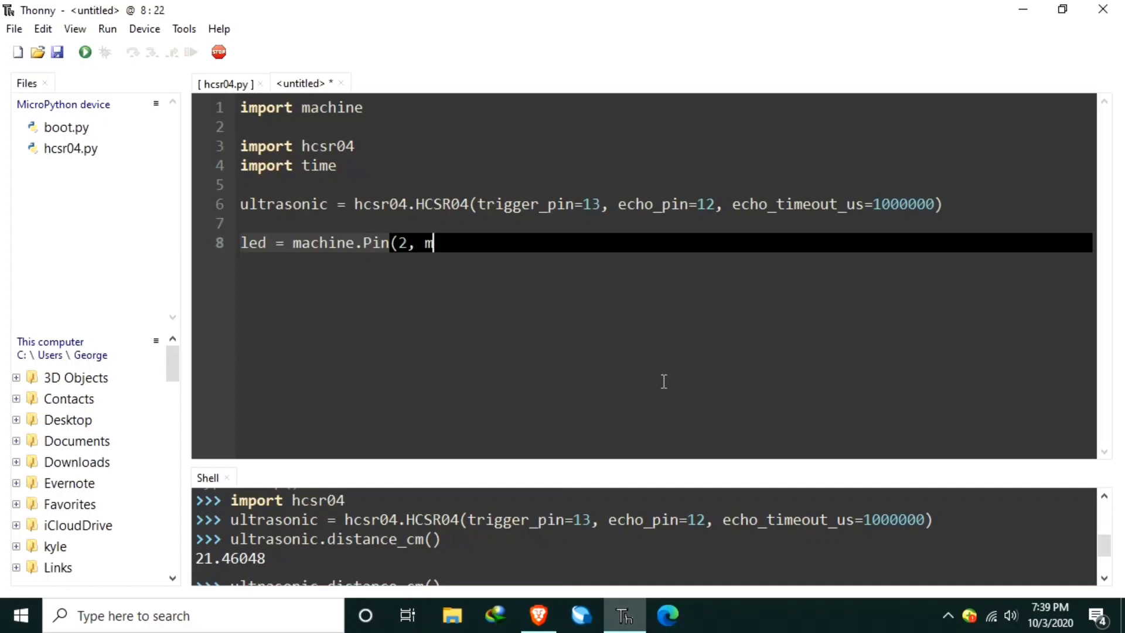
{"action": "type", "text": "achine.Pi"}
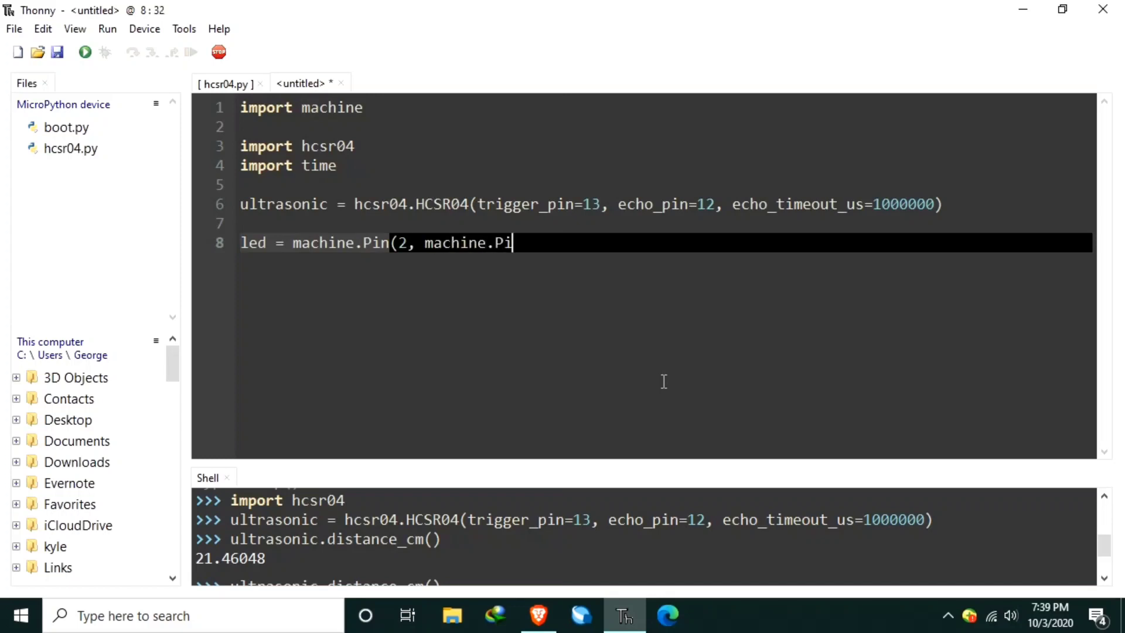
{"action": "type", "text": "n.OUT)"}
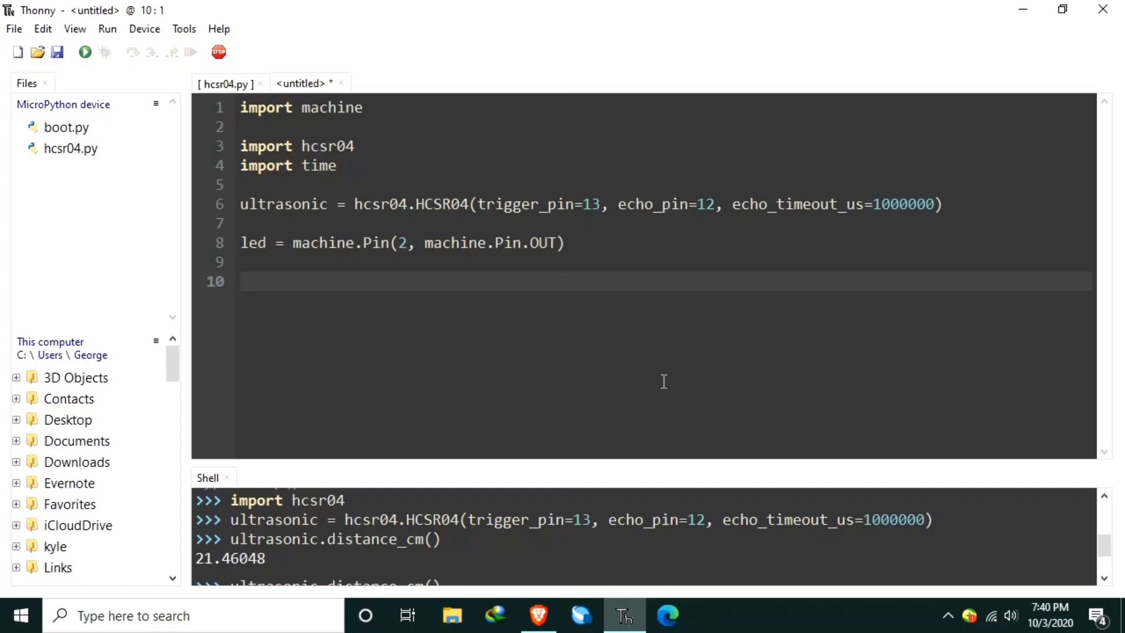
- Define buzzer = machine.PWM(machine.Pin(32, machine.Pin.OUT))
{"action": "type", "text": "buzz"}
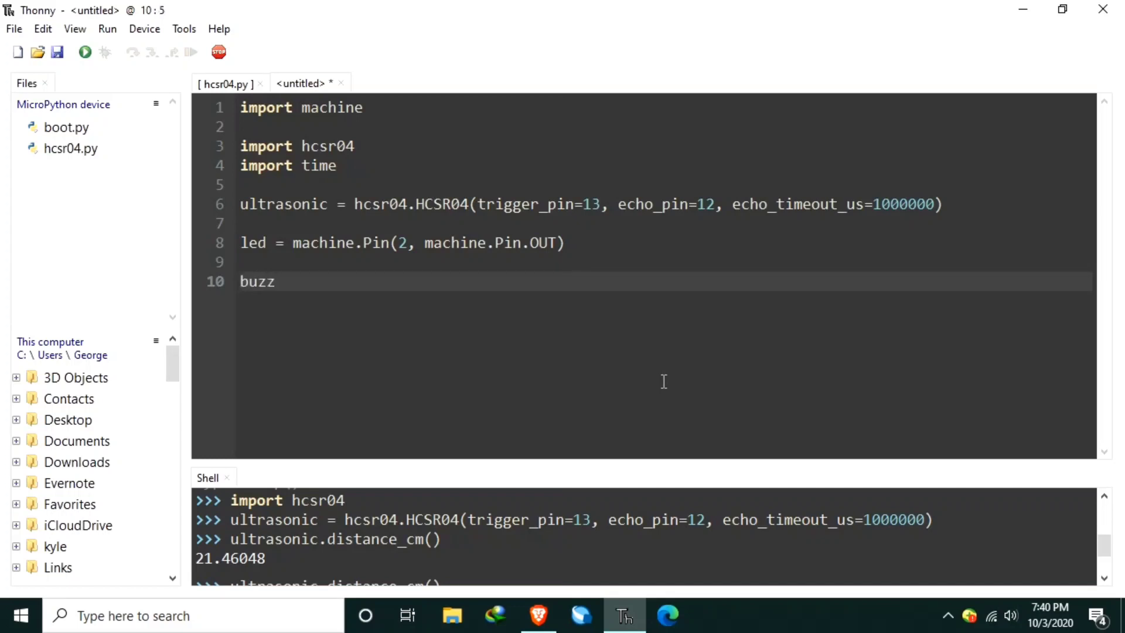
{"action": "type", "text": "zer ="}
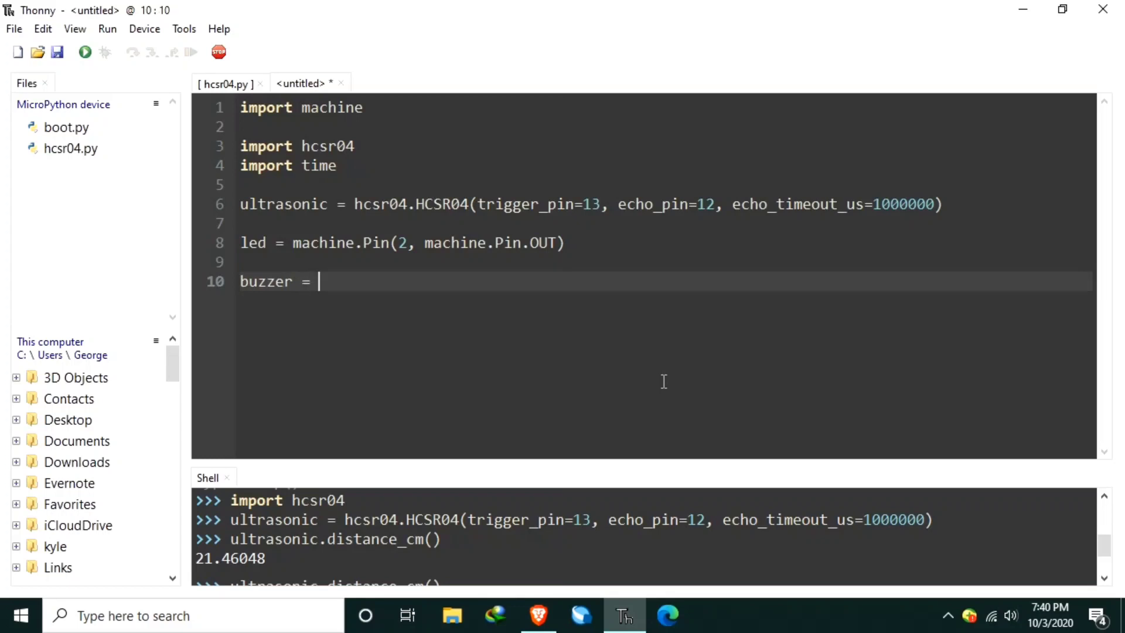
{"action": "type", "text": "machine."}
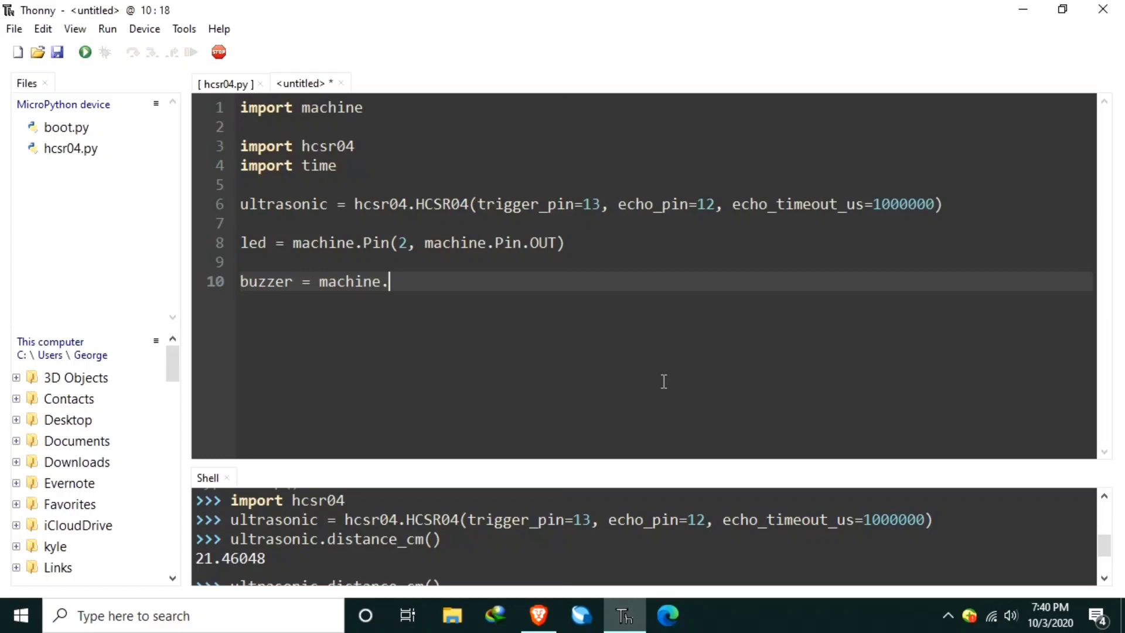
{"action": "type", "text": "PWM("}
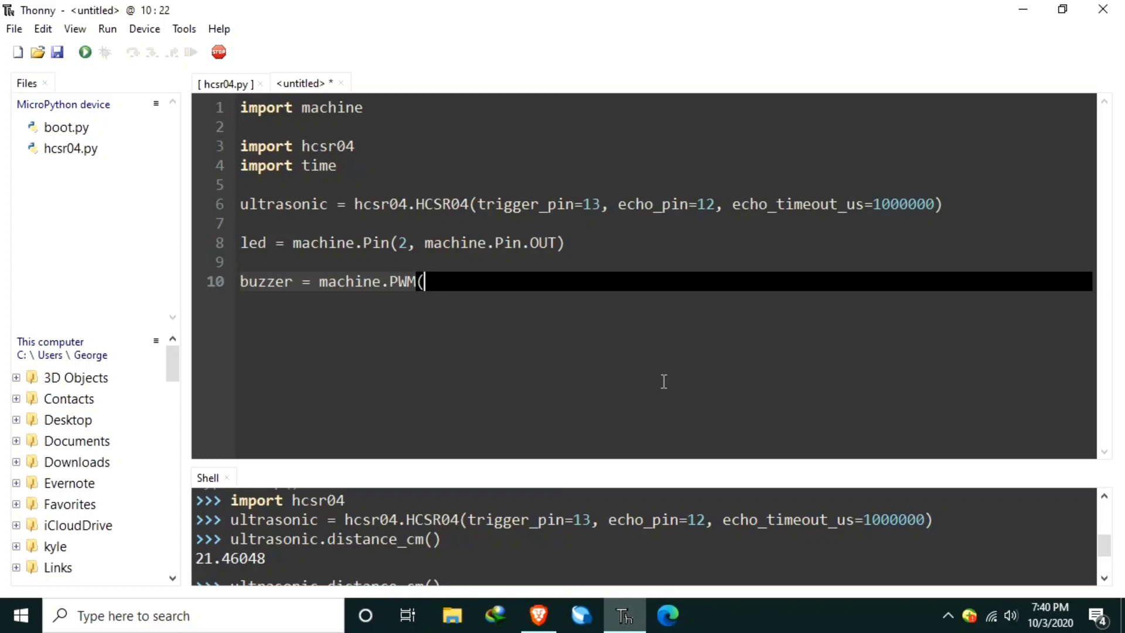
{"action": "type", "text": "machine"}
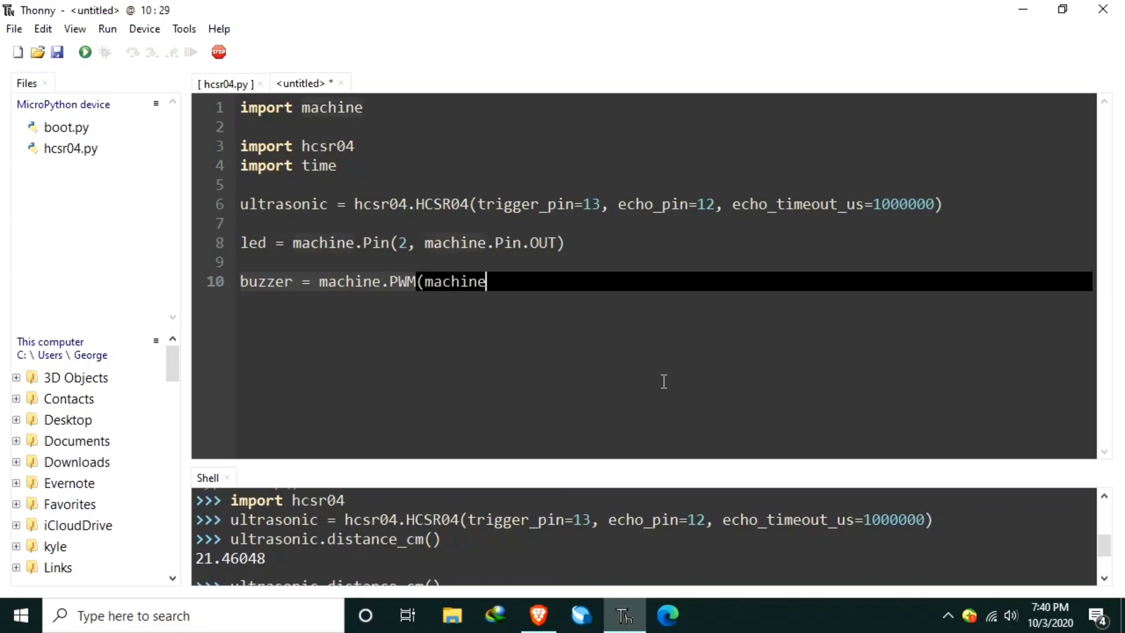
{"action": "type", "text": ".Pin"}
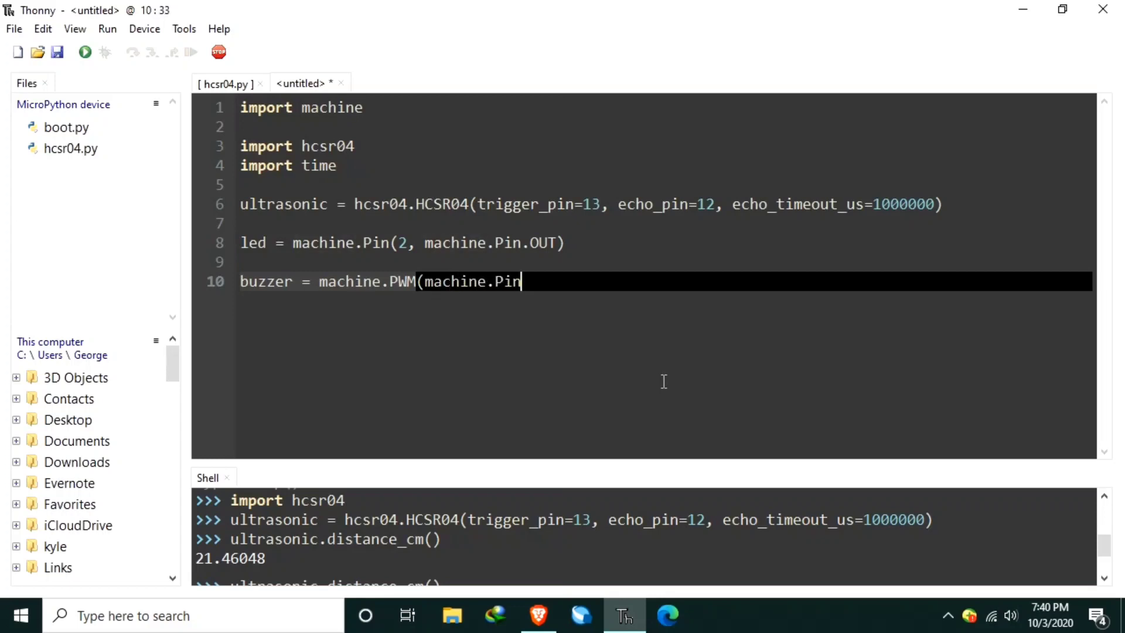
{"action": "type", "text": "(32"}
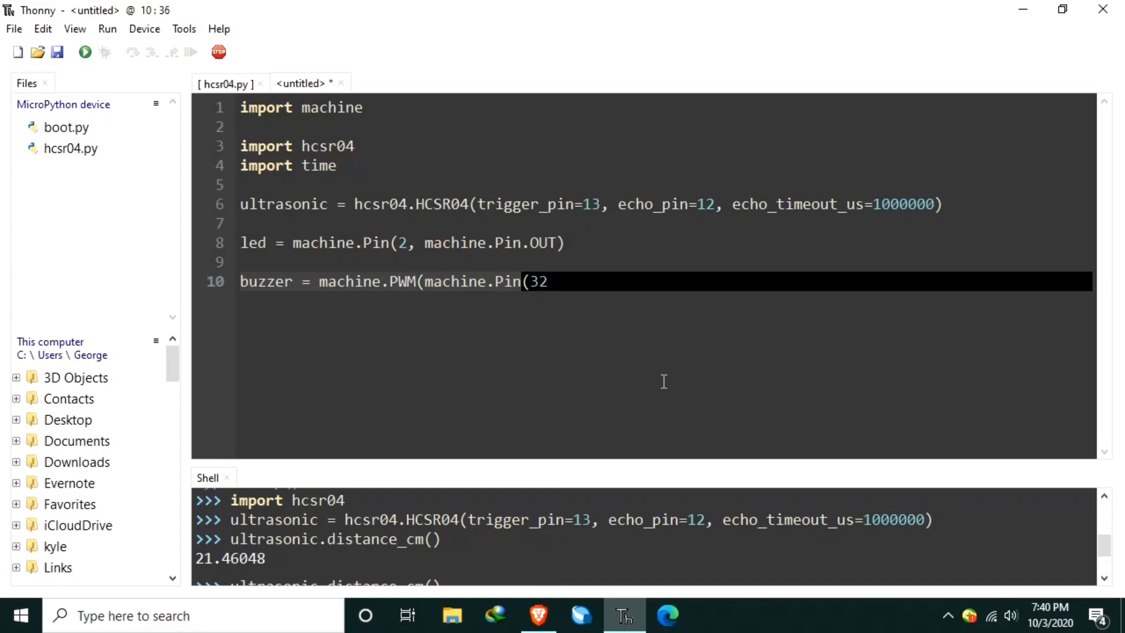
{"action": "type", "text": ", mach"}
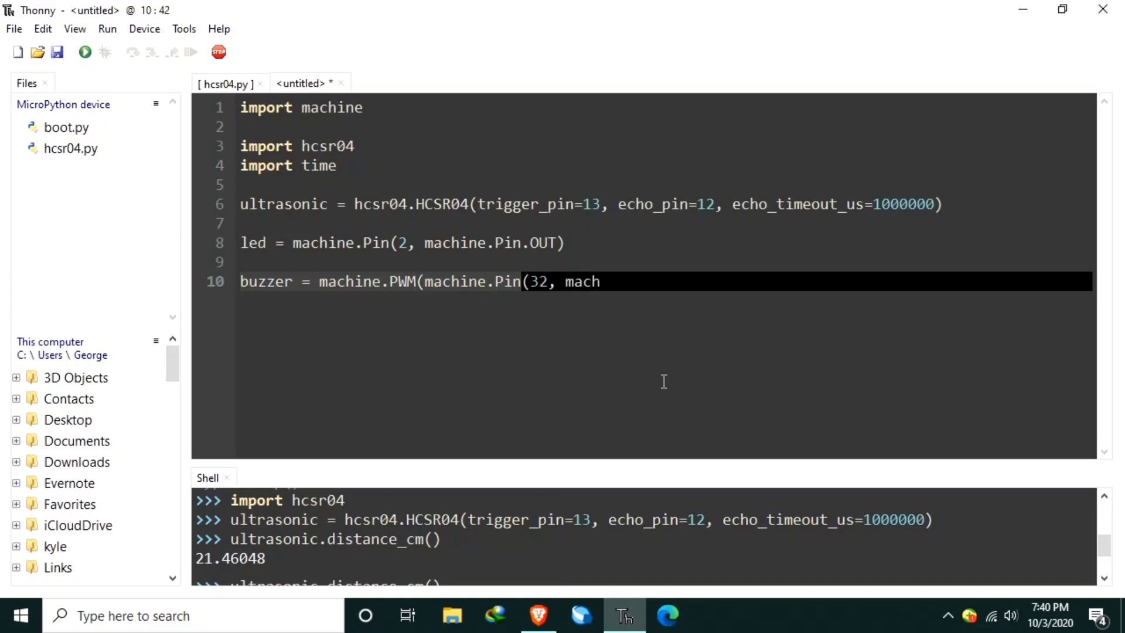
{"action": "type", "text": "ine.Pin"}
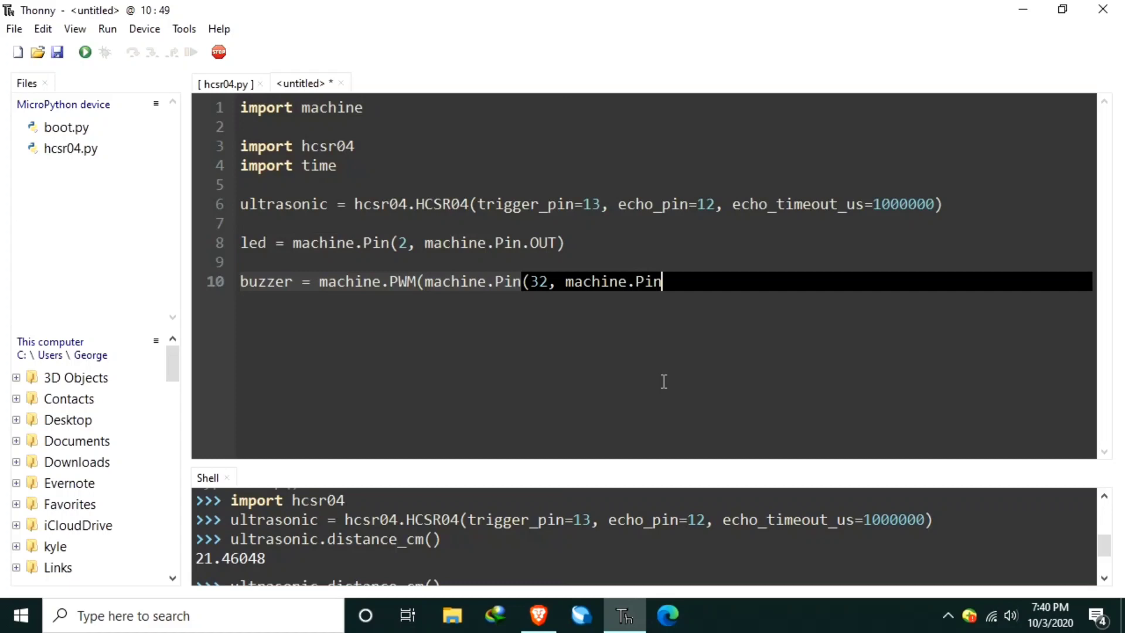
{"action": "type", "text": ".OUT)"}
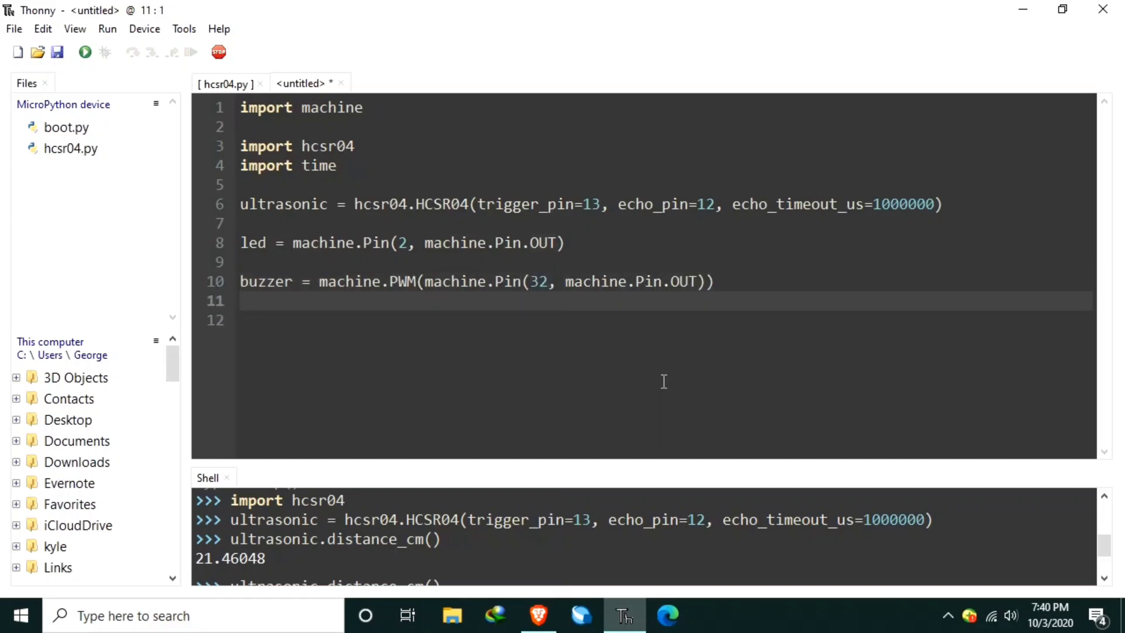
- Set buzzer.freq(4186) and buzzer.duty(0) so it starts silent
{"action": "type", "text": "buz"}
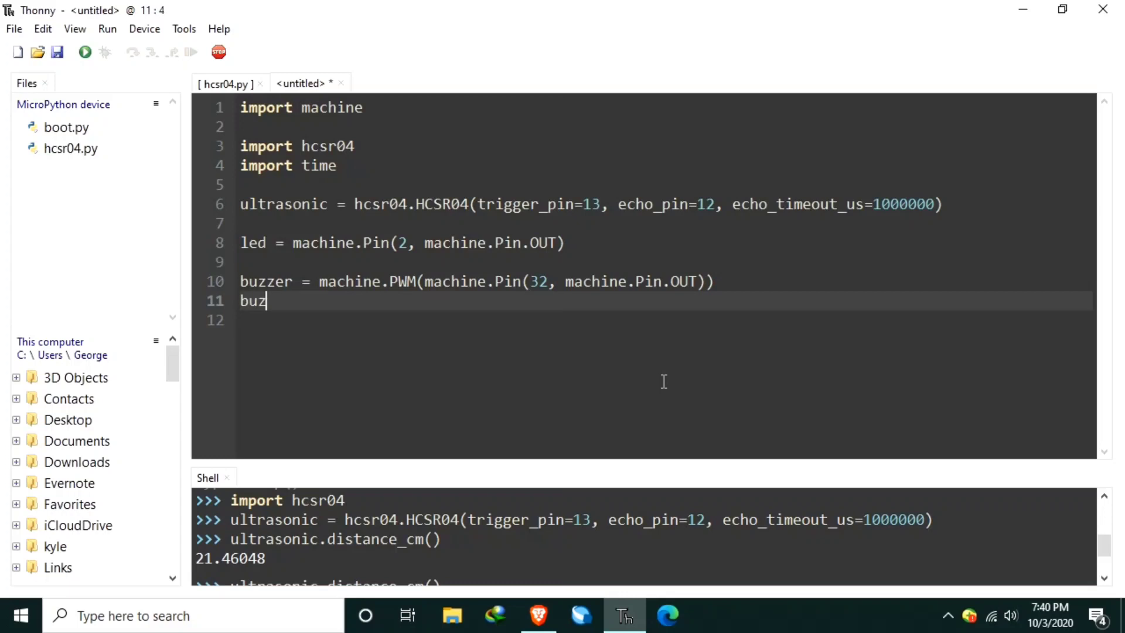
{"action": "type", "text": "zer.fre"}
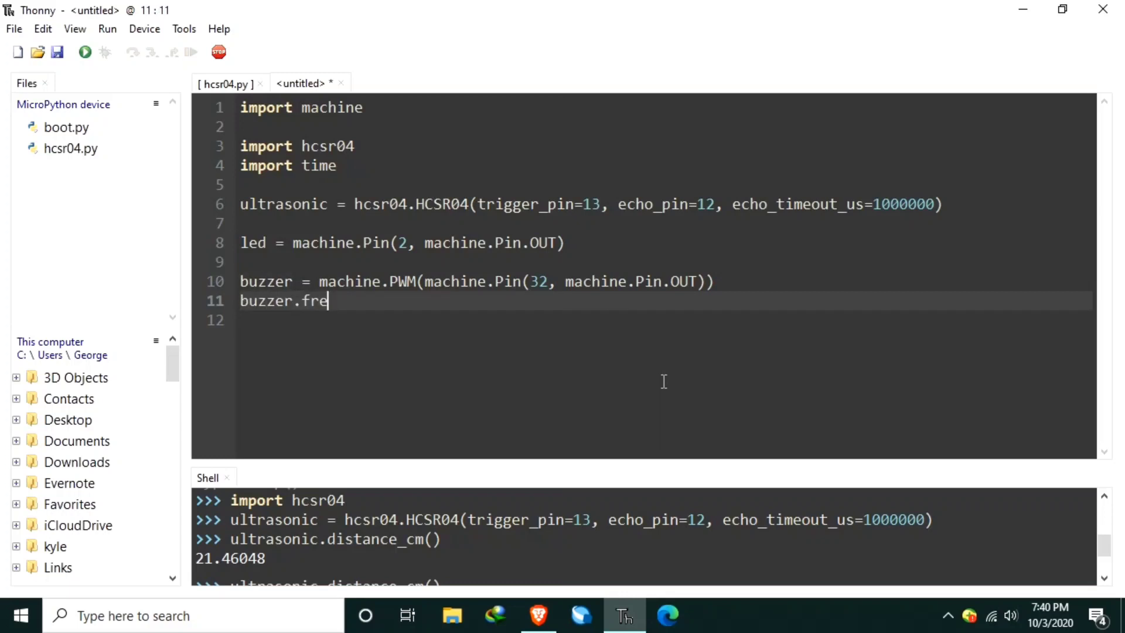
{"action": "type", "text": "q("}
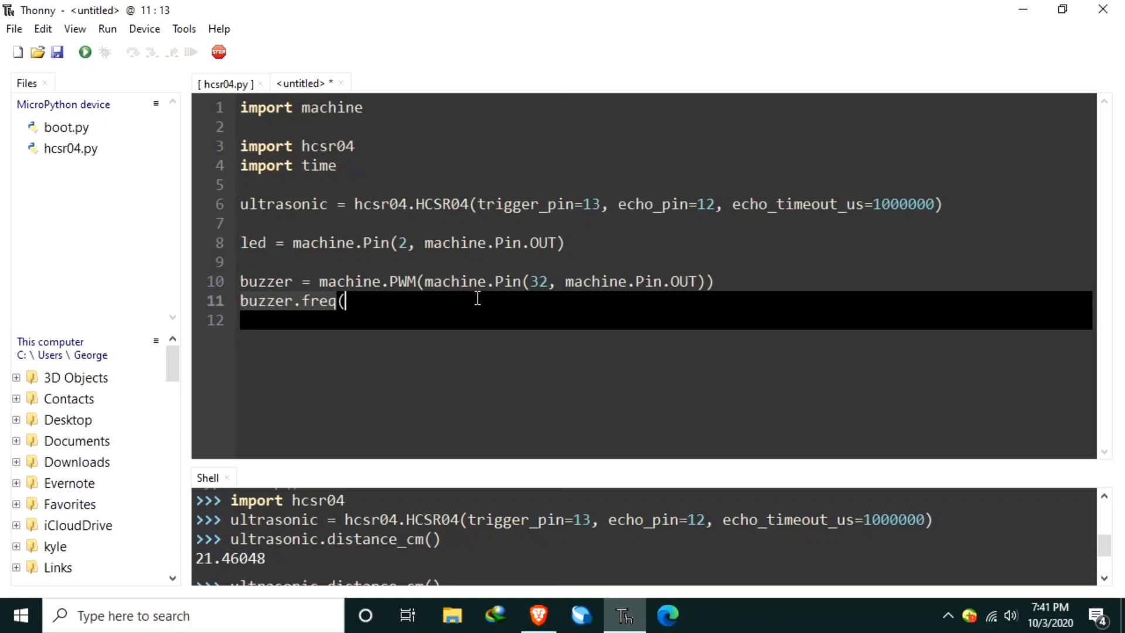
{"action": "type", "text": "4186"}
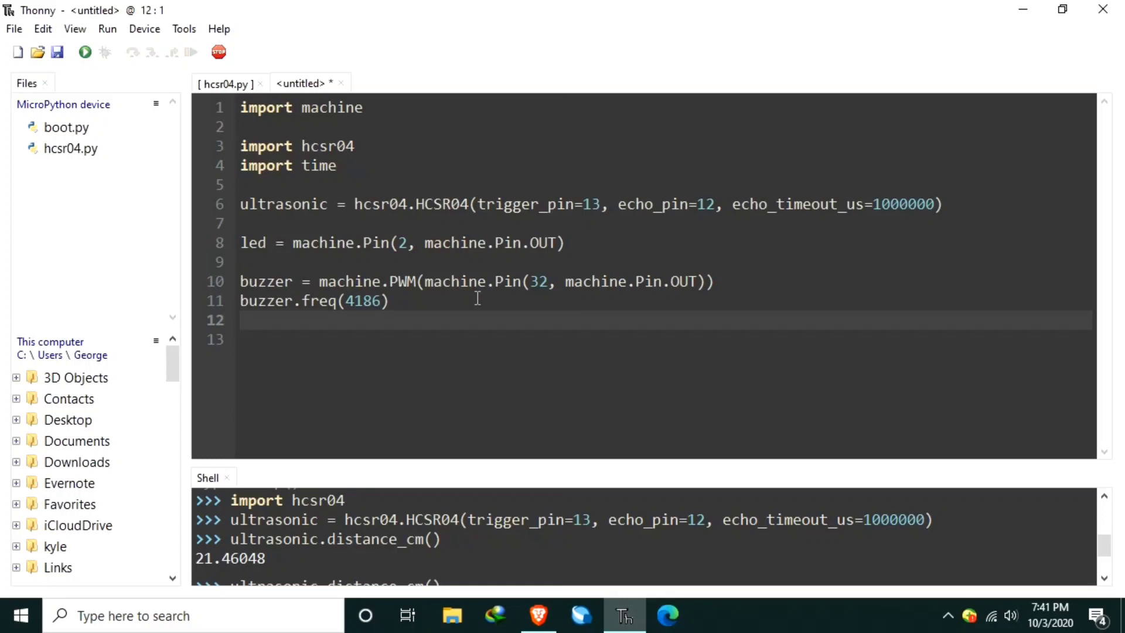
{"action": "type", "text": "buzzer"}
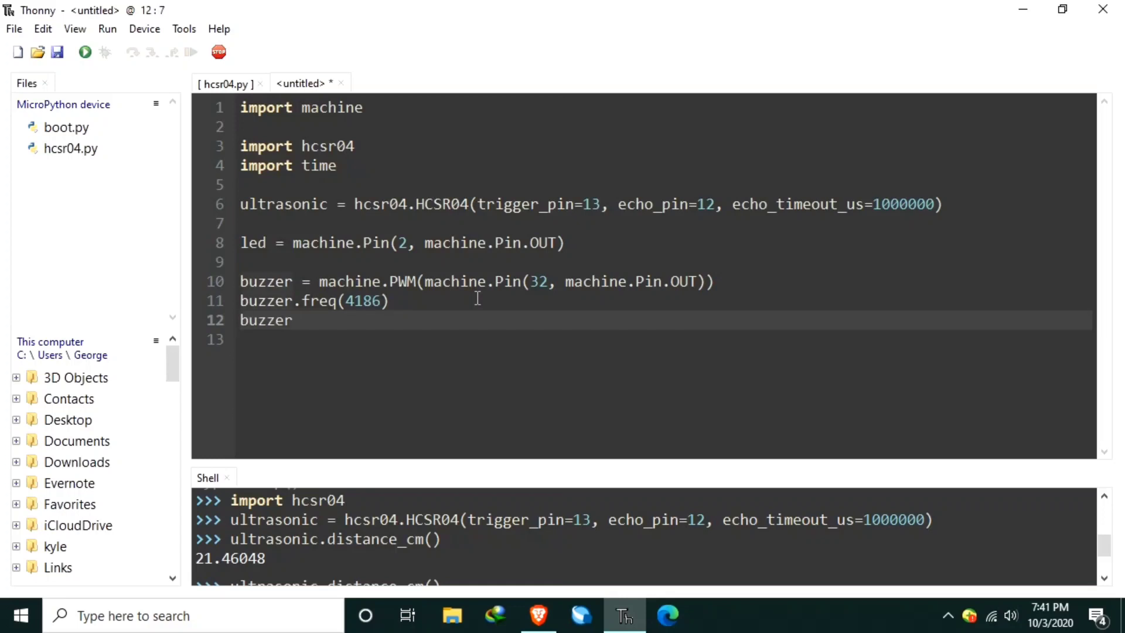
{"action": "type", "text": ".dut"}
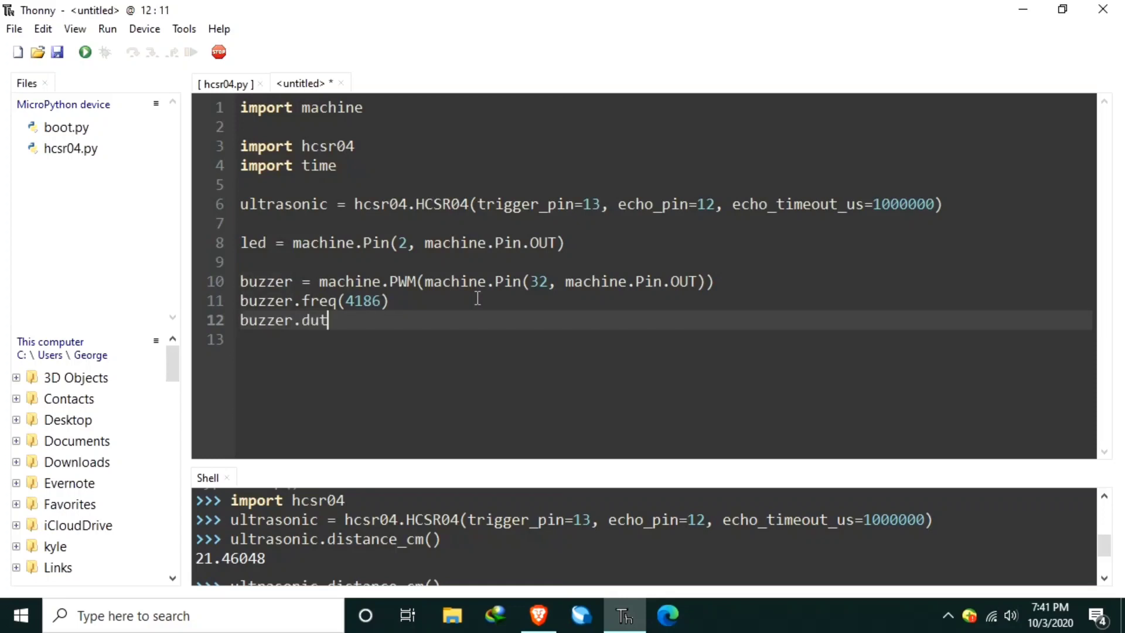
{"action": "type", "text": "y(0"}
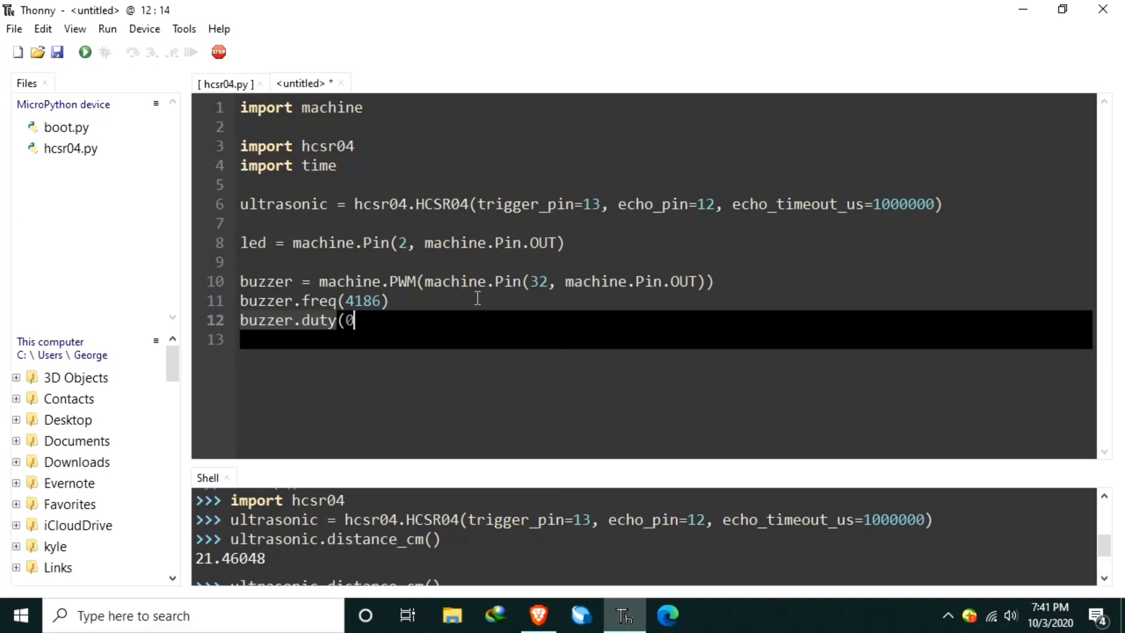
{"action": "type", "text": ")"}
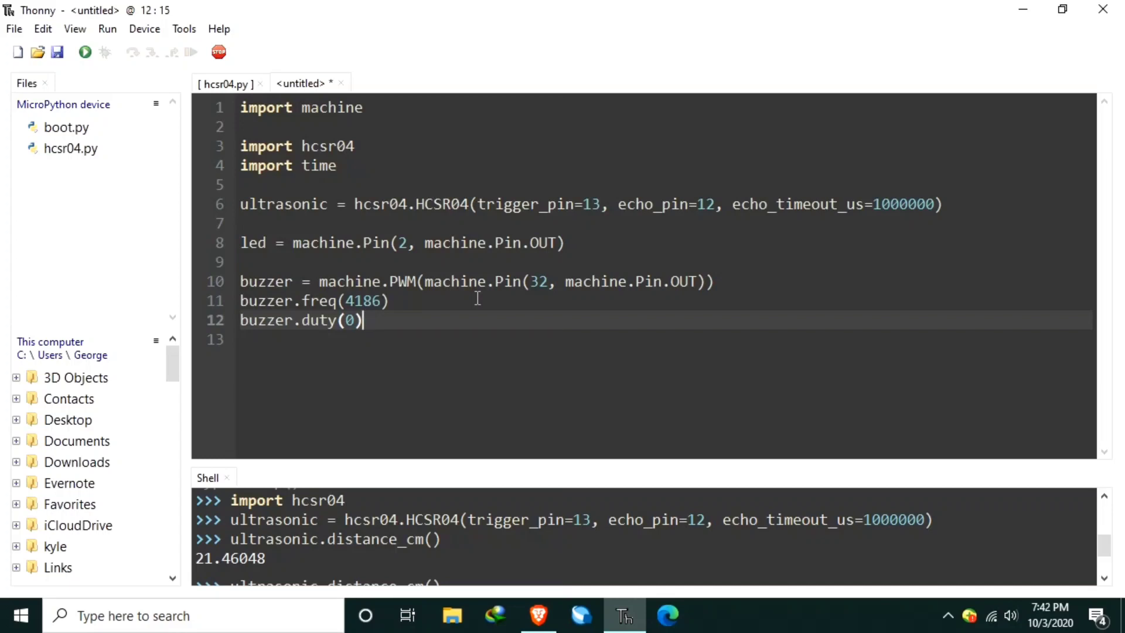
{"action": "key", "text": "Enter"}
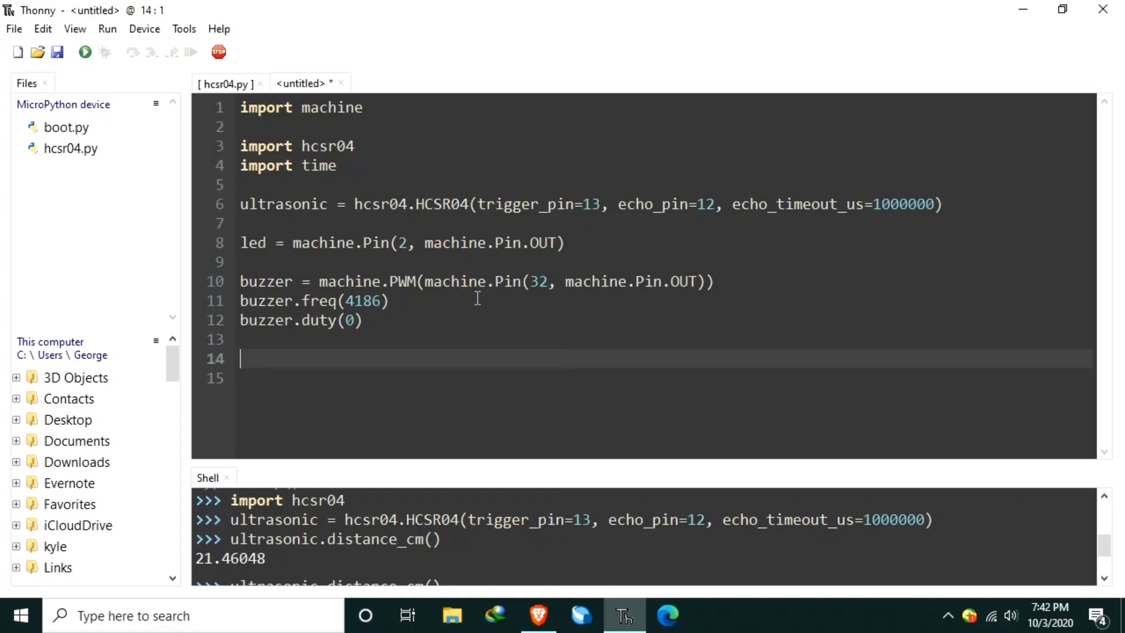
- Add a while True loop storing distance = ultrasonic.distance_cm()
{"action": "type", "text": "while True:"}
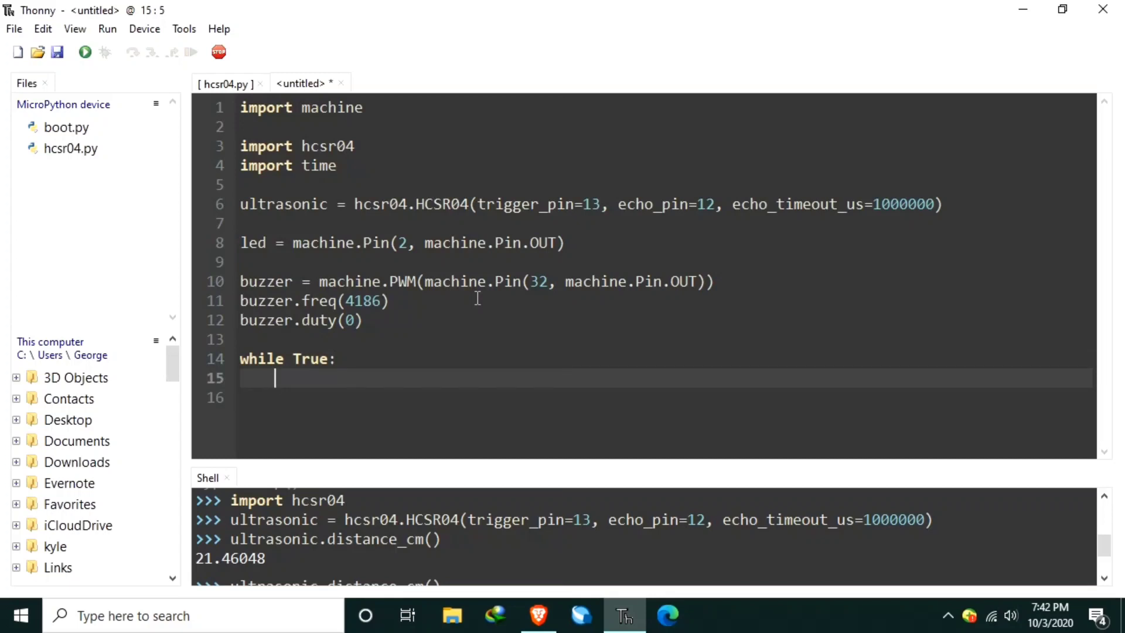
{"action": "type", "text": "distanc"}
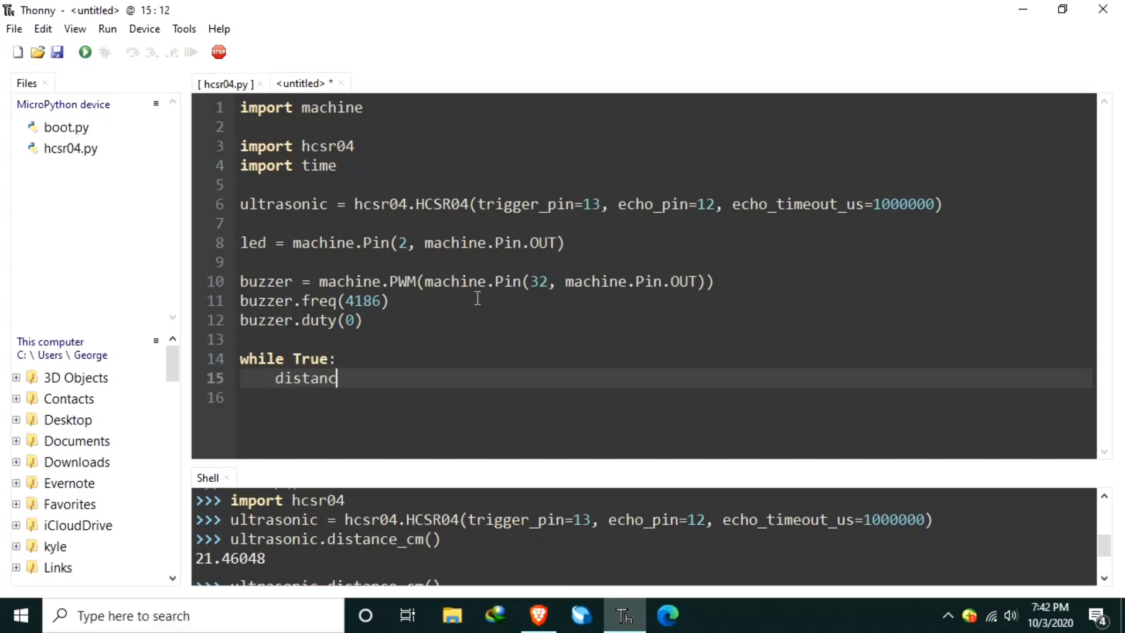
{"action": "type", "text": "e ="}
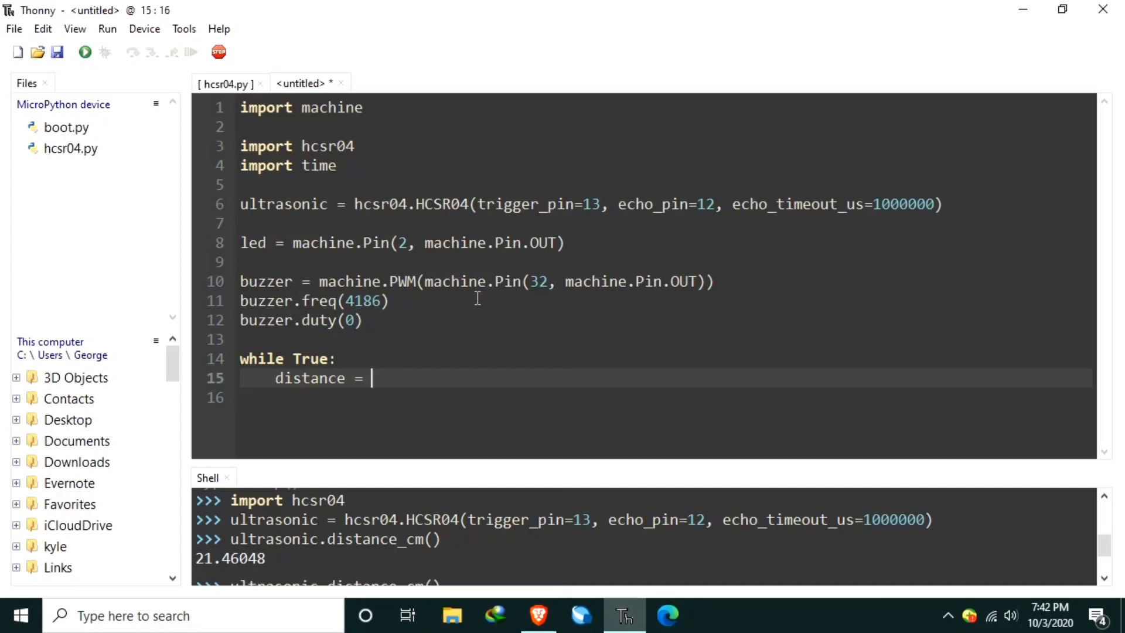
{"action": "type", "text": "ult"}
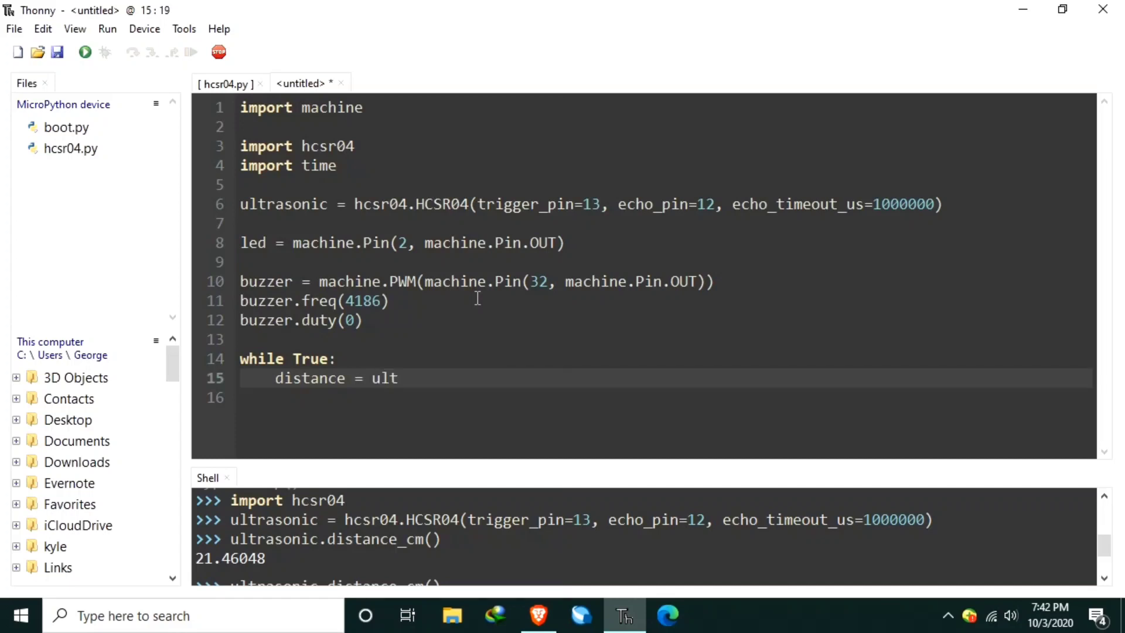
{"action": "type", "text": "rasonic"}
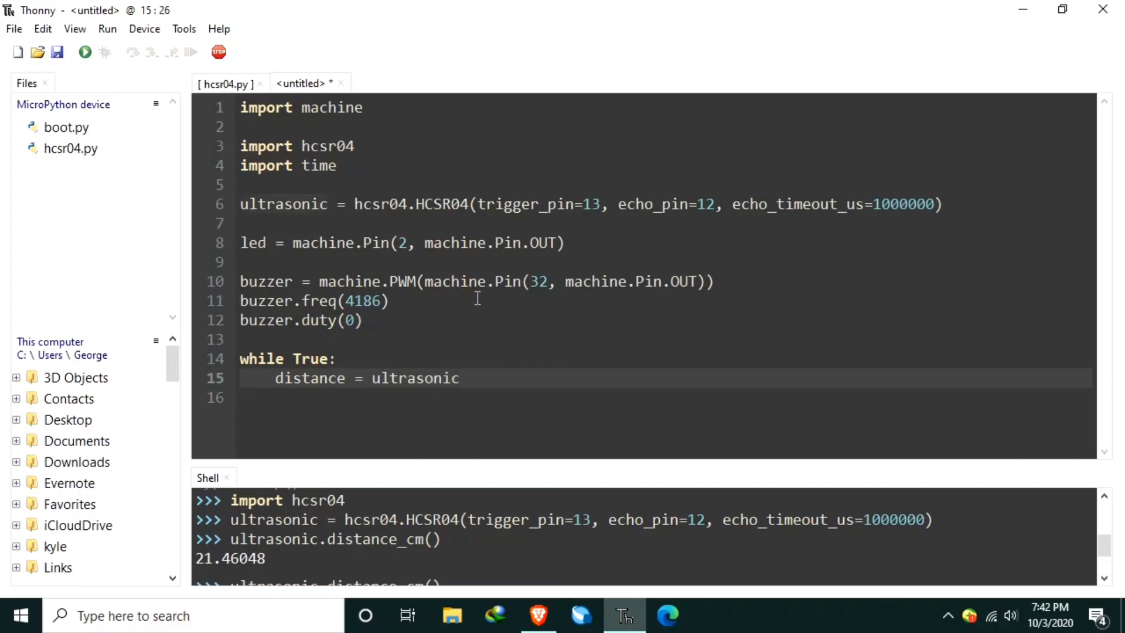
{"action": "type", "text": ".D"}
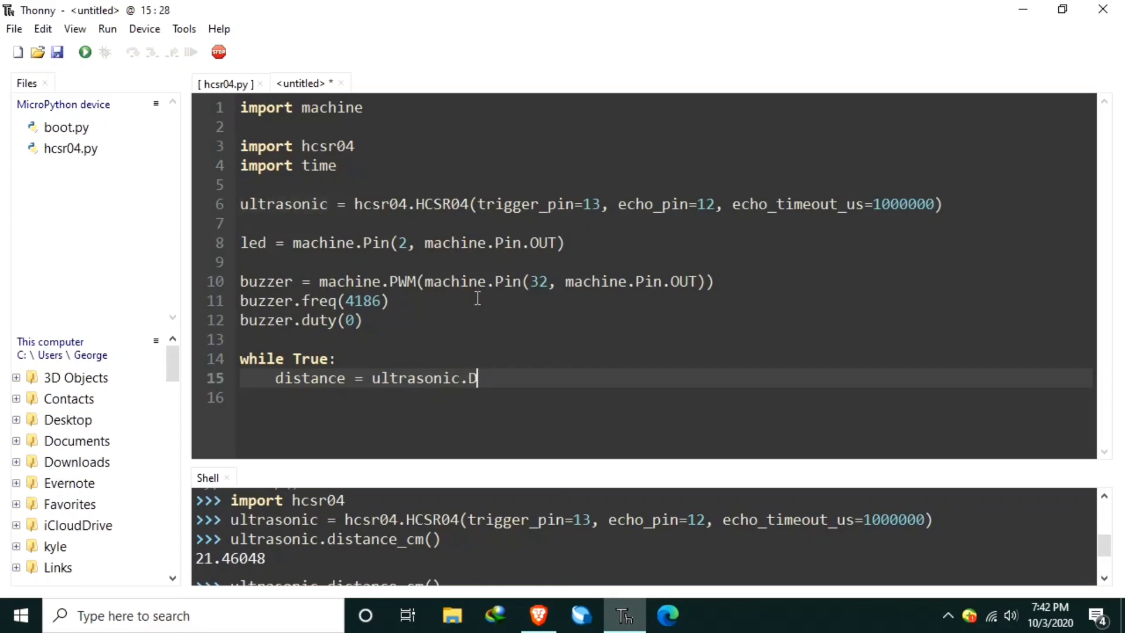
{"action": "type", "text": "istance"}
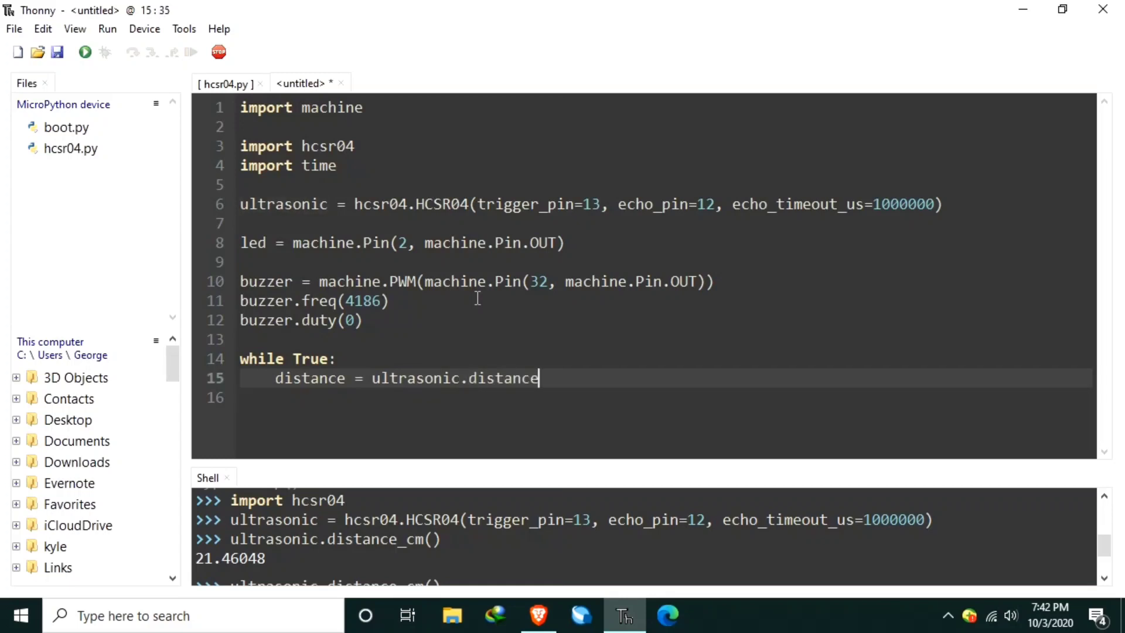
{"action": "type", "text": "_cm"}
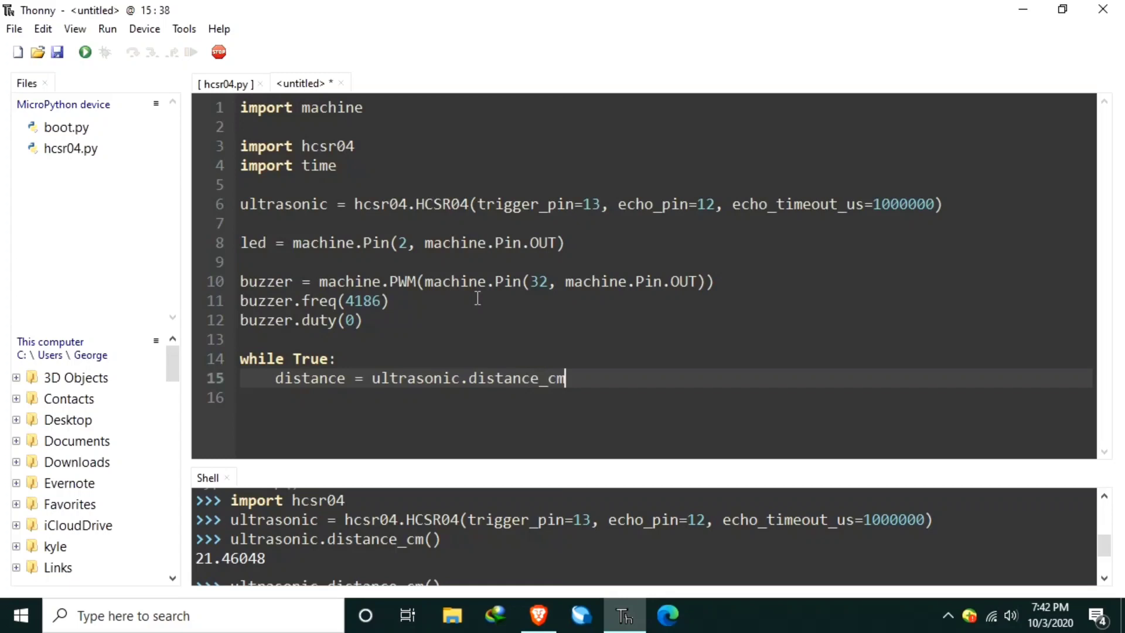
{"action": "type", "text": "()"}
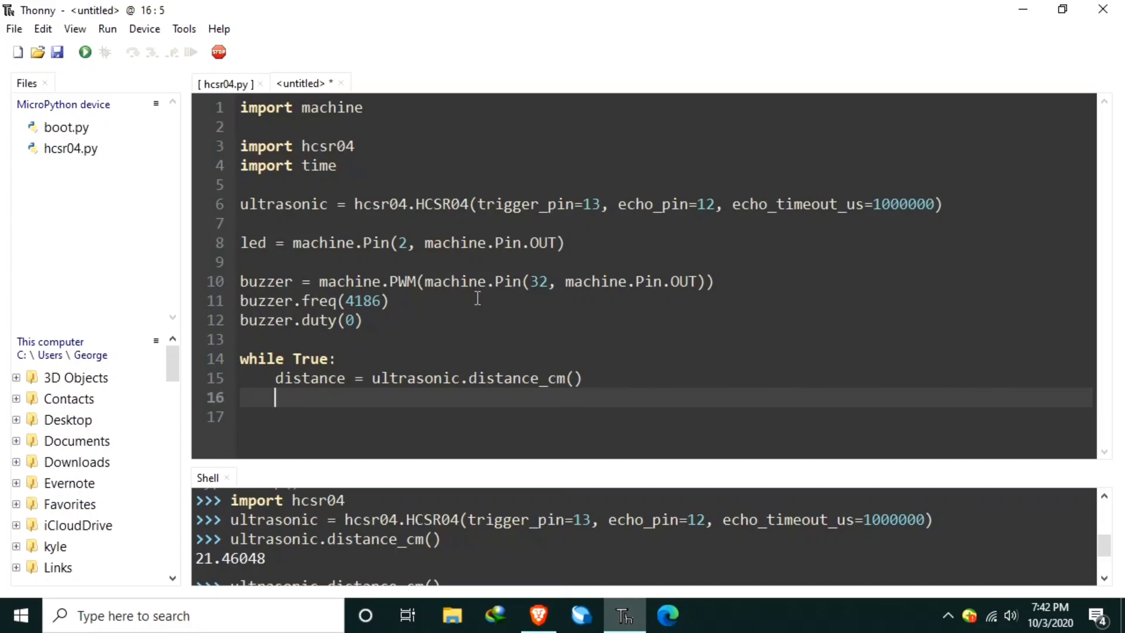
- Print 'Distance:', distance, 'cm', '|', distance/2.54, 'inch' inside the loop
{"action": "type", "text": "r"}
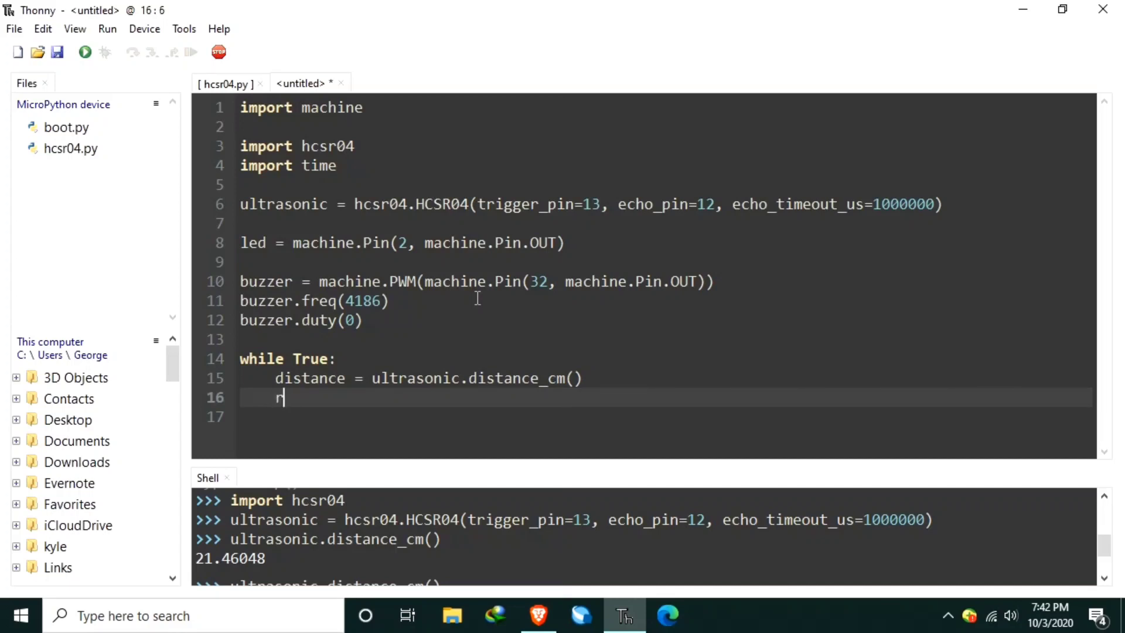
{"action": "type", "text": "print("}
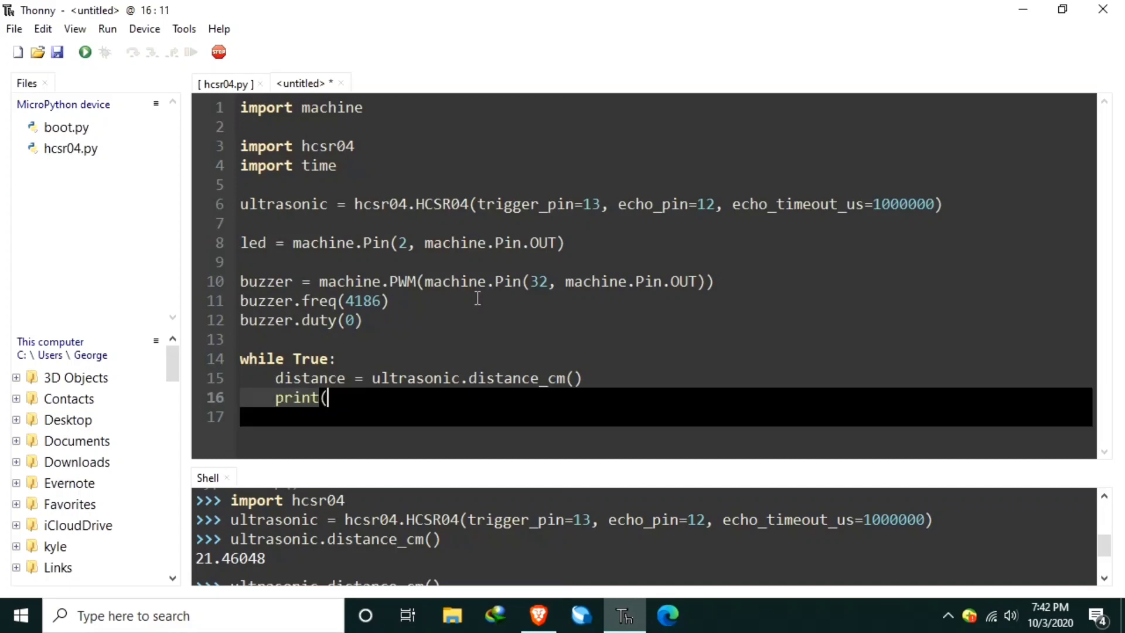
{"action": "type", "text": "'Dist"}
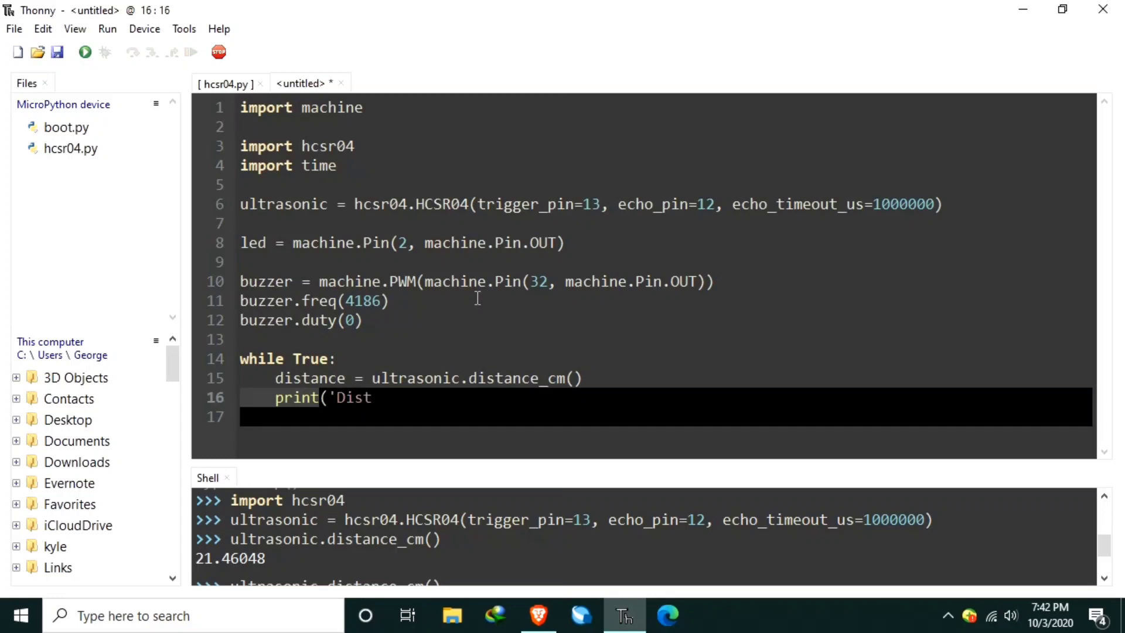
{"action": "type", "text": "ance:"}
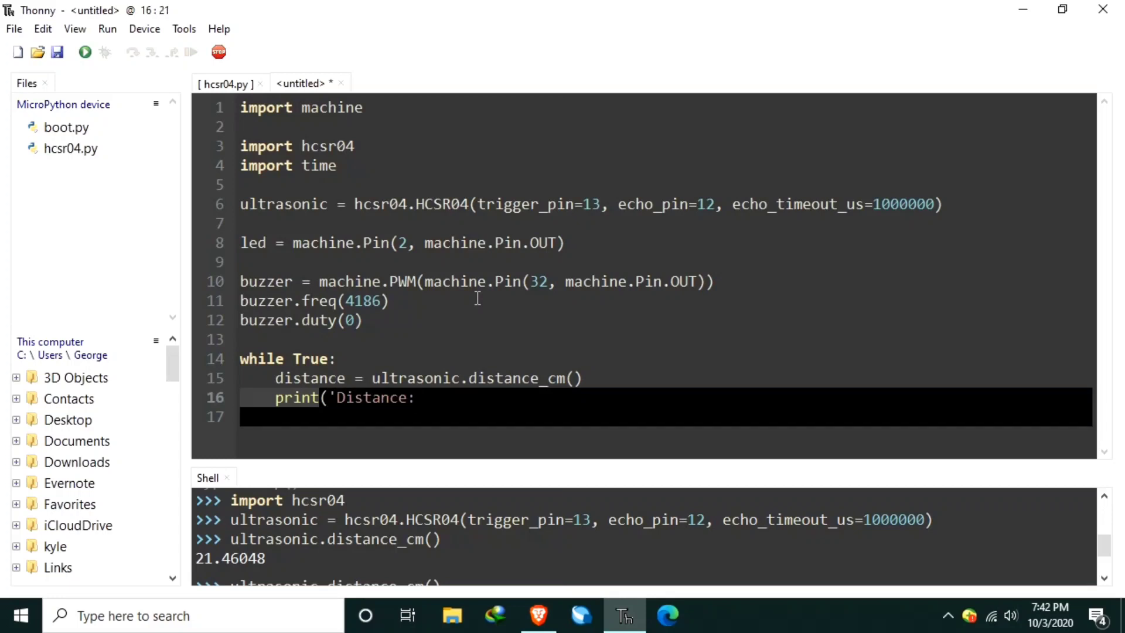
{"action": "type", "text": "'"}
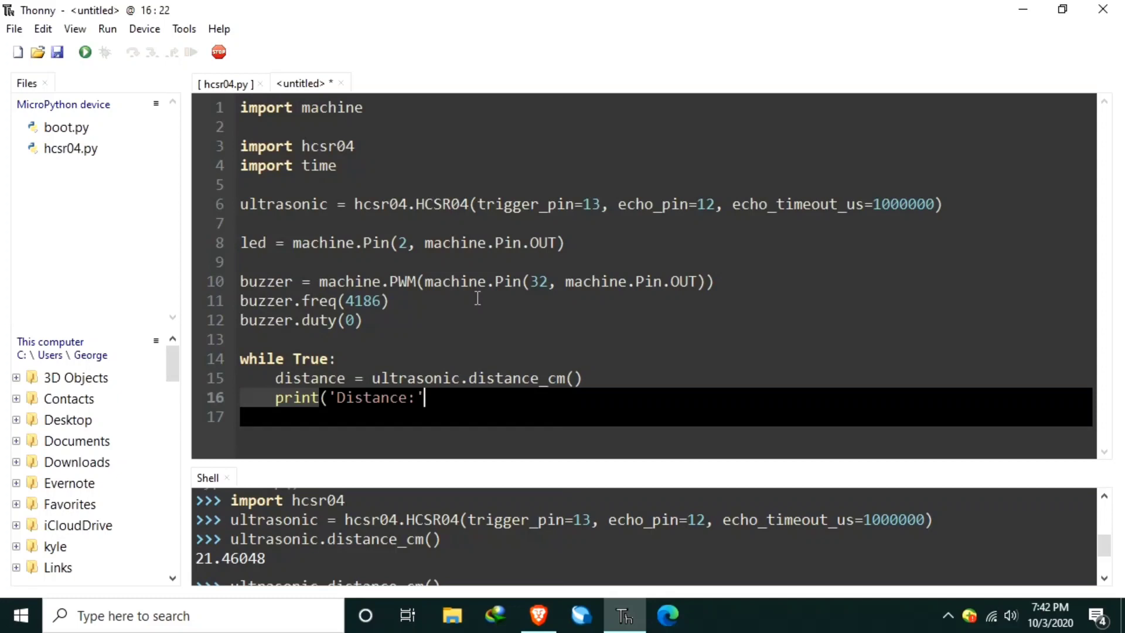
{"action": "type", "text": ", dis"}
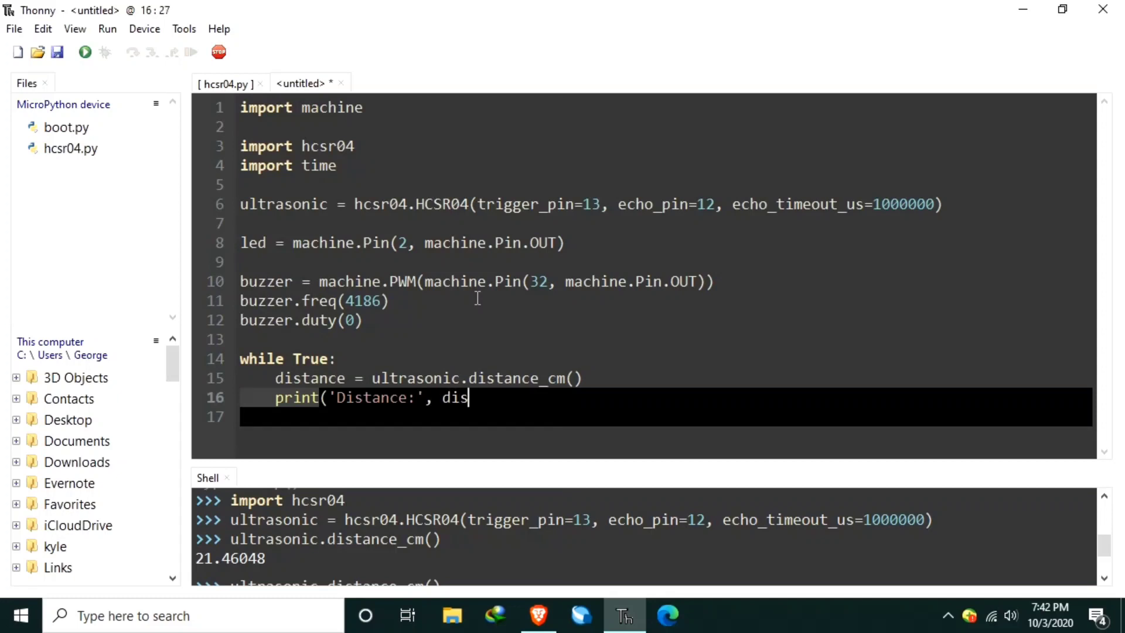
{"action": "type", "text": "tance,"}
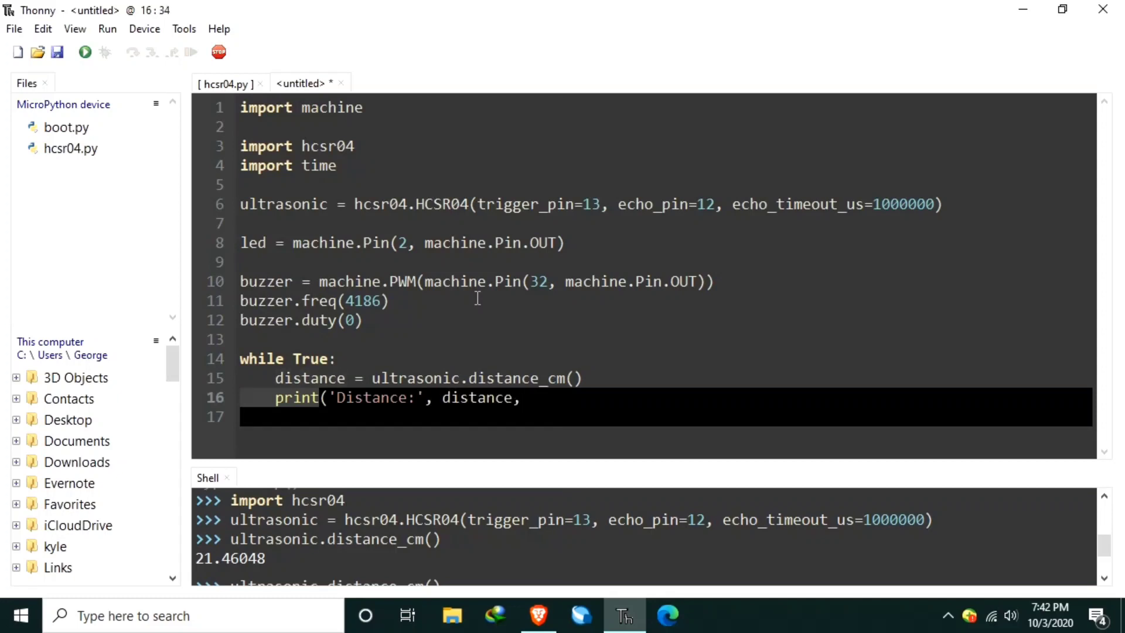
{"action": "type", "text": "'"}
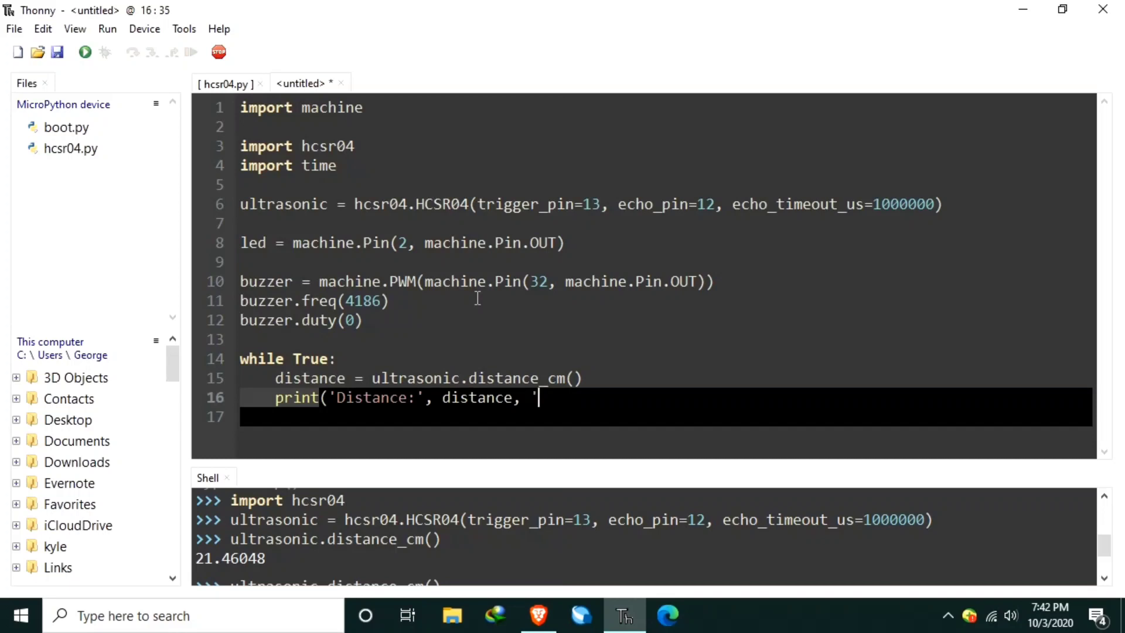
{"action": "type", "text": "cm'"}
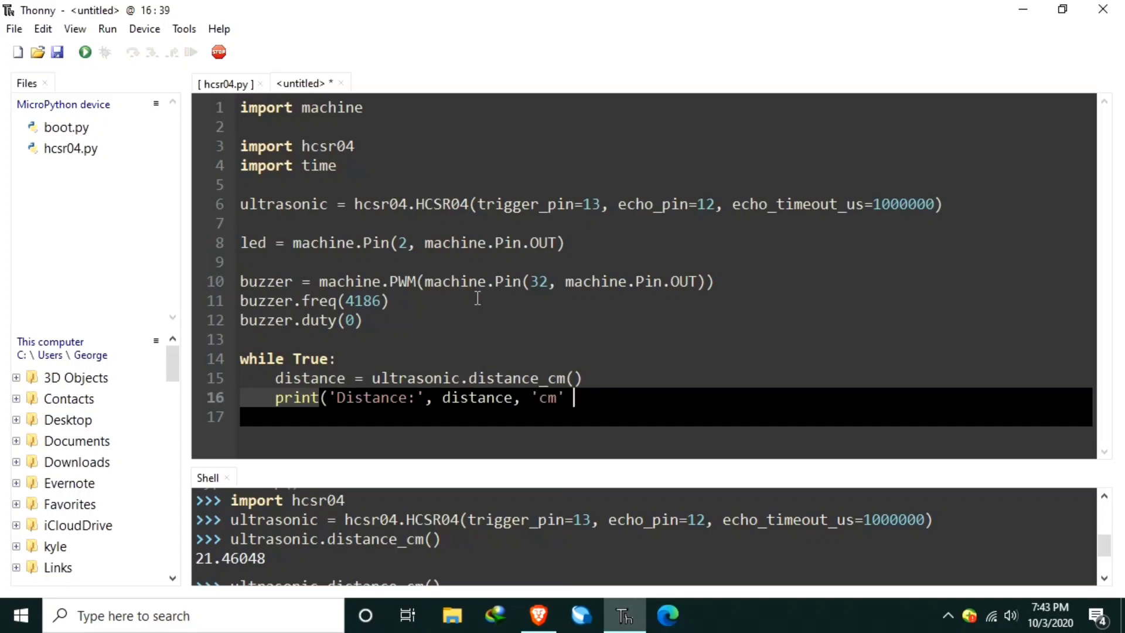
{"action": "type", "text": ", '"}
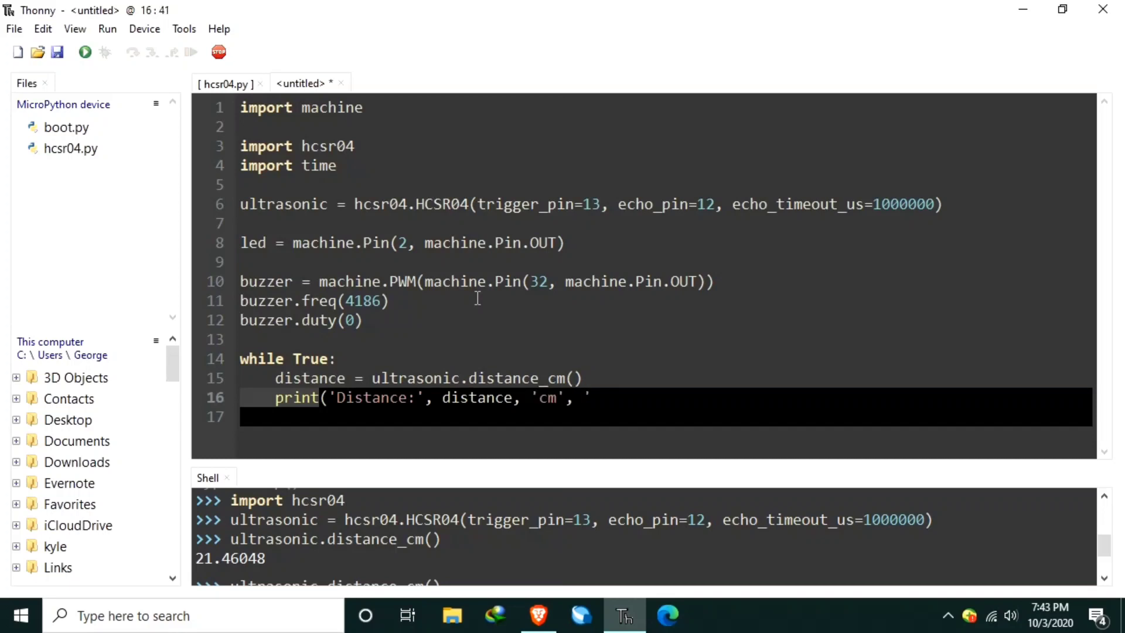
{"action": "type", "text": "|'"}
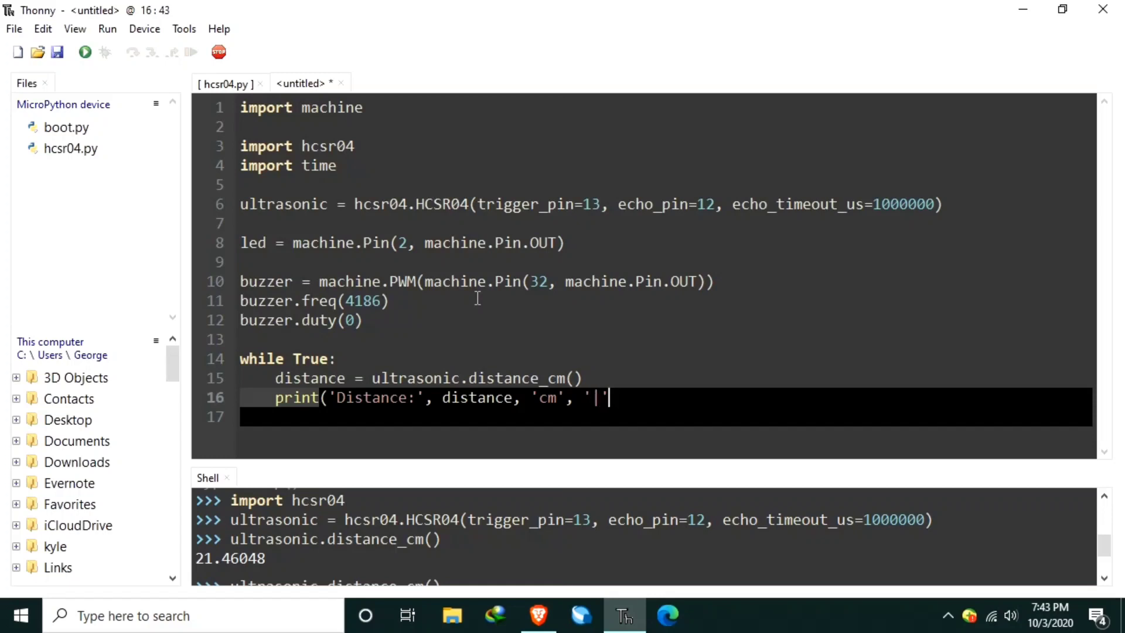
{"action": "type", "text": ","}
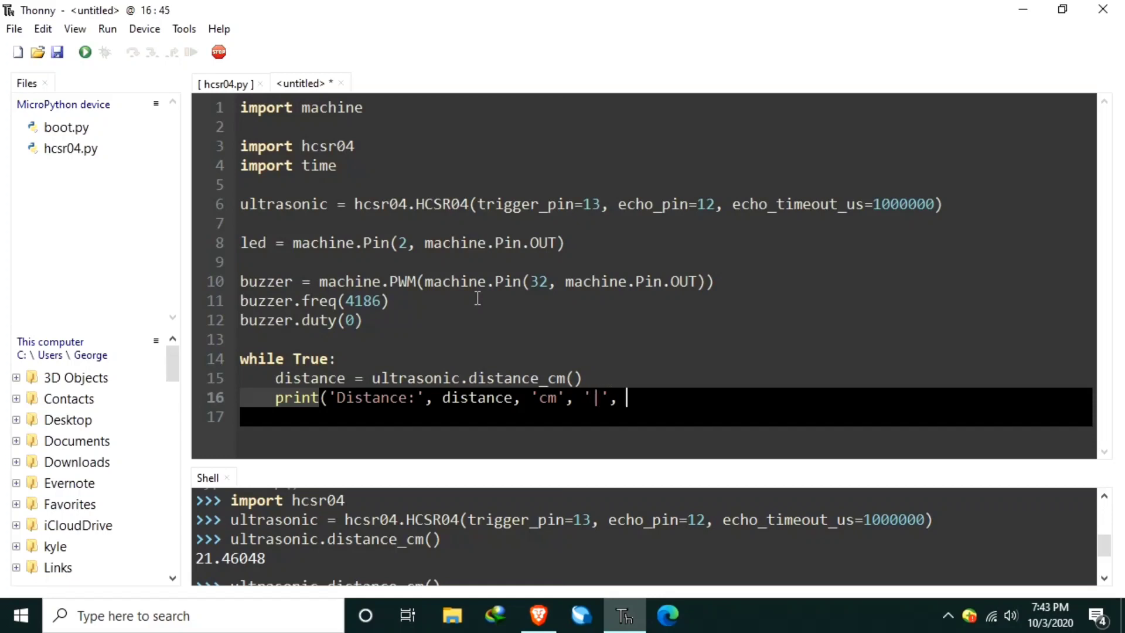
{"action": "type", "text": "distance"}
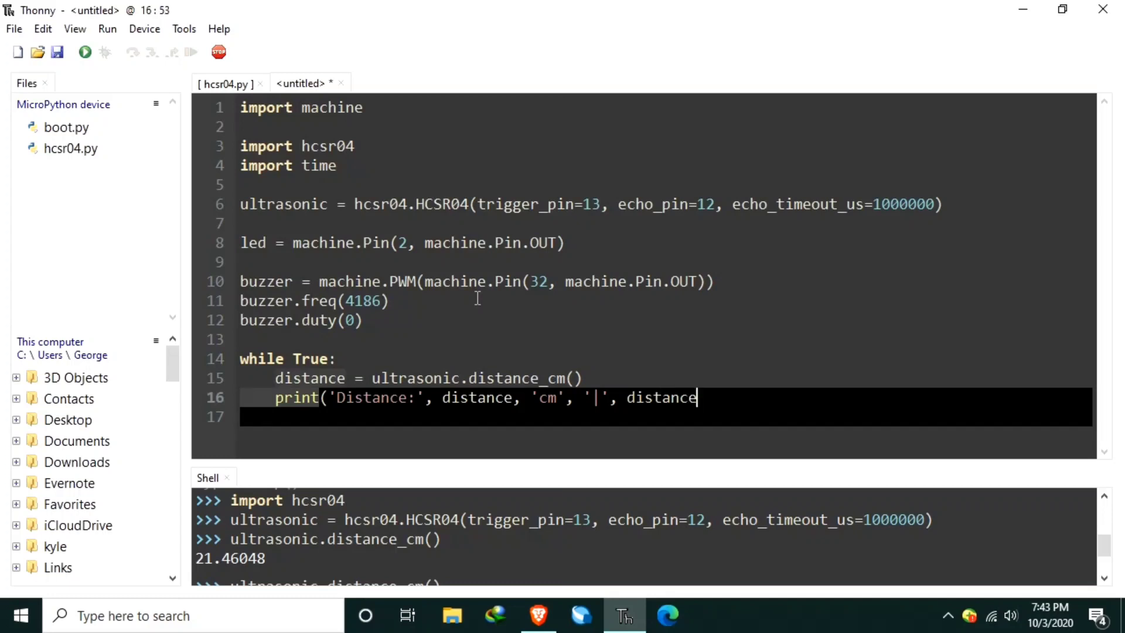
{"action": "type", "text": "/"}
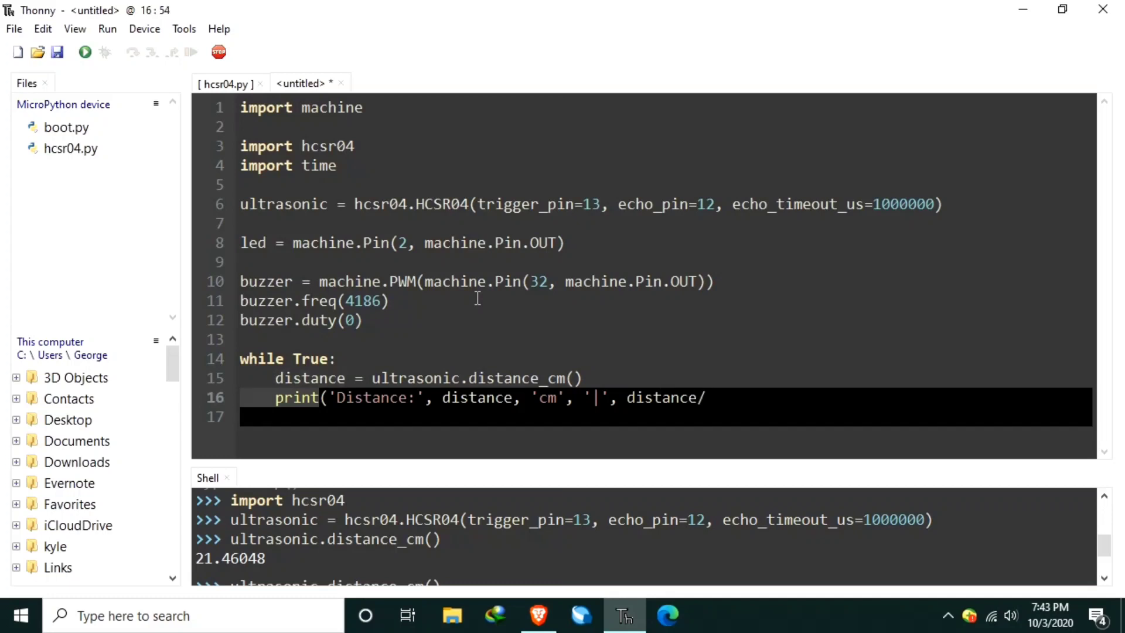
{"action": "type", "text": "2.5"}
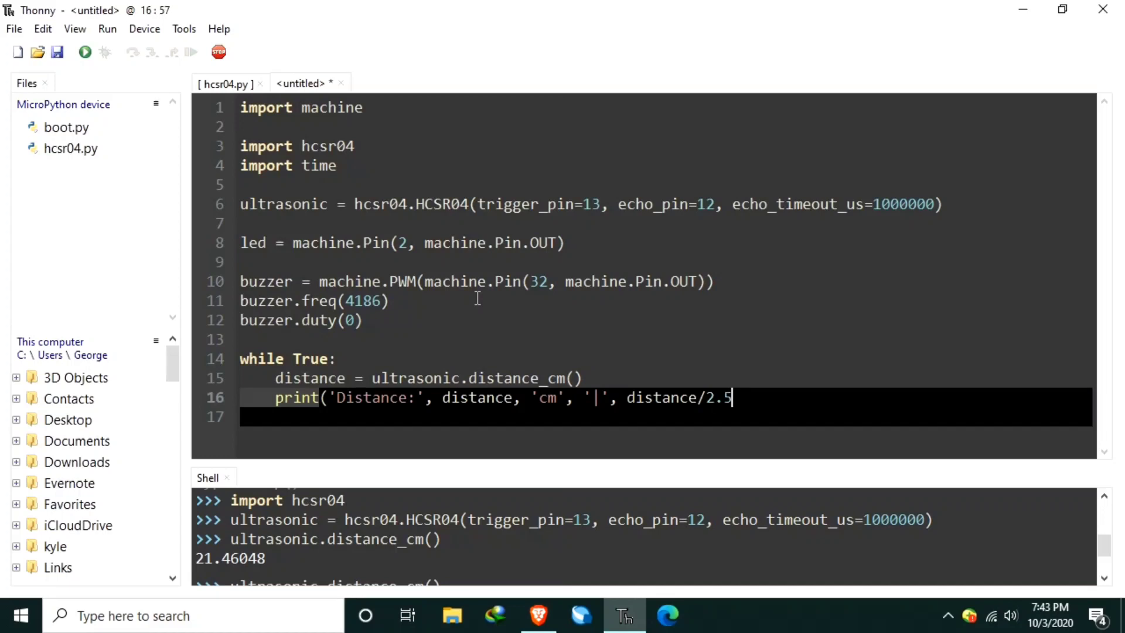
{"action": "type", "text": "4,"}
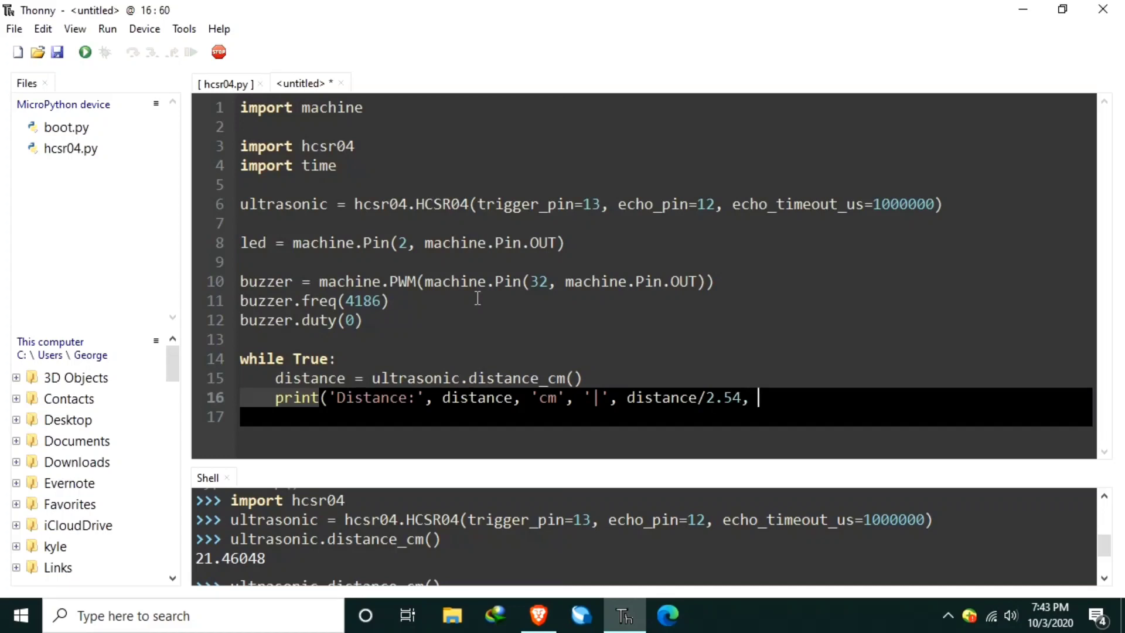
{"action": "type", "text": "'inch"}
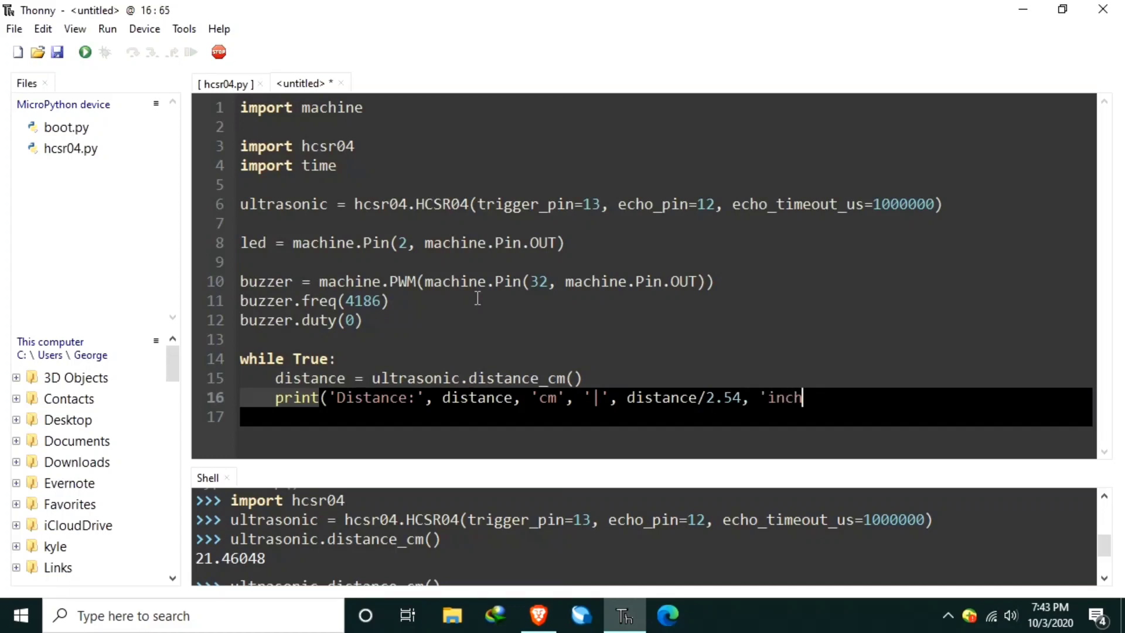
{"action": "type", "text": "')"}
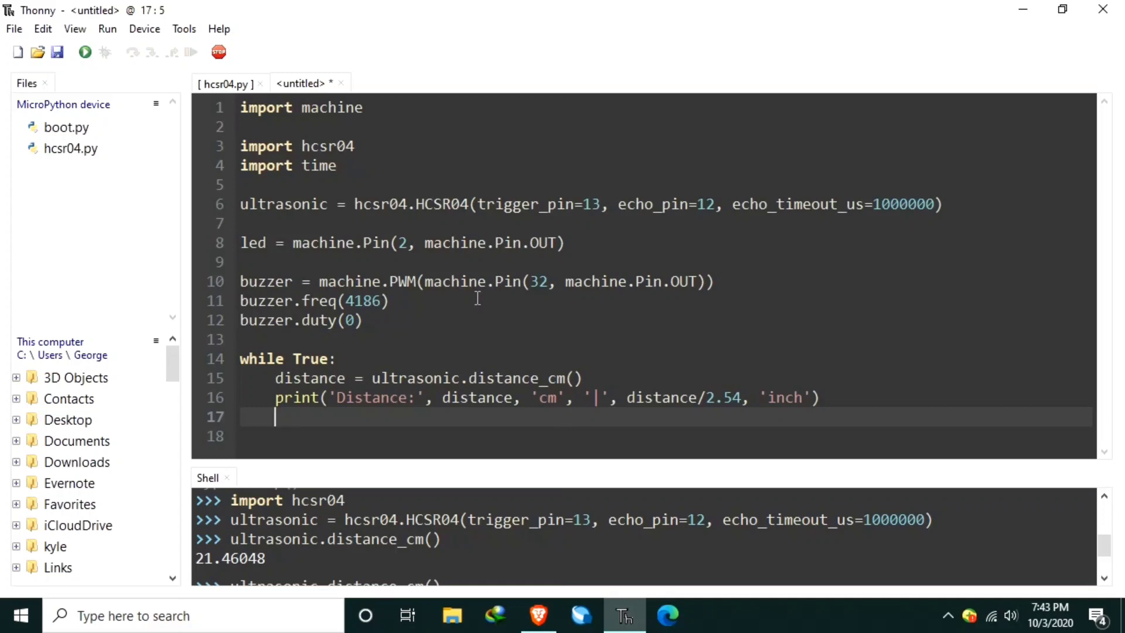
- Add the condition 'if distance <= 10:' inside the loop
{"action": "type", "text": "if"}
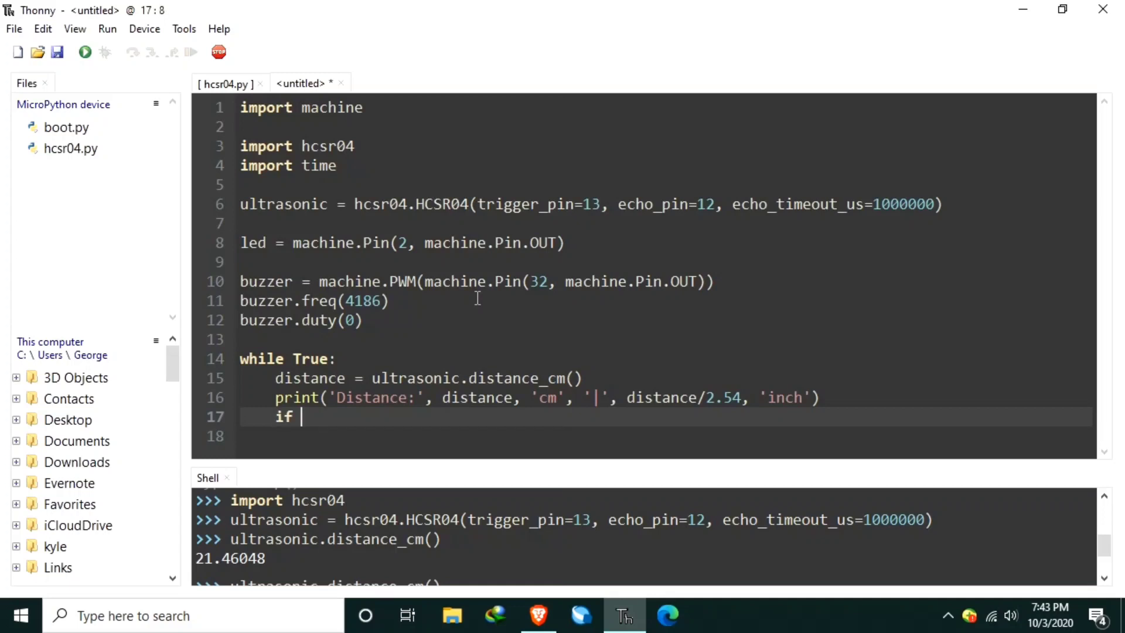
{"action": "type", "text": "distance <="}
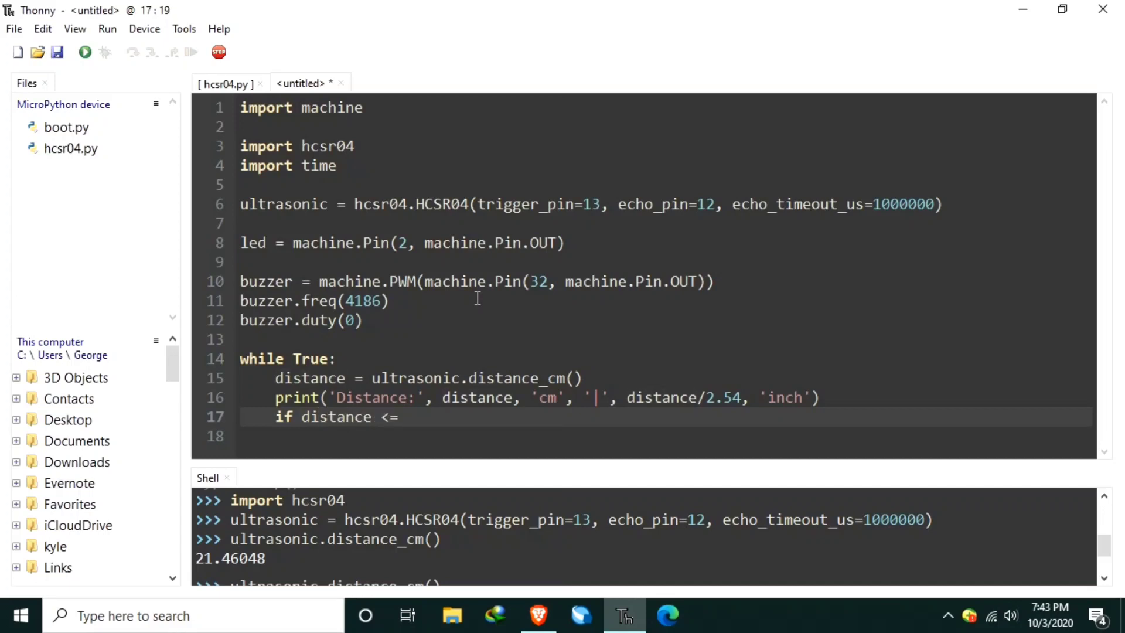
{"action": "type", "text": "10"}
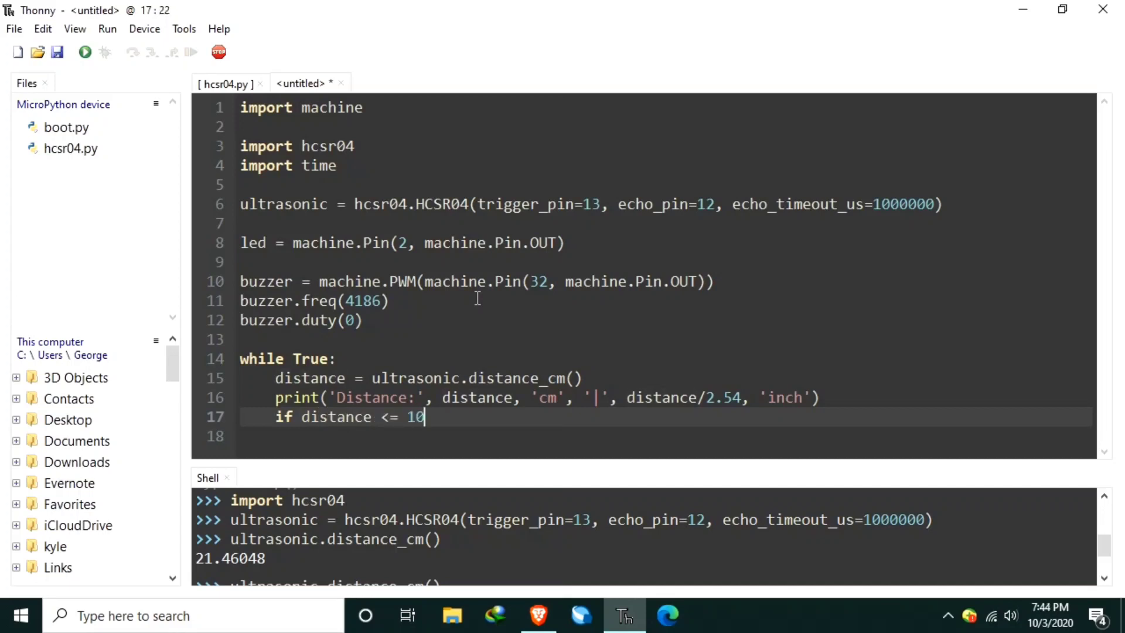
{"action": "type", "text": ":"}
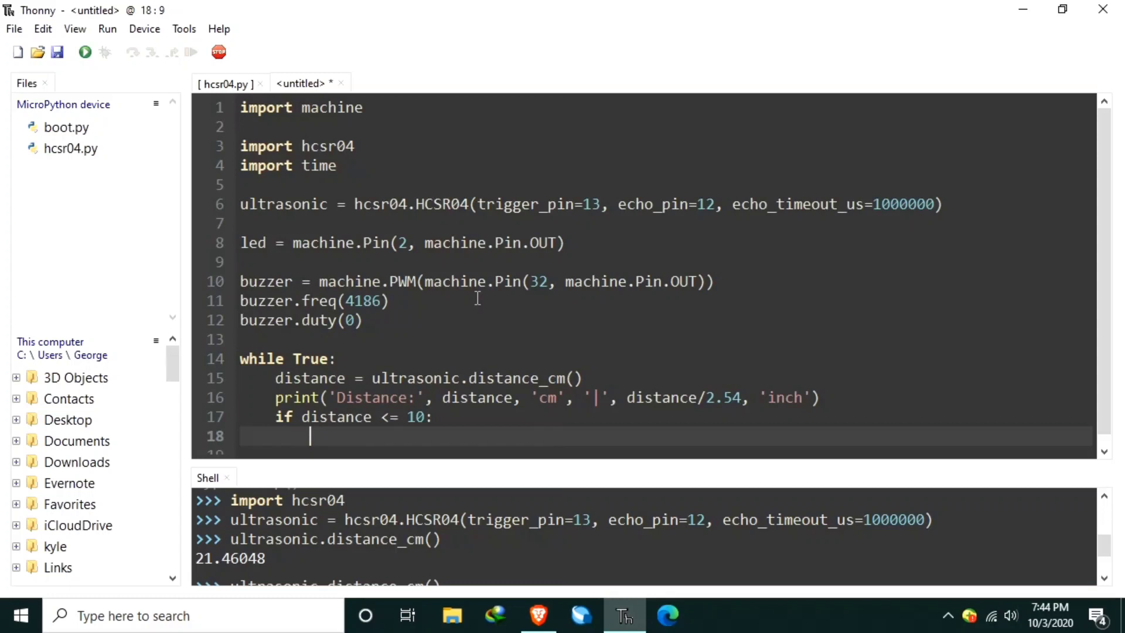
- Under the condition, sound the buzzer with buzzer.duty(512) and light the LED with led.on()
{"action": "type", "text": "buz"}
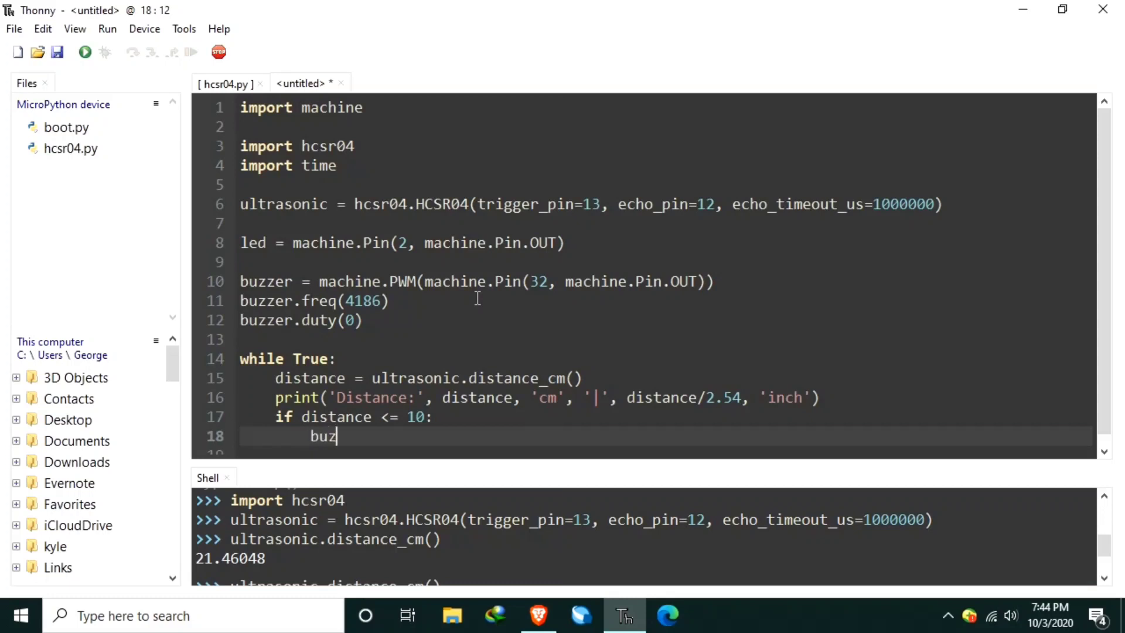
{"action": "type", "text": "zer.duty"}
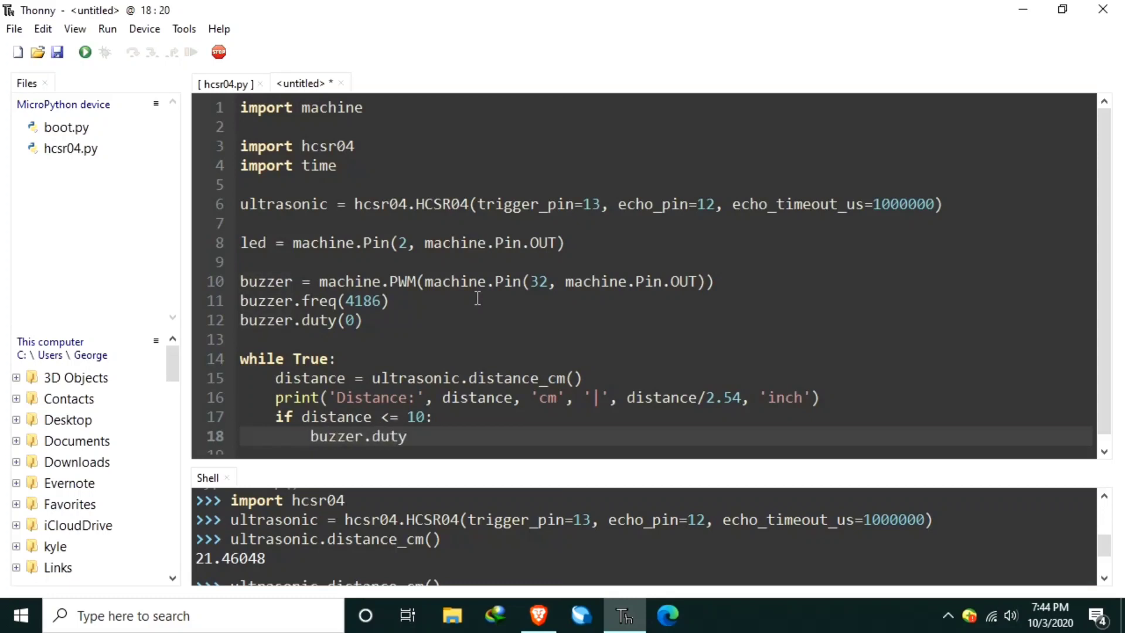
{"action": "type", "text": "(512"}
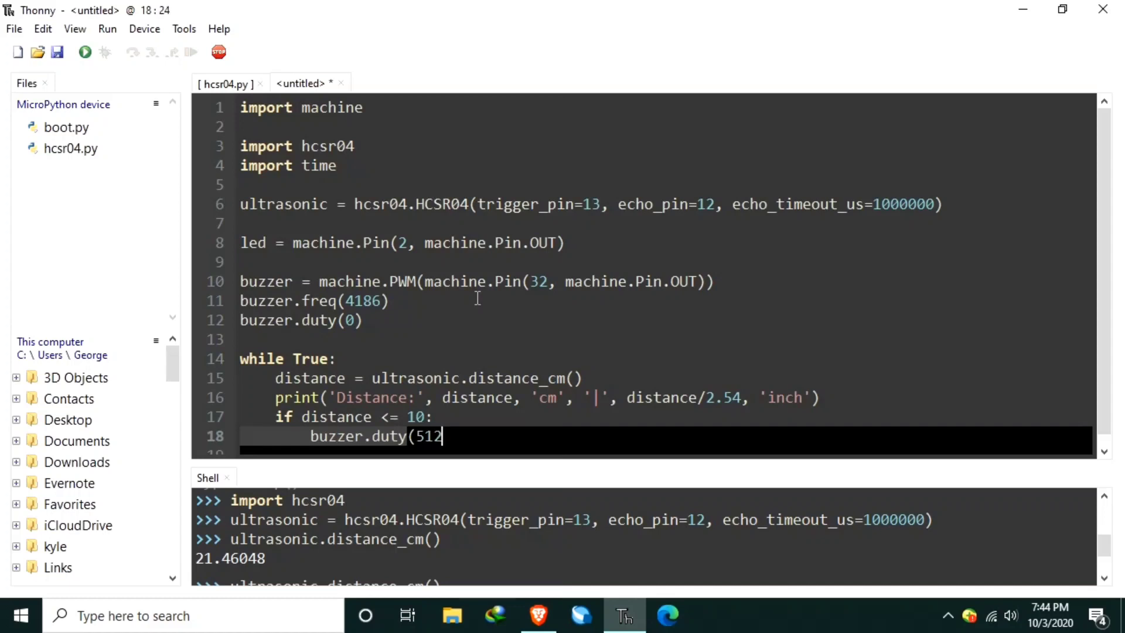
{"action": "type", "text": ")"}
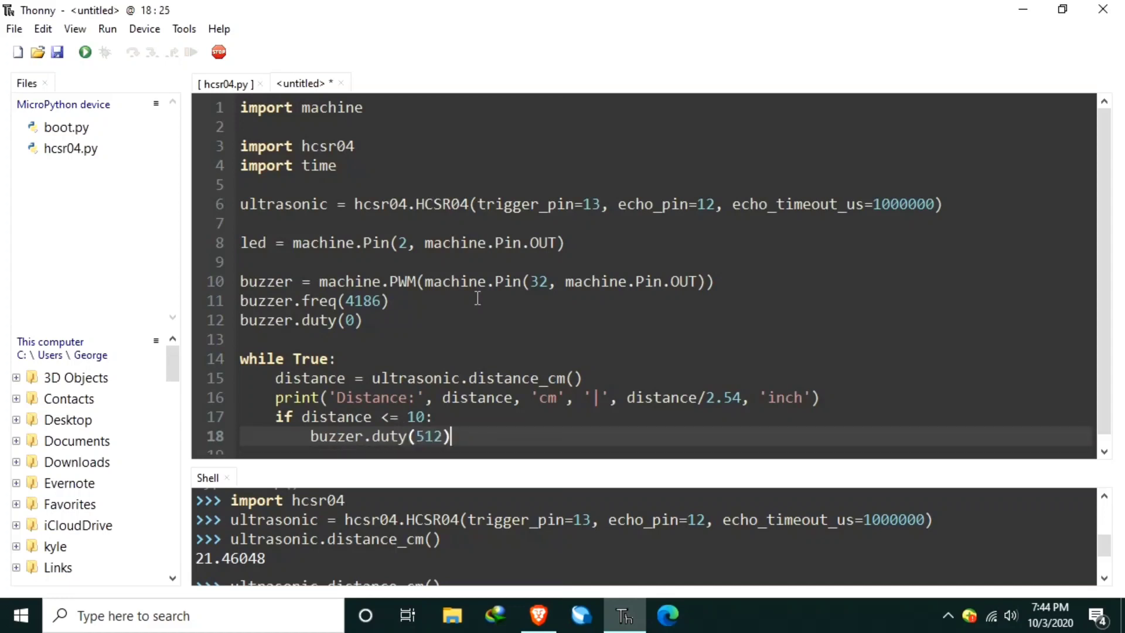
{"action": "key", "text": "Enter"}
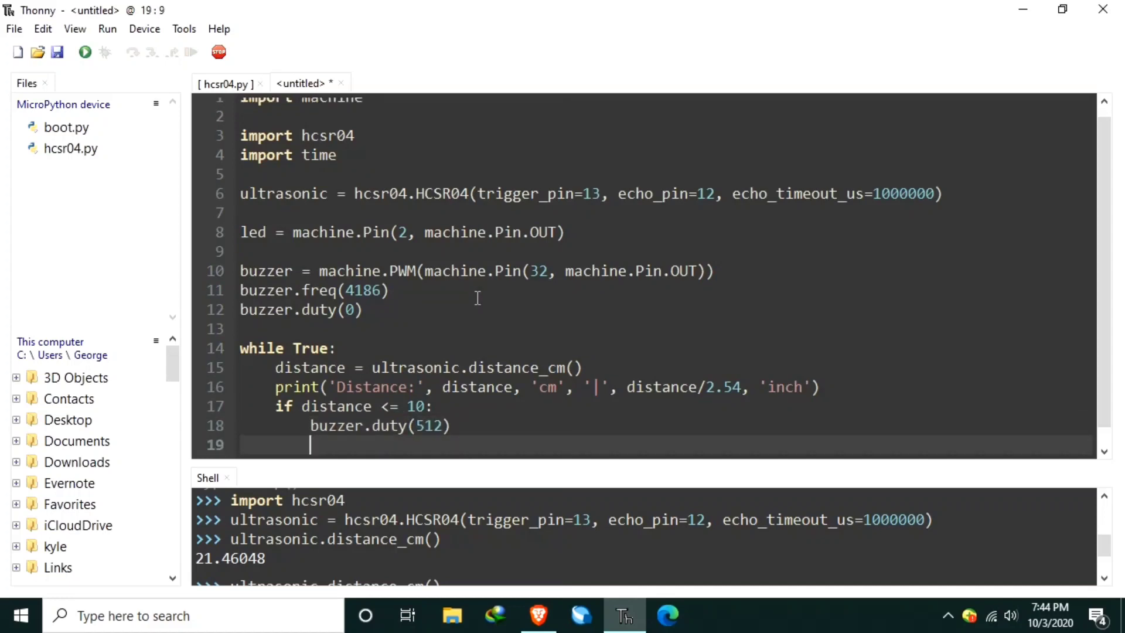
{"action": "type", "text": "led"}
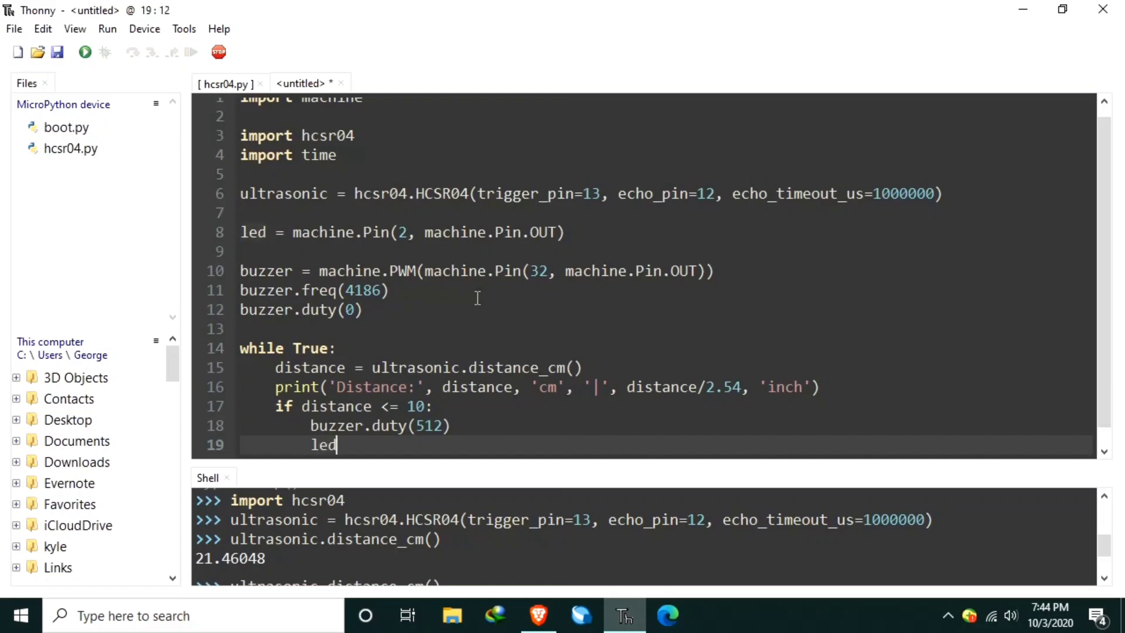
{"action": "type", "text": ".on()"}
{"action": "type", "text": "else:"}
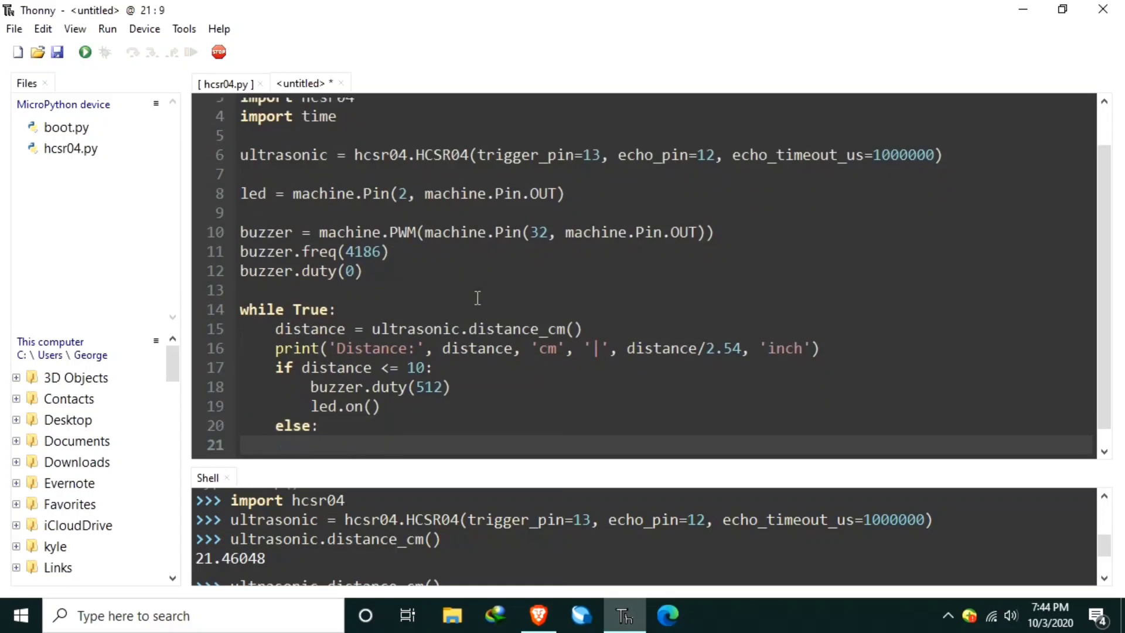
- In the else branch, silence the buzzer with buzzer.duty(0) and turn the LED off with led.off()
{"action": "type", "text": "buzzer"}
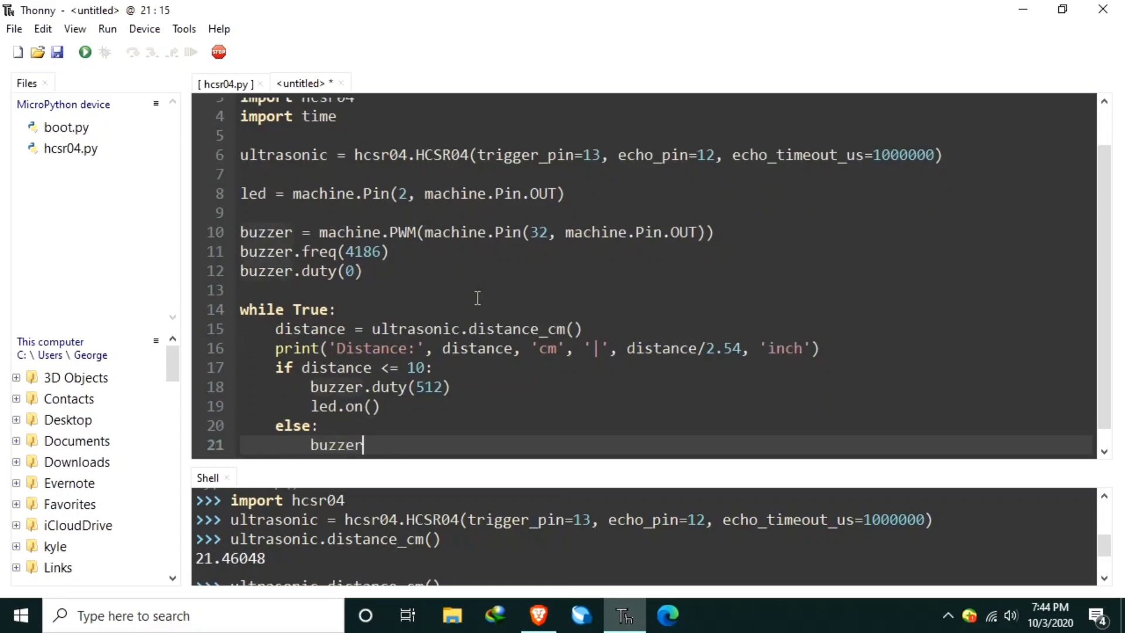
{"action": "type", "text": ".dut"}
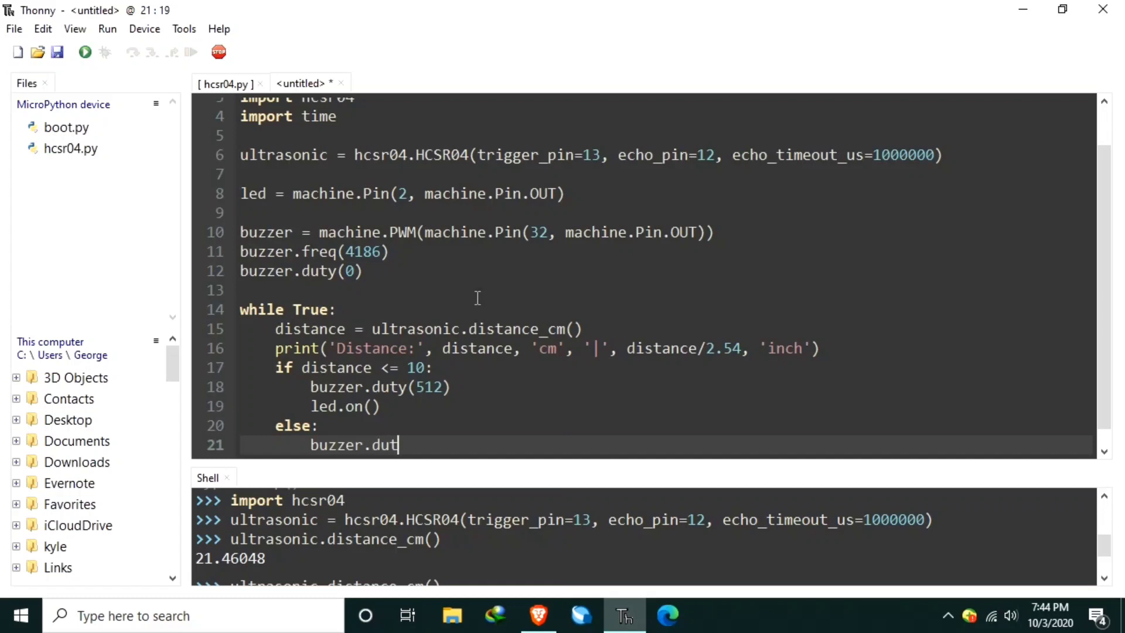
{"action": "type", "text": "y(0)"}
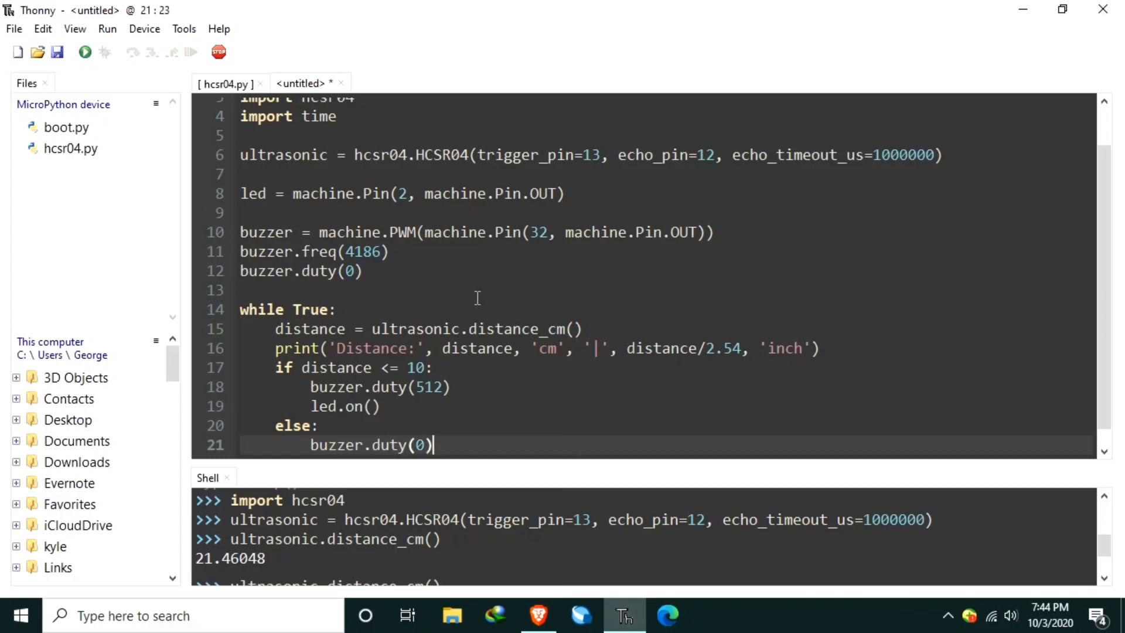
{"action": "type", "text": "l"}
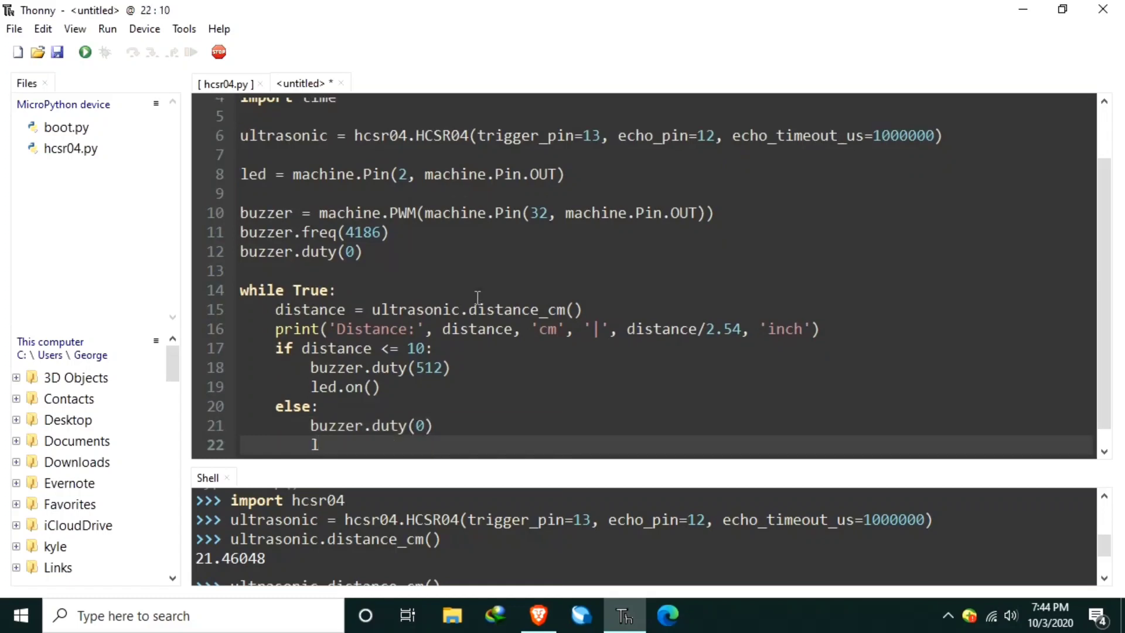
{"action": "type", "text": "ed.o"}
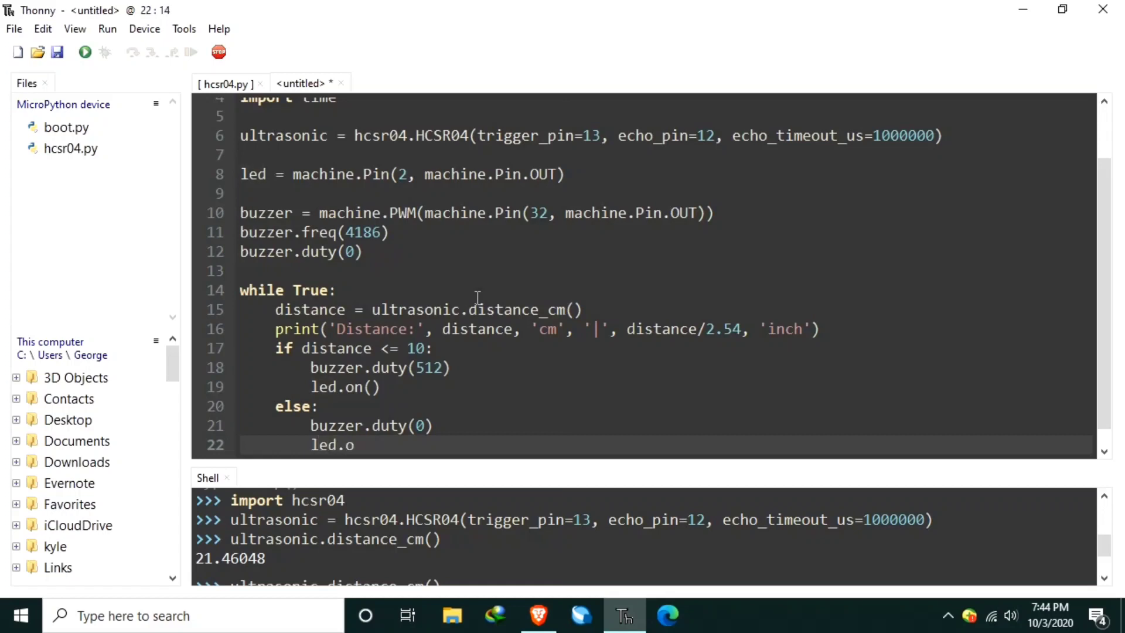
{"action": "type", "text": "ff()"}
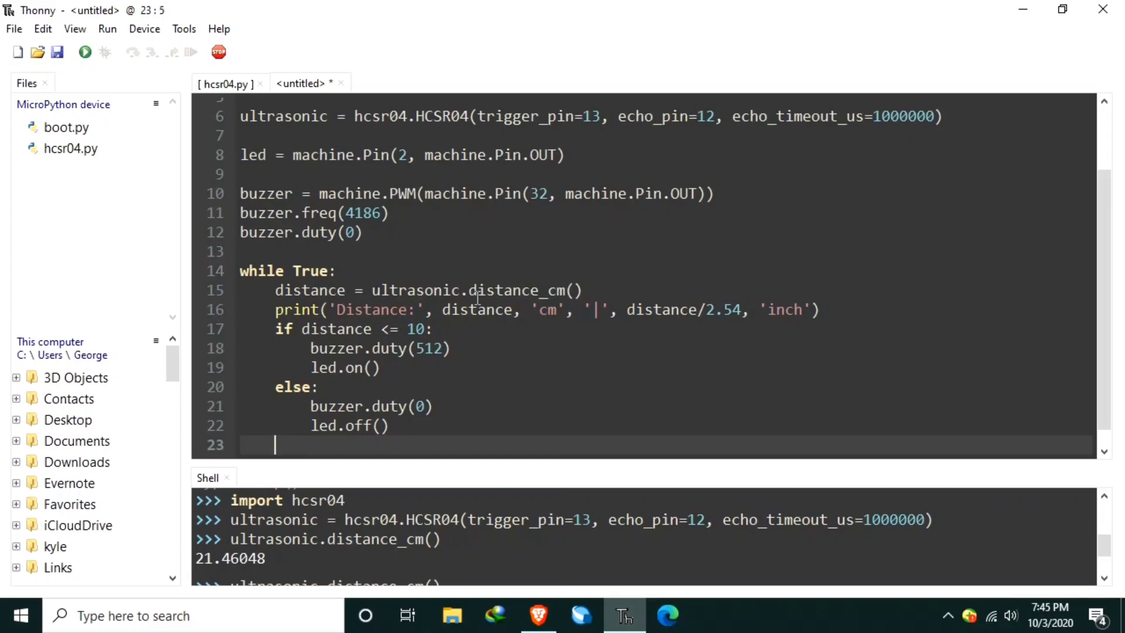
- End each loop pass with a time.sleep_ms(1000) pause
{"action": "type", "text": "time"}
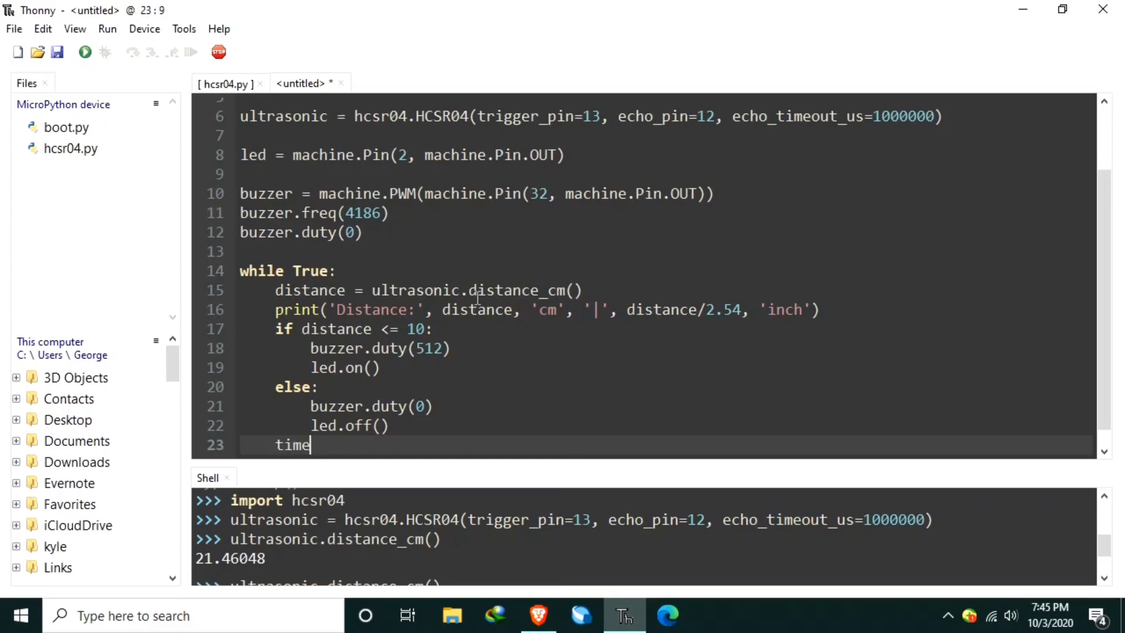
{"action": "type", "text": ".sleep"}
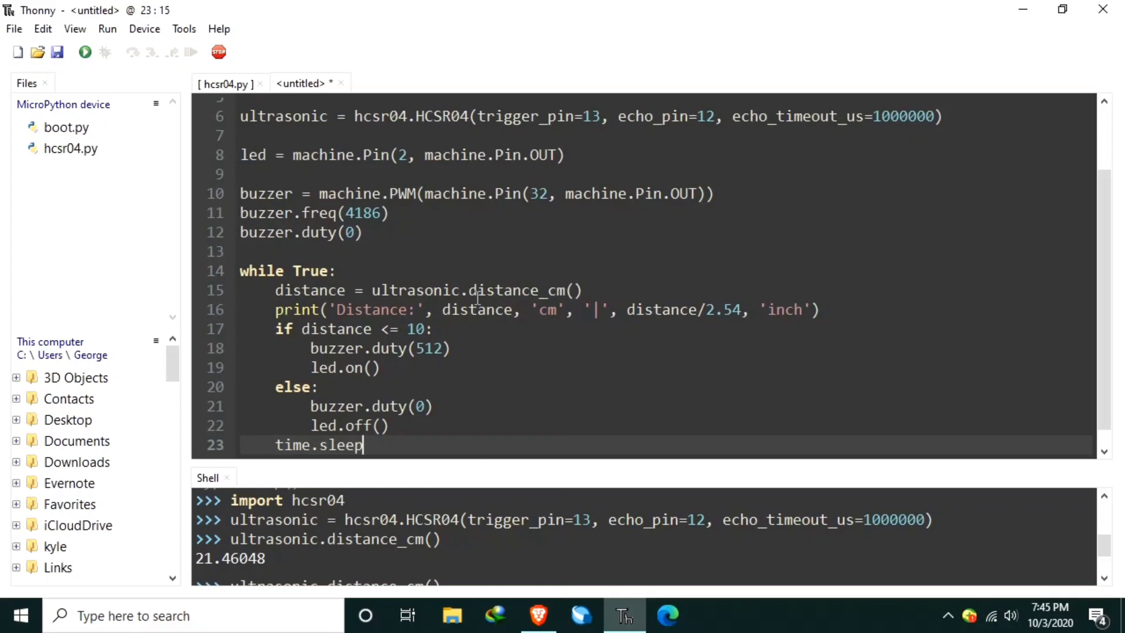
{"action": "type", "text": "_ms("}
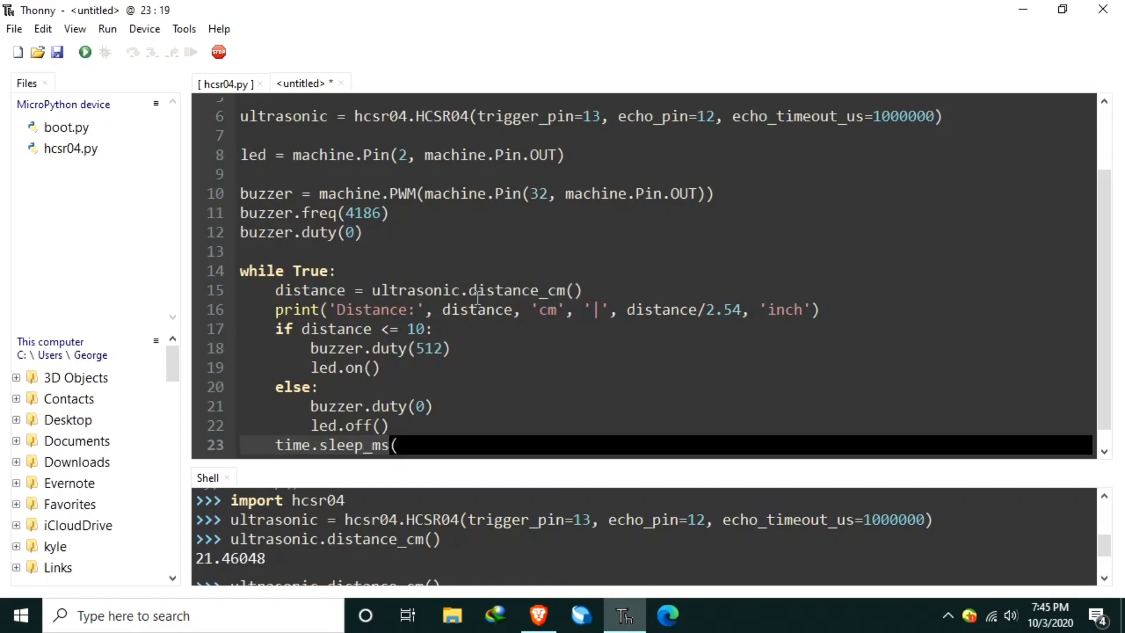
{"action": "type", "text": "1000"}
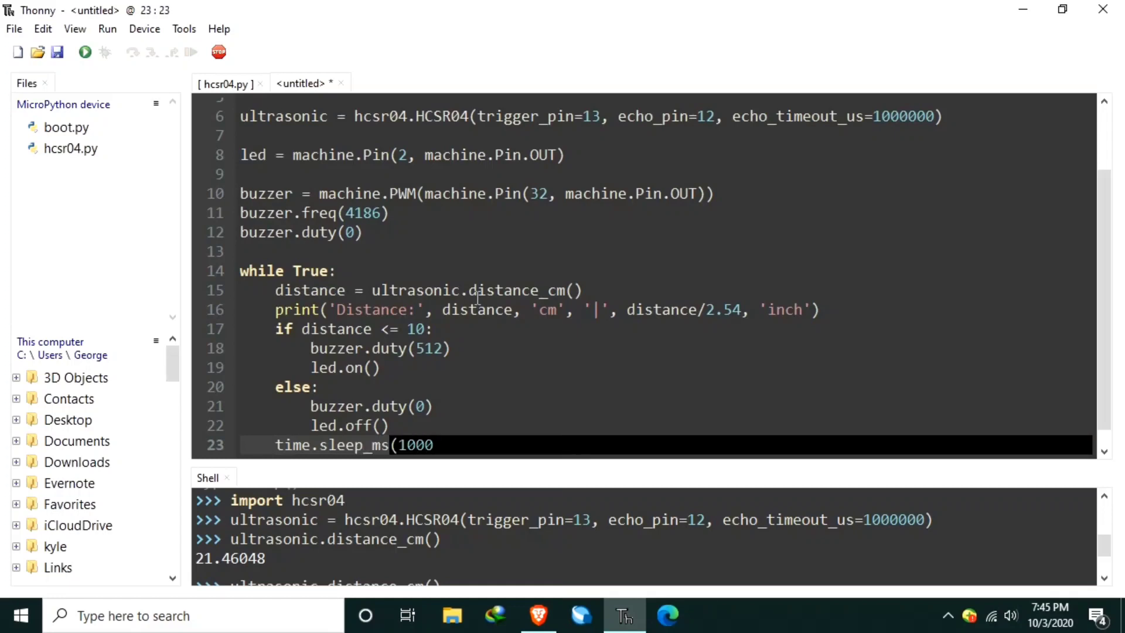
{"action": "type", "text": ")"}
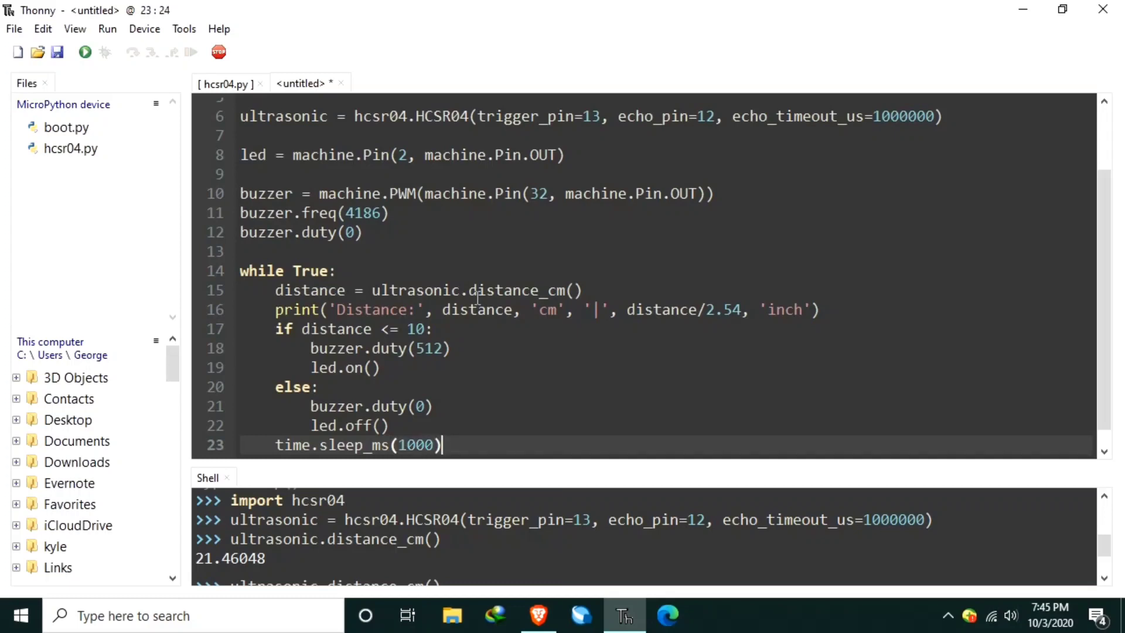
{"action": "mouse_move", "coordinate": [57, 53]}
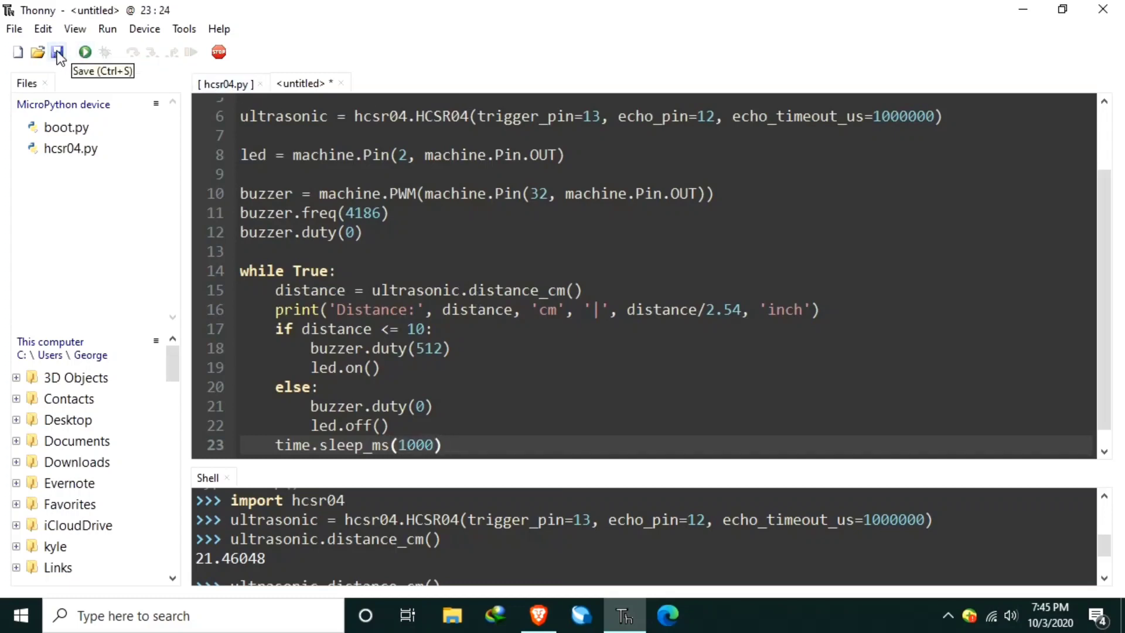
- Save the script to the MicroPython device, entering the file name 'main.p' so far
{"action": "left_click", "coordinate": [58, 51]}
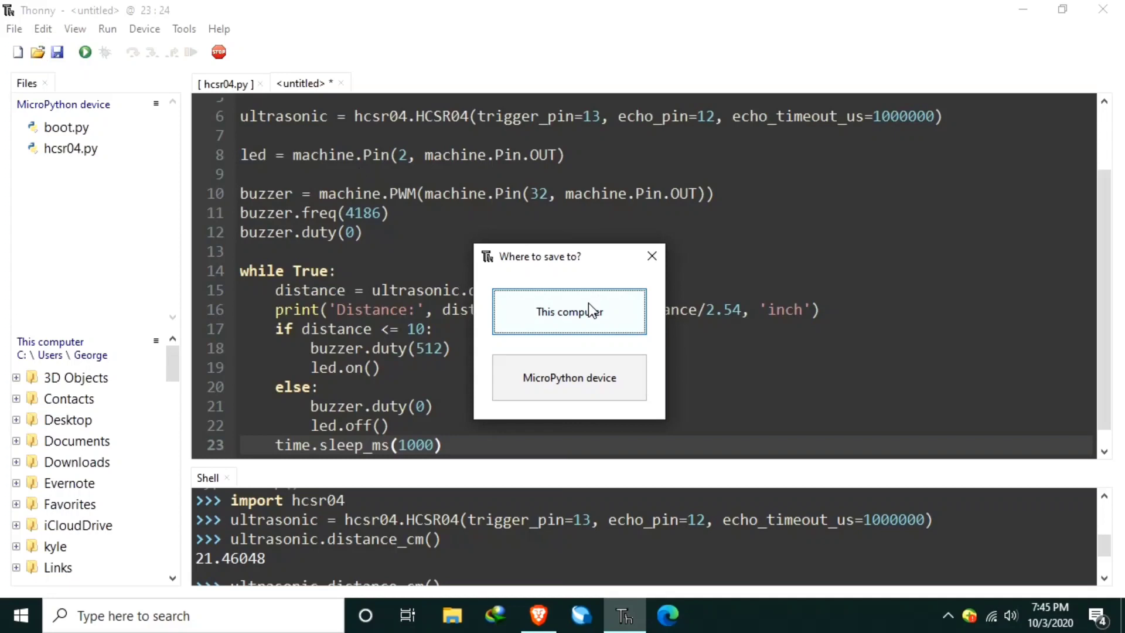
{"action": "left_click", "coordinate": [570, 377]}
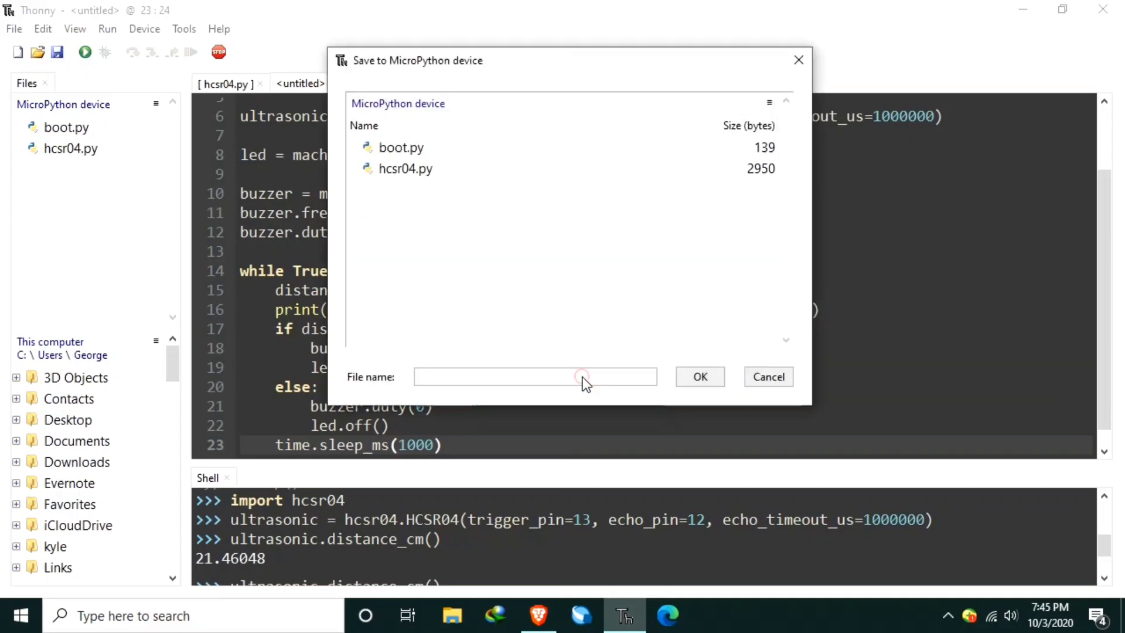
{"action": "left_click", "coordinate": [534, 376]}
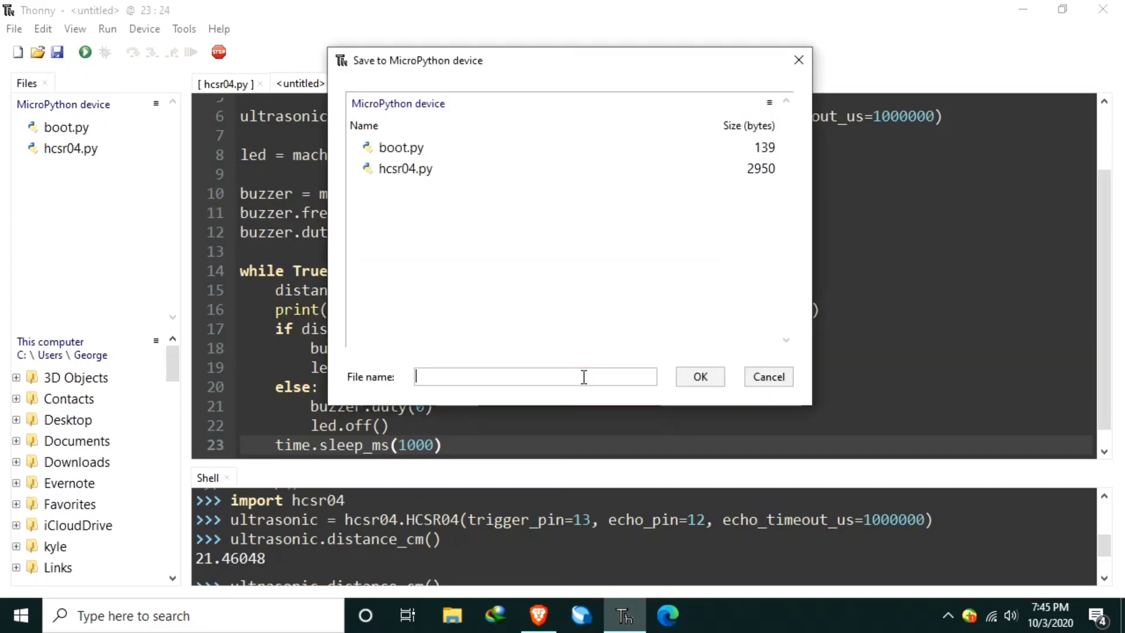
{"action": "type", "text": "main.p"}
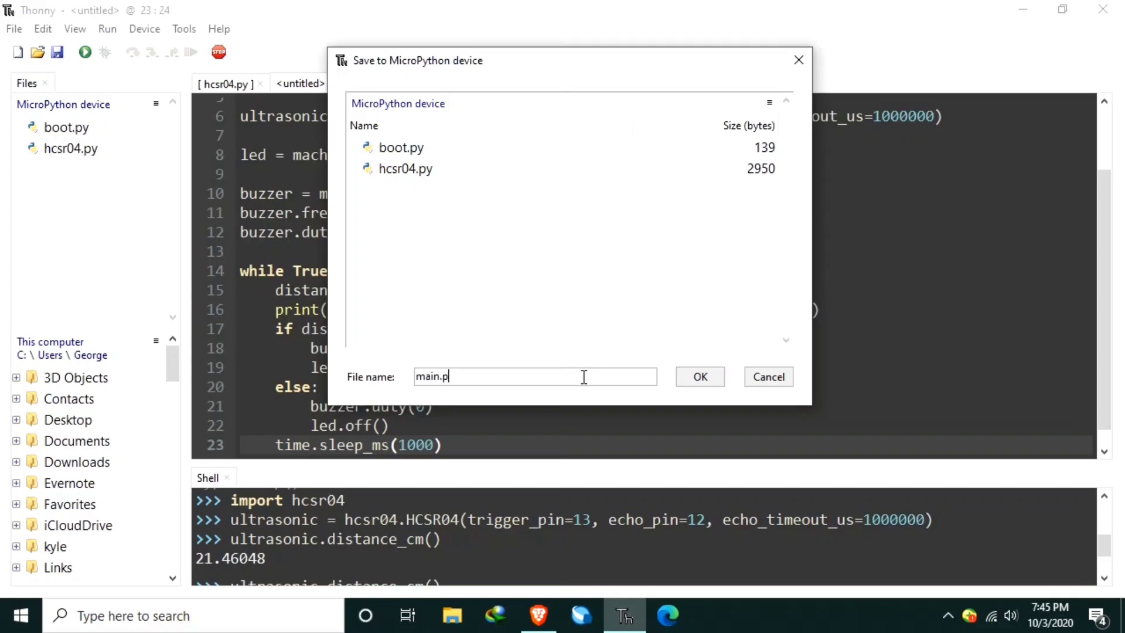